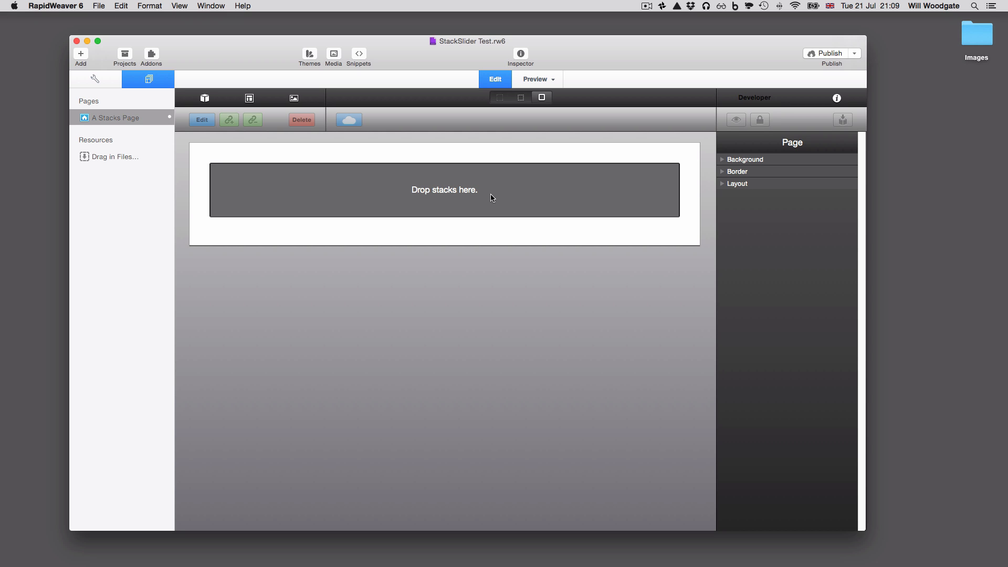
mouse_move(485, 194)
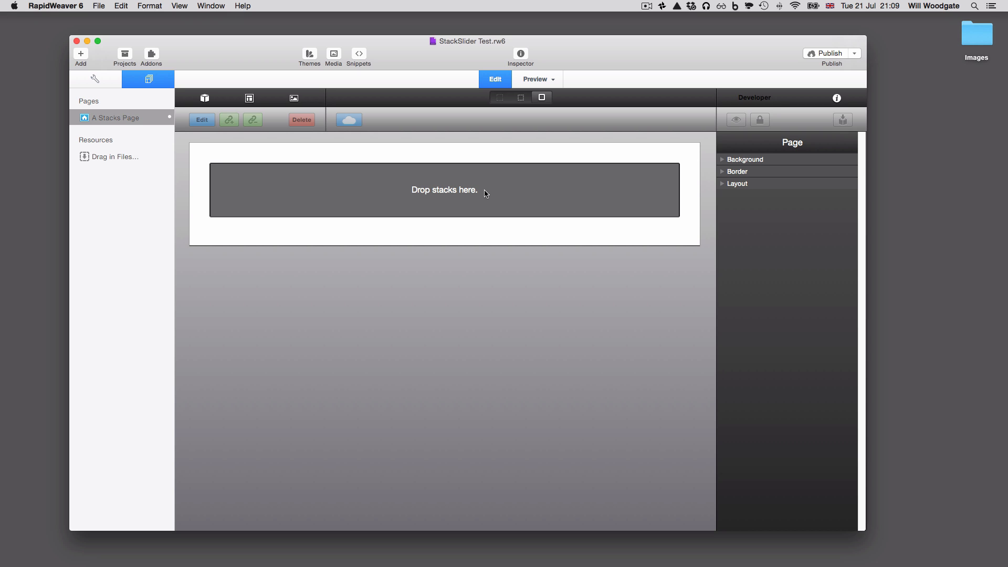
Add a StackSlider to A Stacks Page from the Stack Elements library and view its settings
click(535, 80)
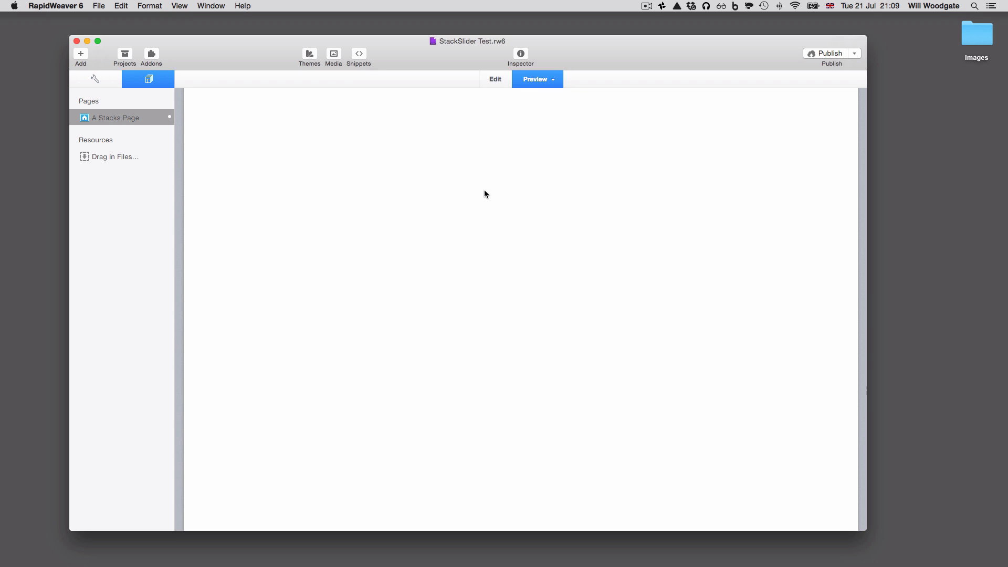
click(495, 79)
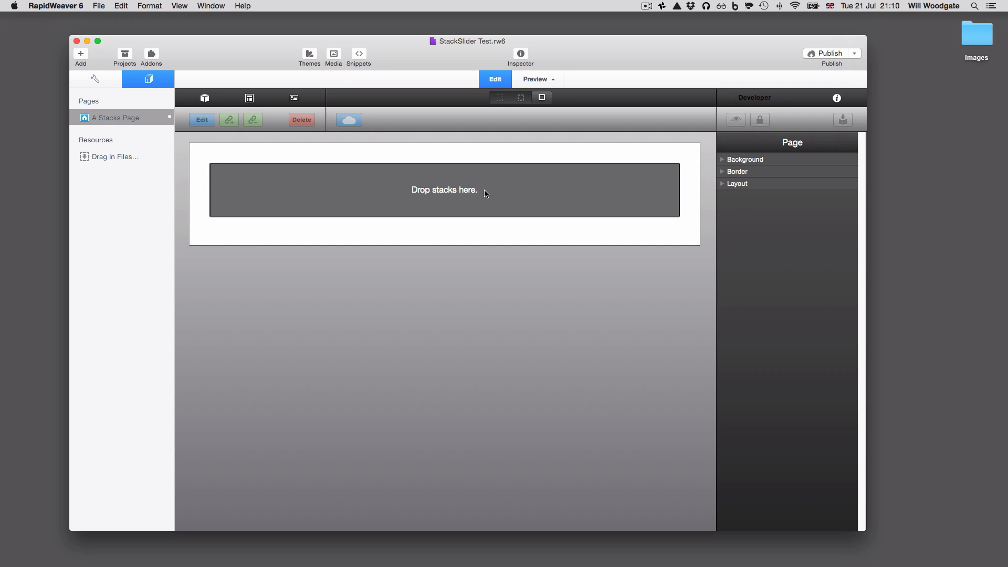
mouse_move(491, 186)
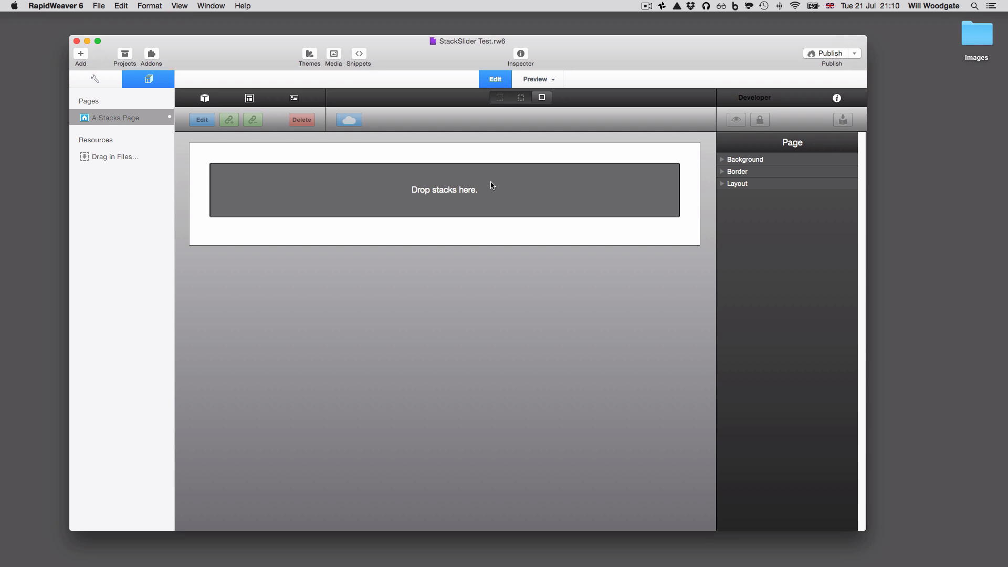
mouse_move(320, 136)
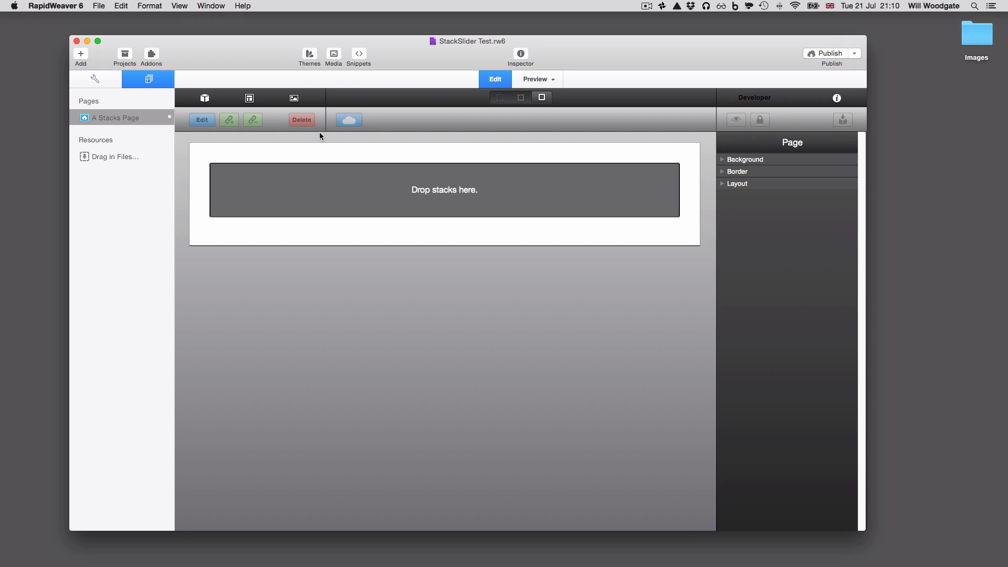
click(117, 118)
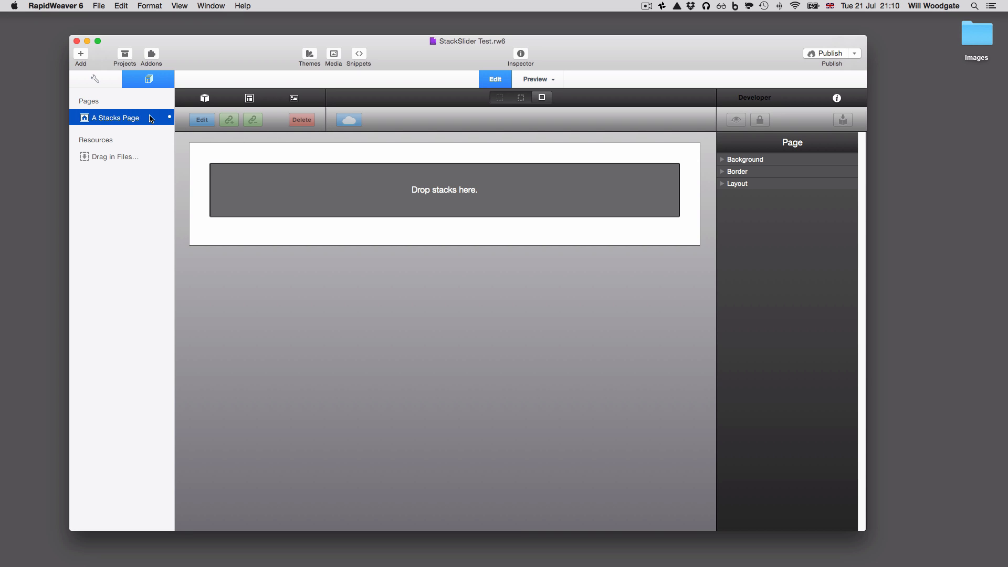
mouse_move(423, 193)
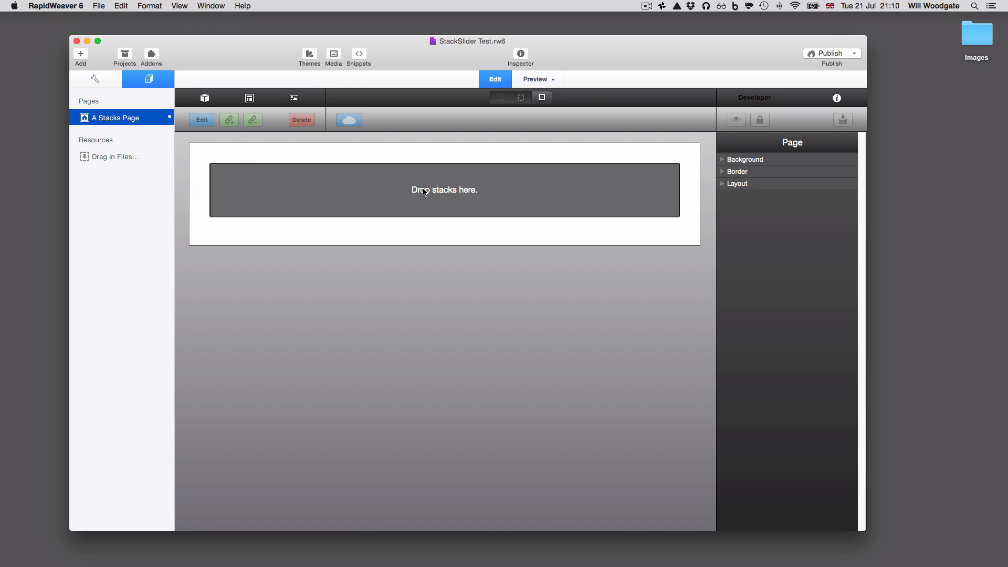
click(204, 97)
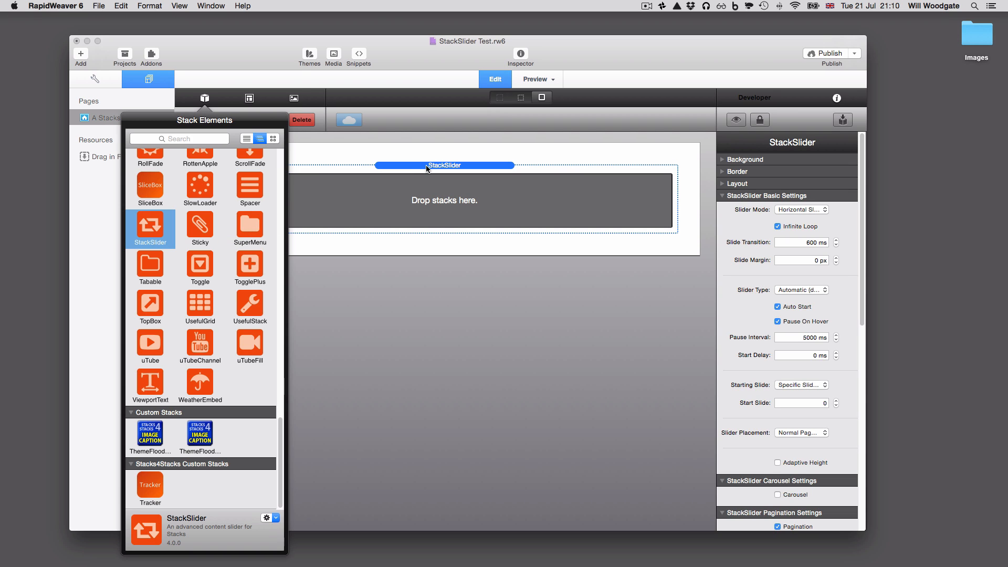
click(205, 98)
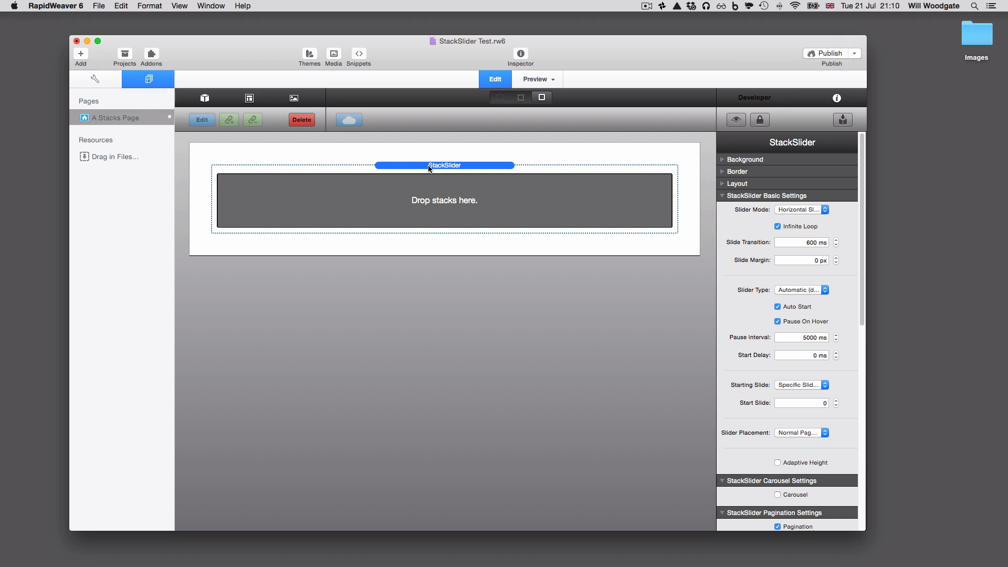
mouse_move(547, 194)
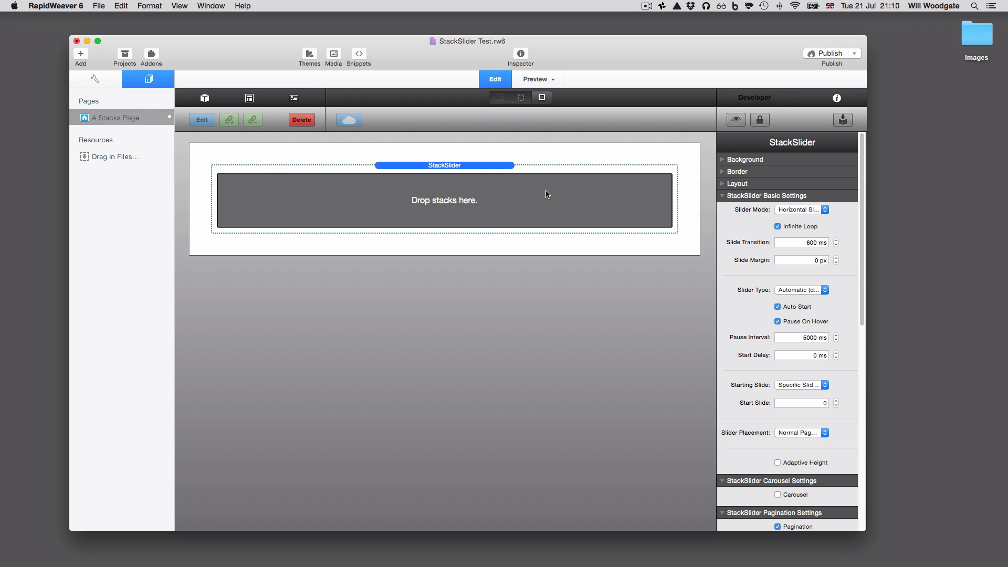
mouse_move(472, 191)
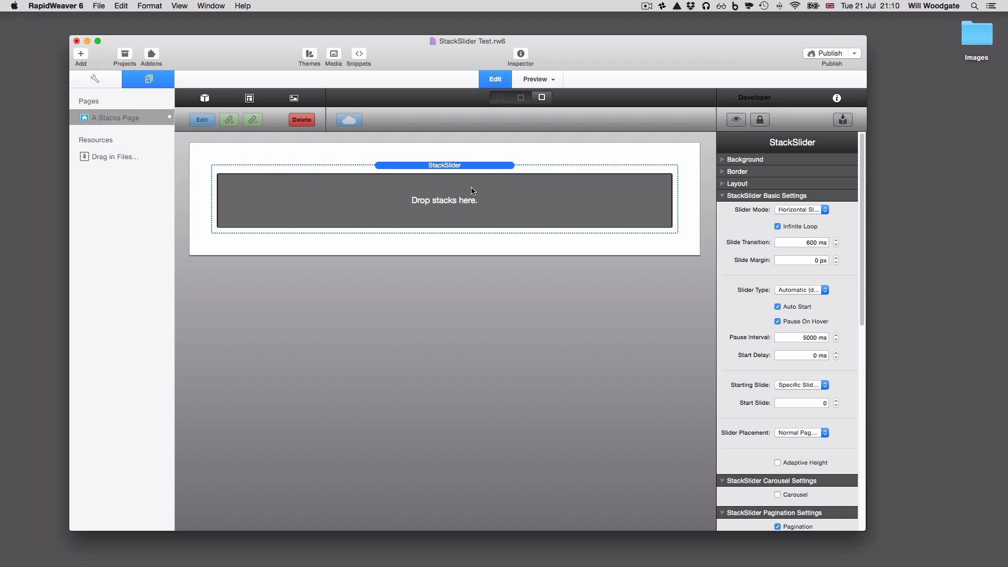
mouse_move(410, 210)
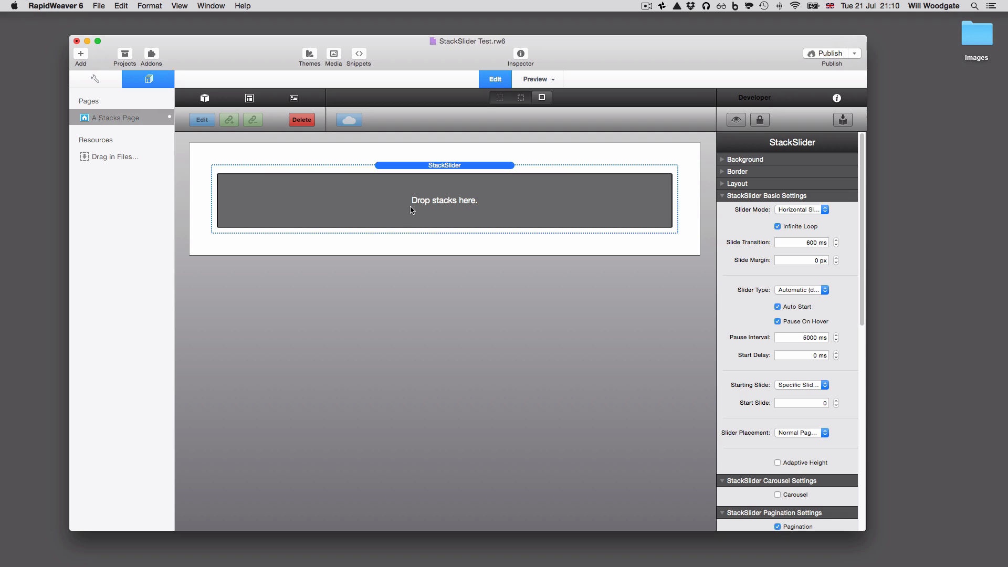
mouse_move(496, 213)
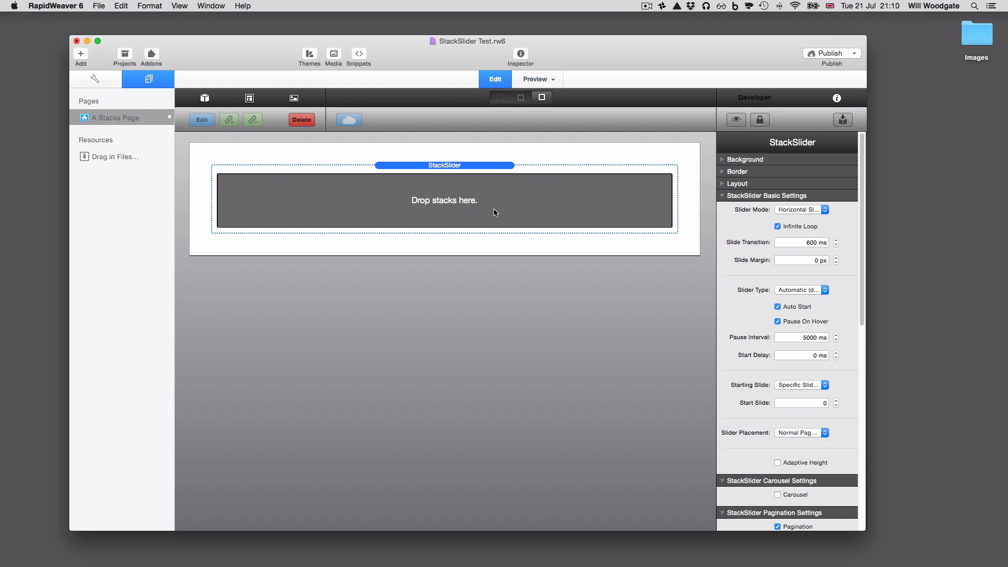
mouse_move(475, 203)
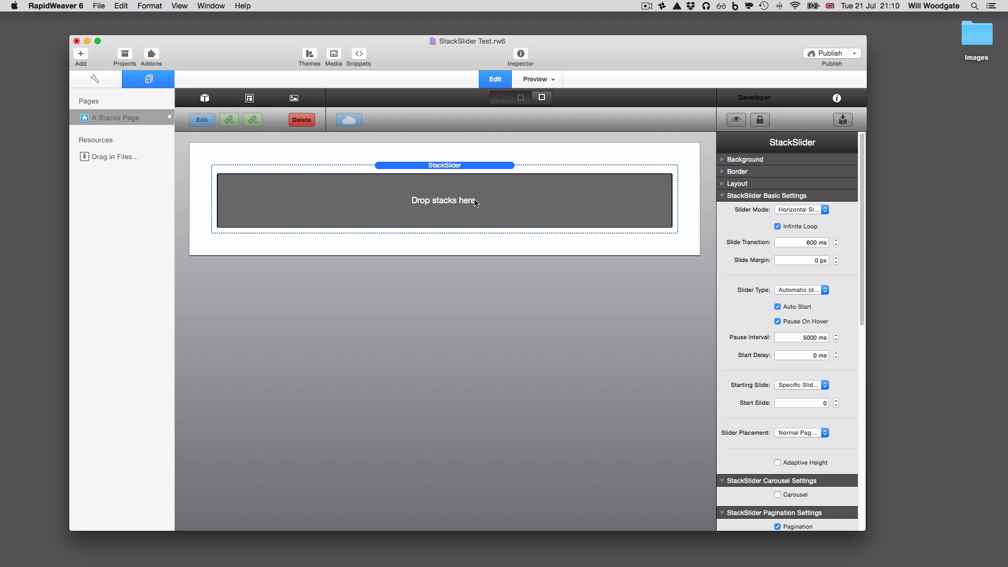
mouse_move(518, 204)
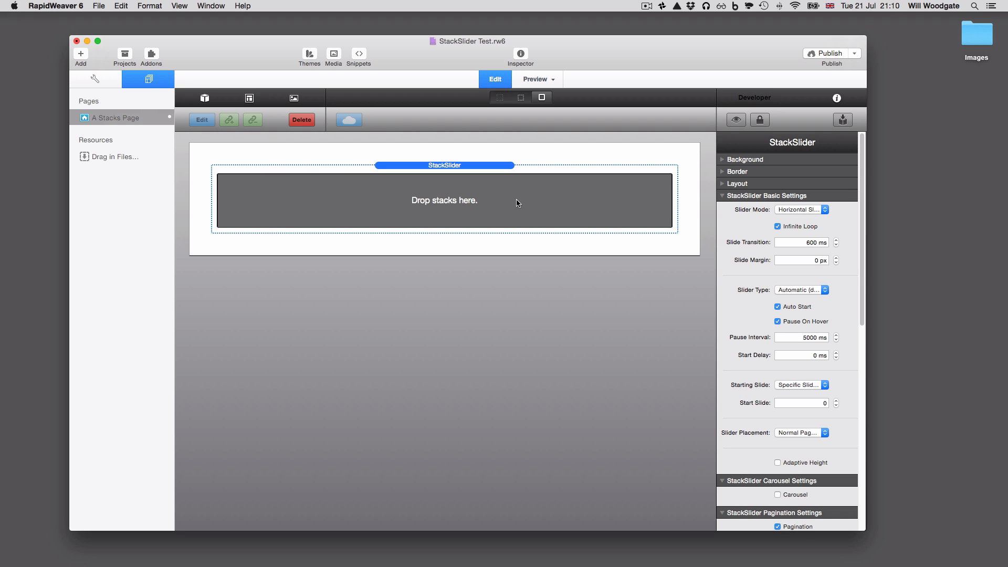
mouse_move(490, 172)
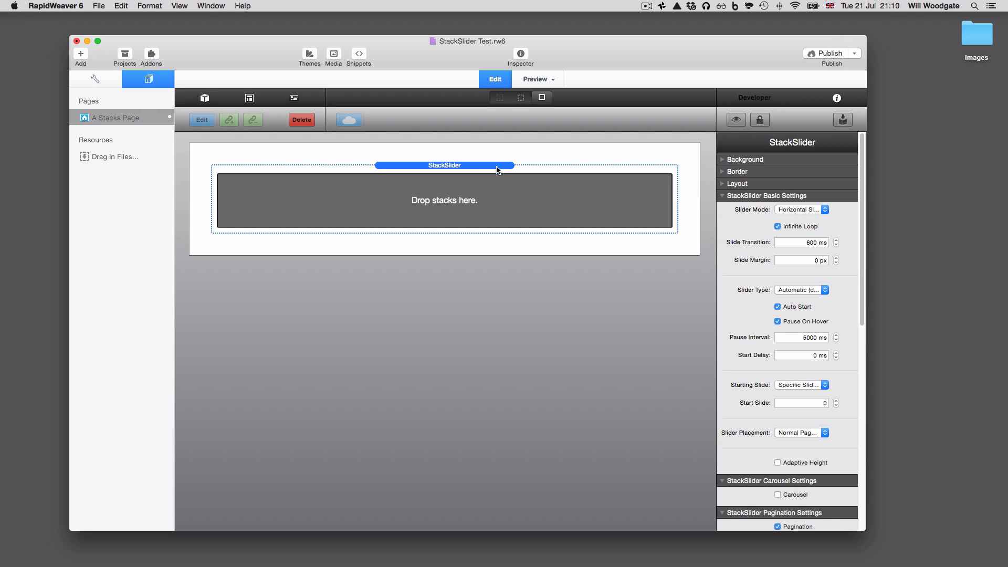
mouse_move(500, 184)
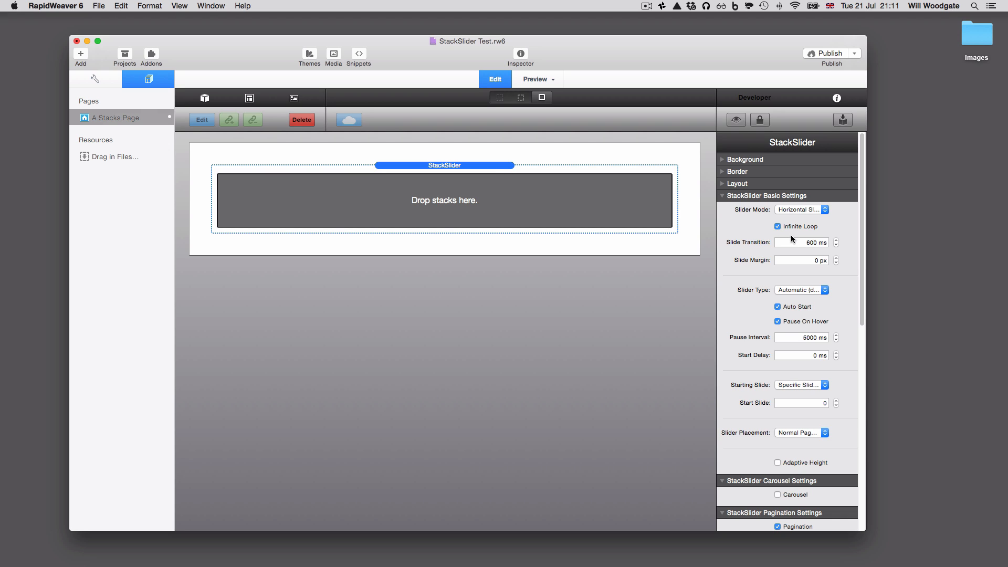
mouse_move(786, 226)
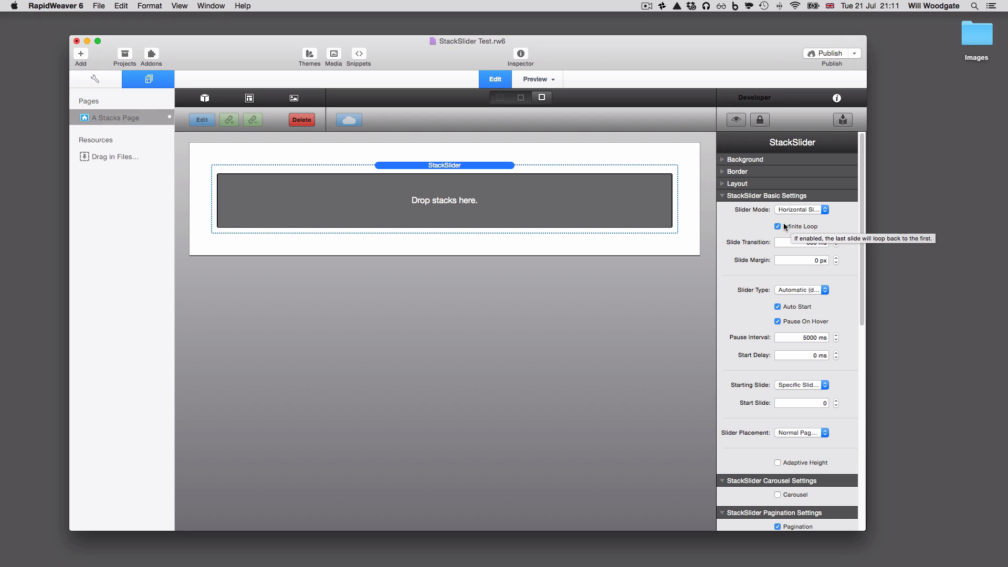
mouse_move(524, 194)
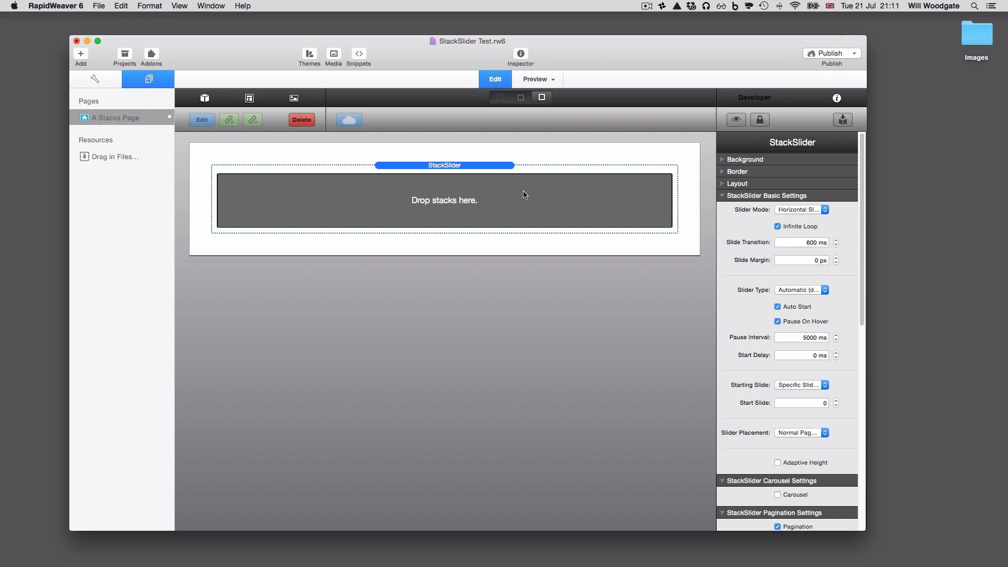
mouse_move(529, 201)
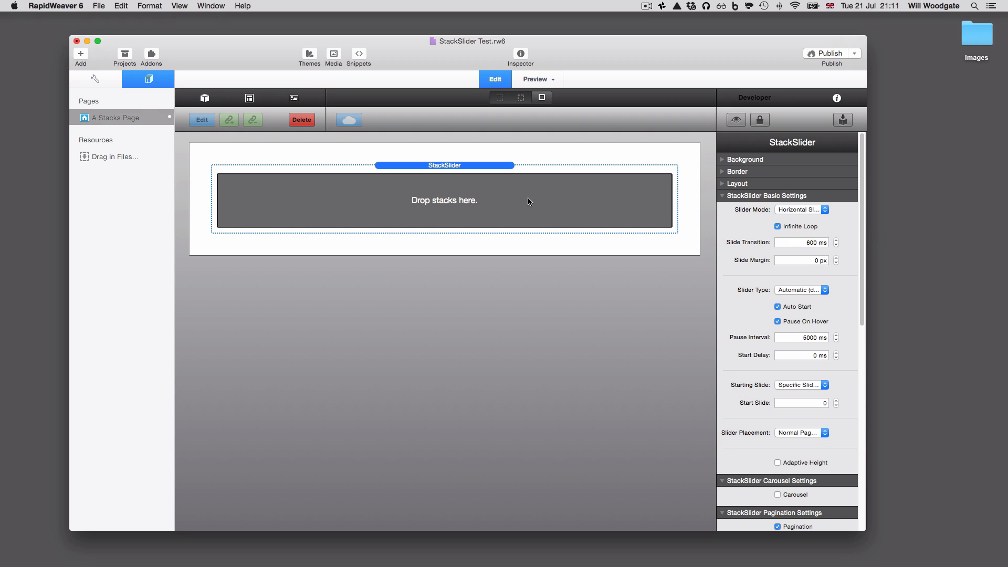
mouse_move(479, 206)
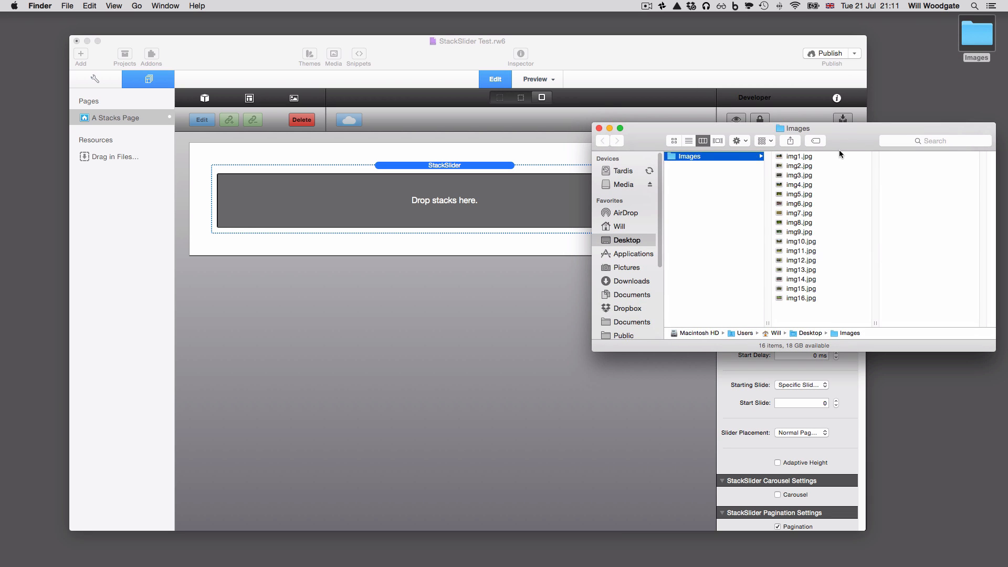
Drag the first garden photos, img1.jpg through img6.jpg, into the slider as slides
drag(797, 155, 422, 227)
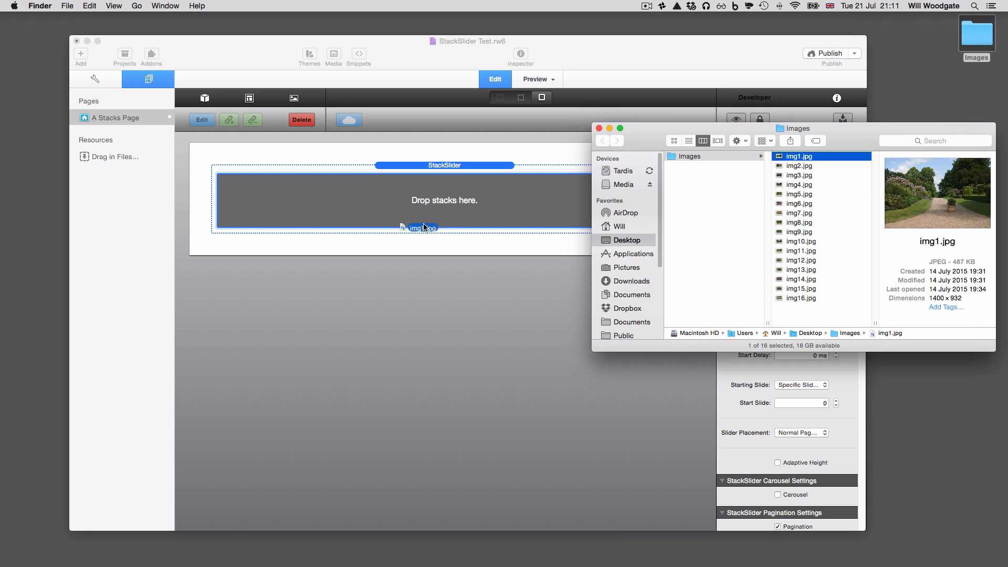
drag(422, 227, 443, 200)
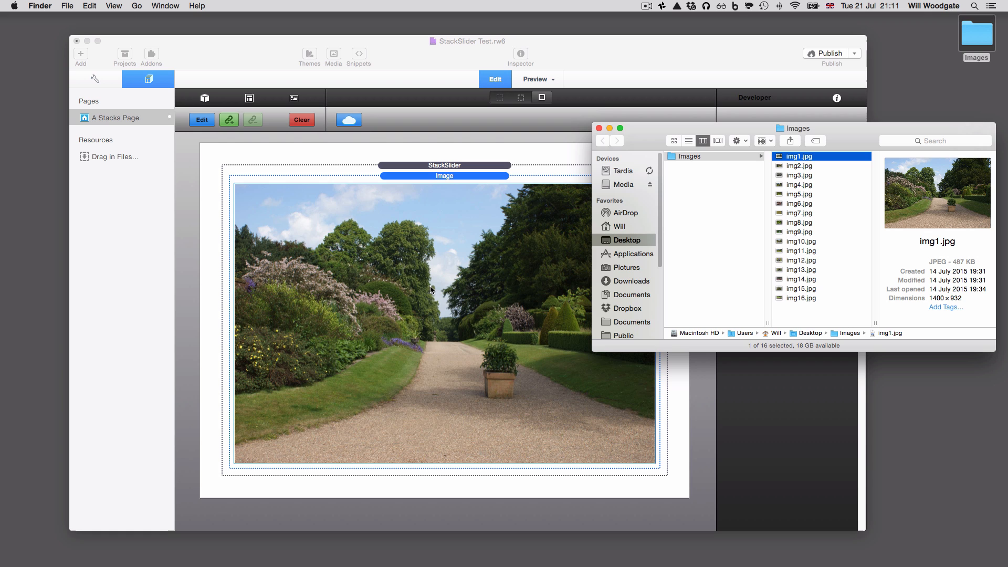
click(799, 166)
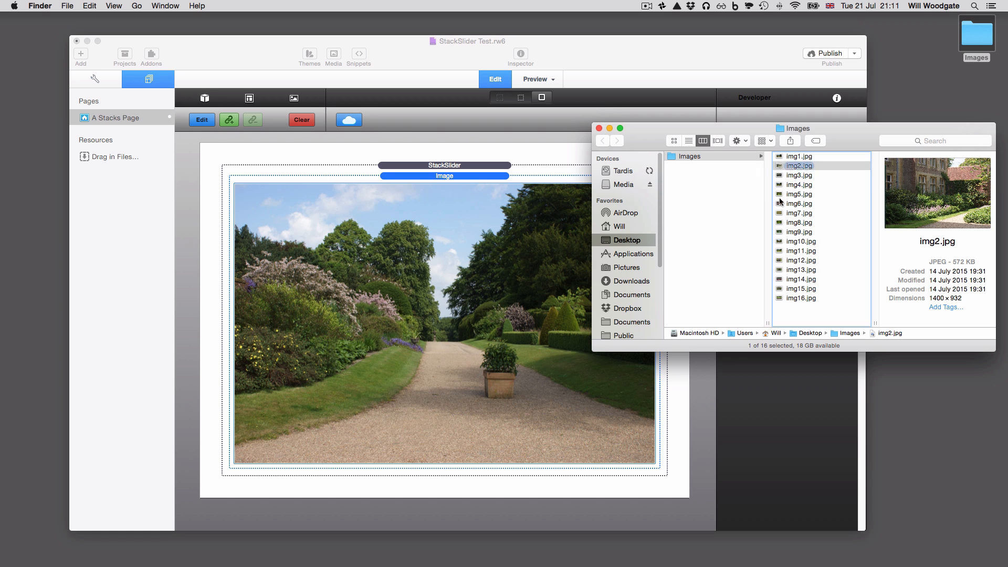
drag(799, 166, 446, 470)
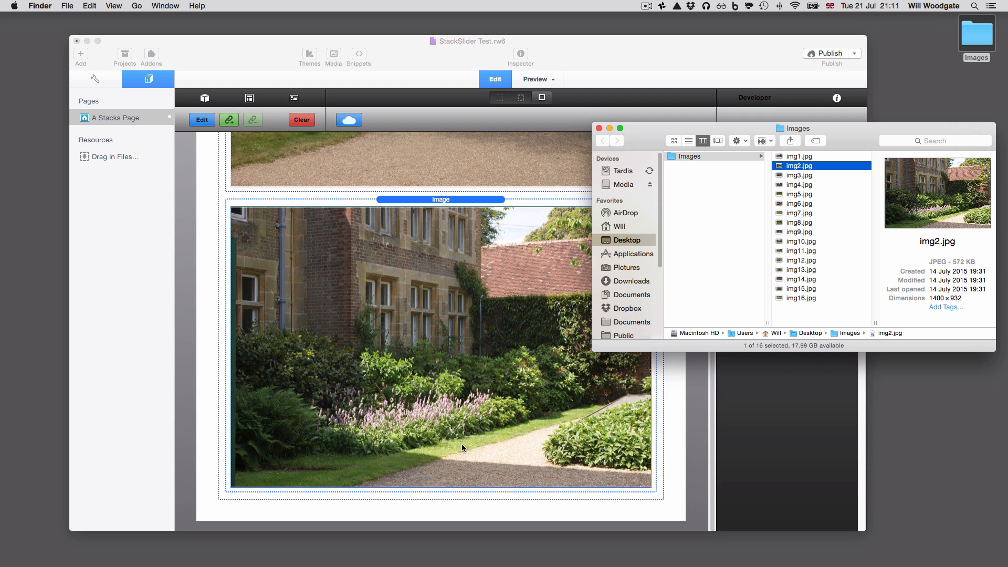
click(799, 175)
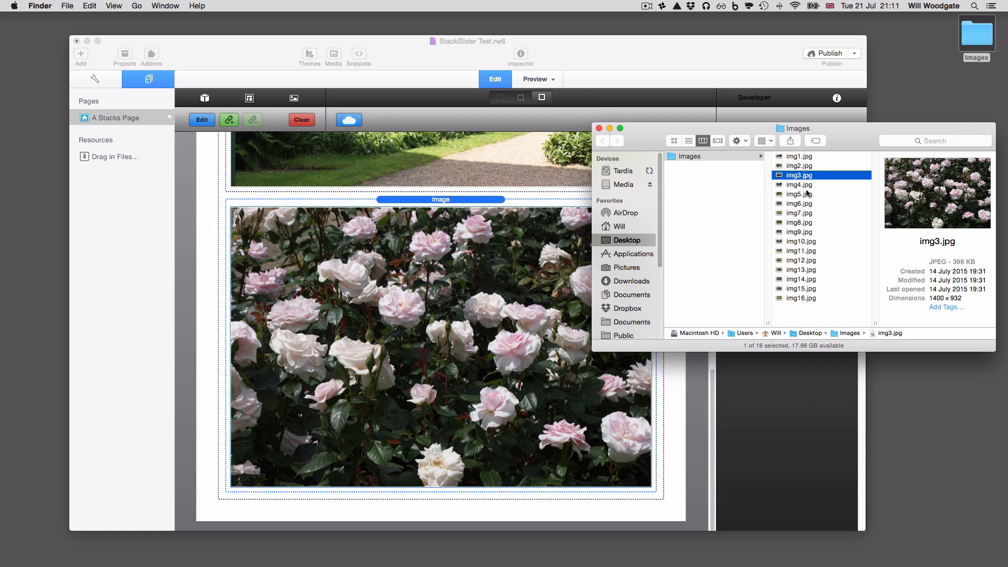
drag(799, 184, 461, 481)
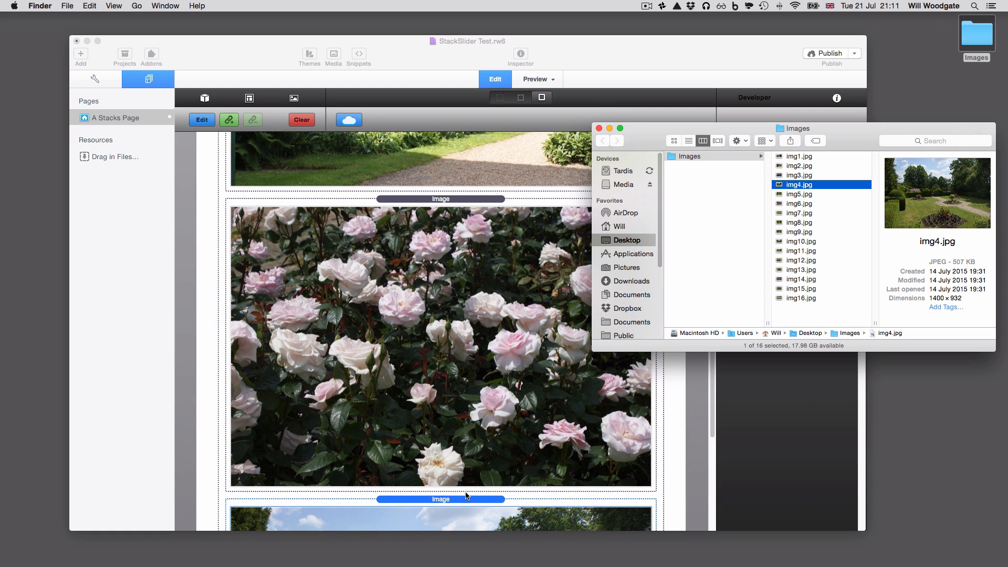
click(799, 194)
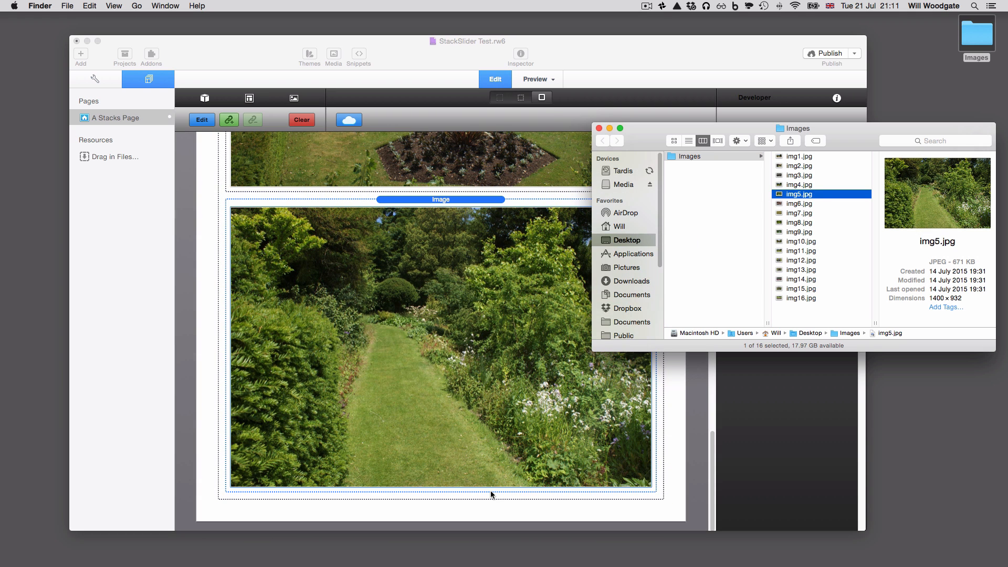
click(799, 204)
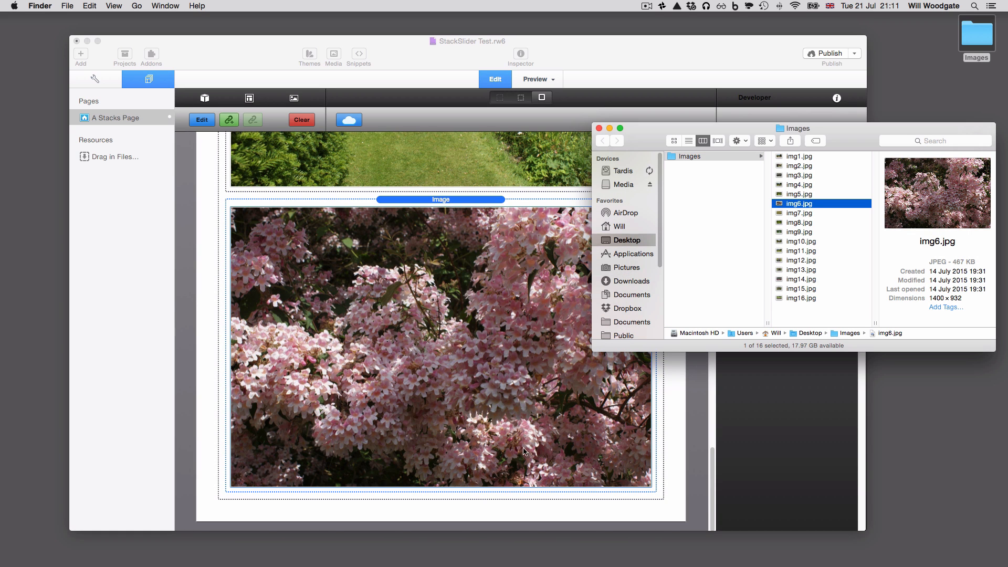
Add img7.jpg onward, through img13.jpg and up to img16.jpg, as further slides
click(799, 212)
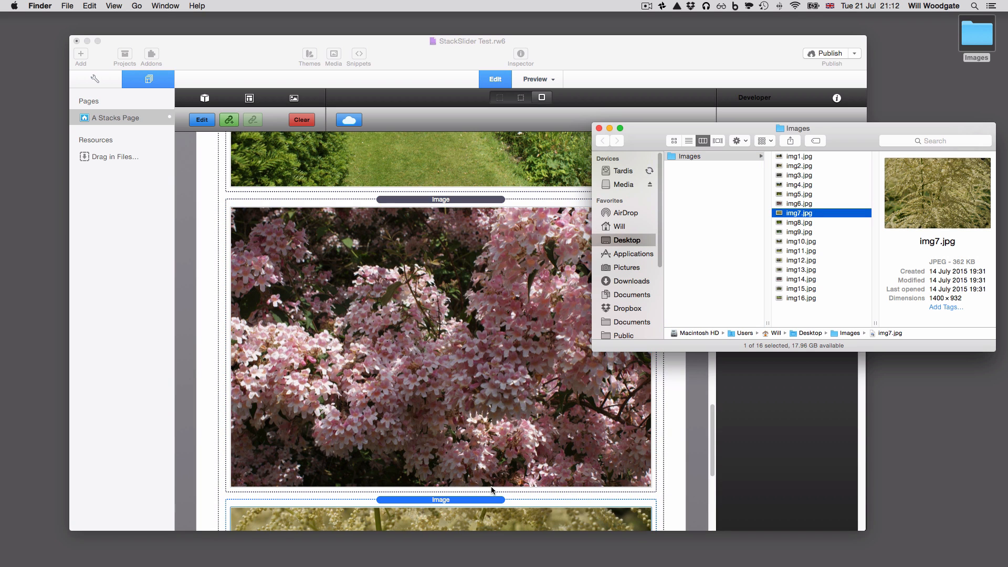
scroll(down, 3)
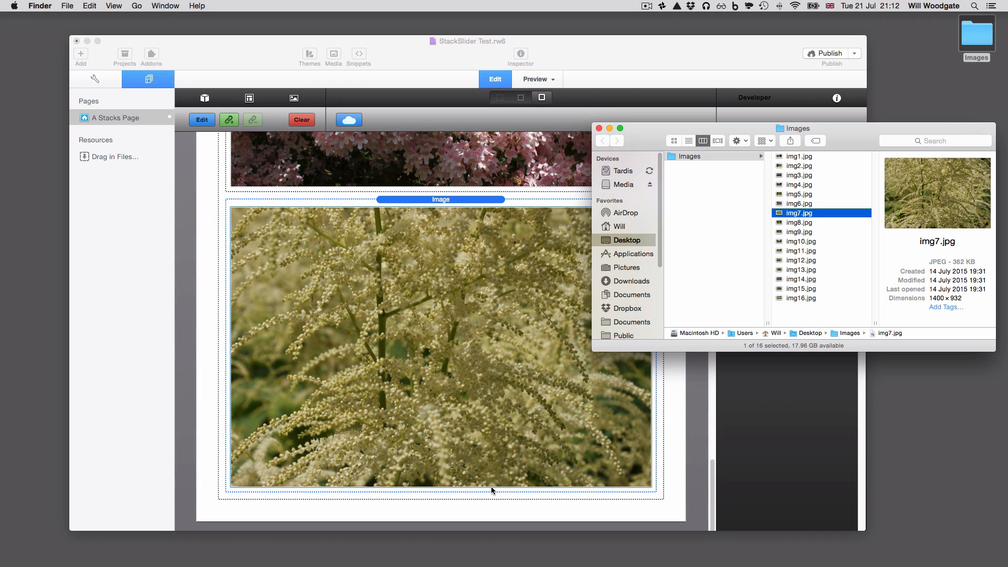
click(799, 222)
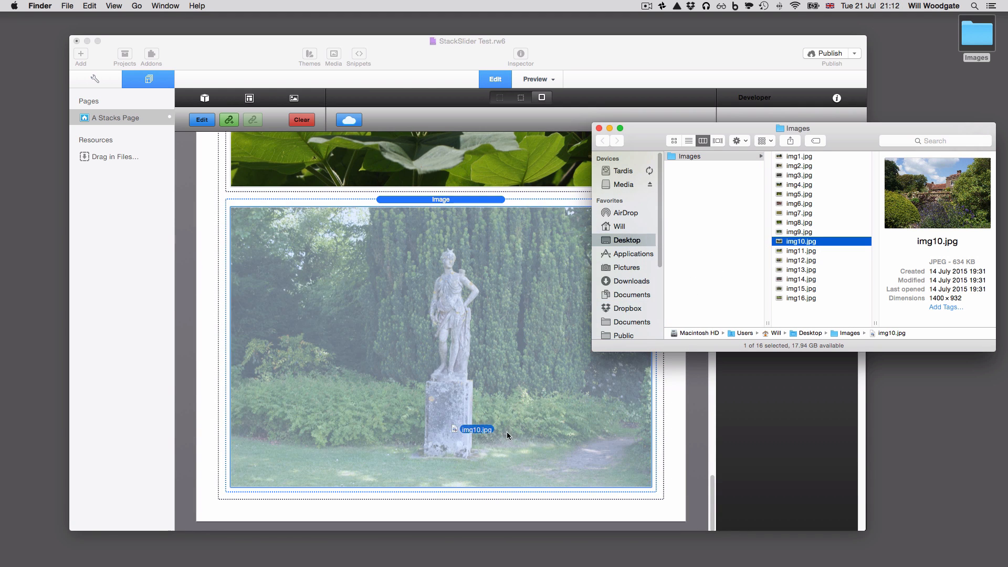
scroll(down, 3)
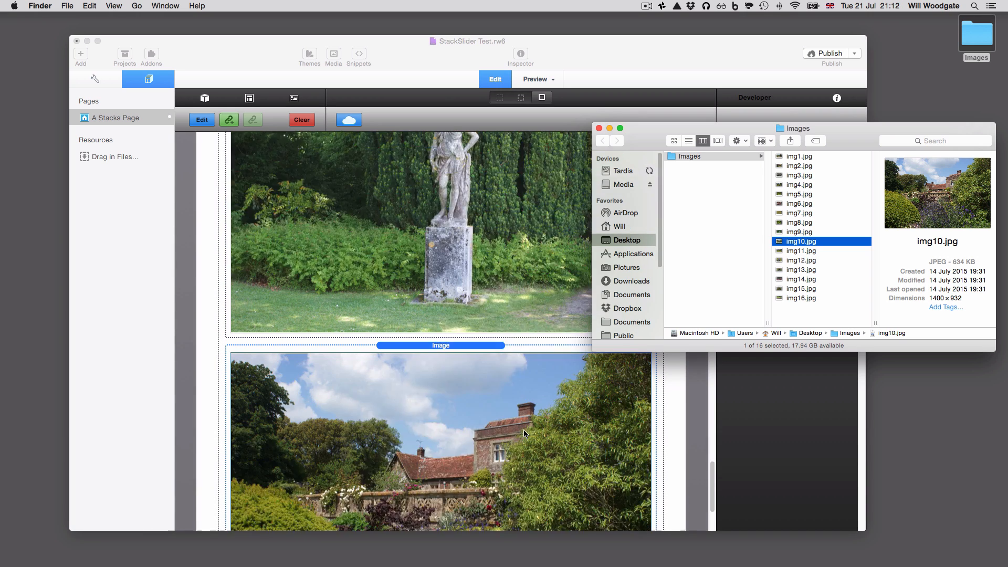
click(800, 251)
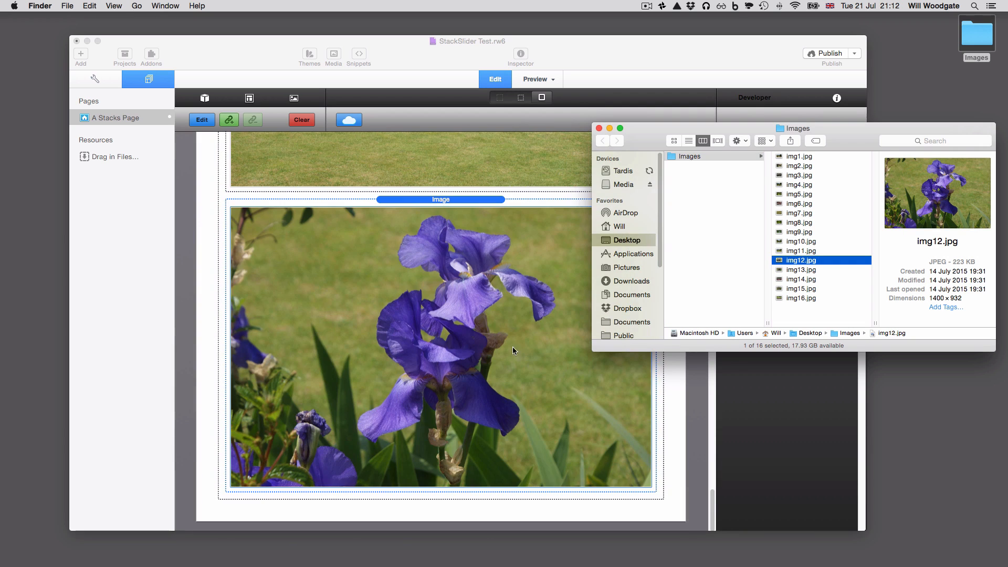
click(801, 269)
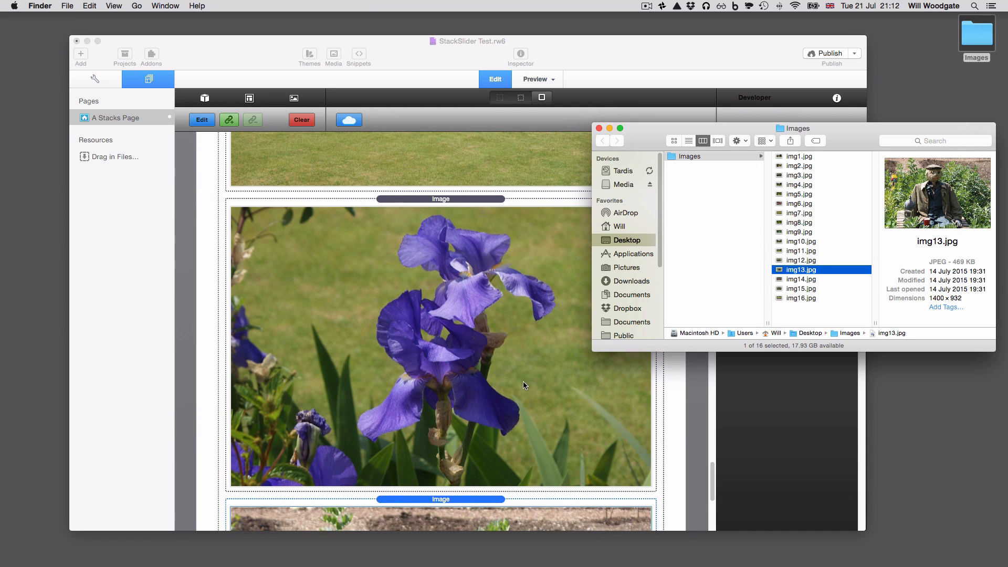
click(801, 279)
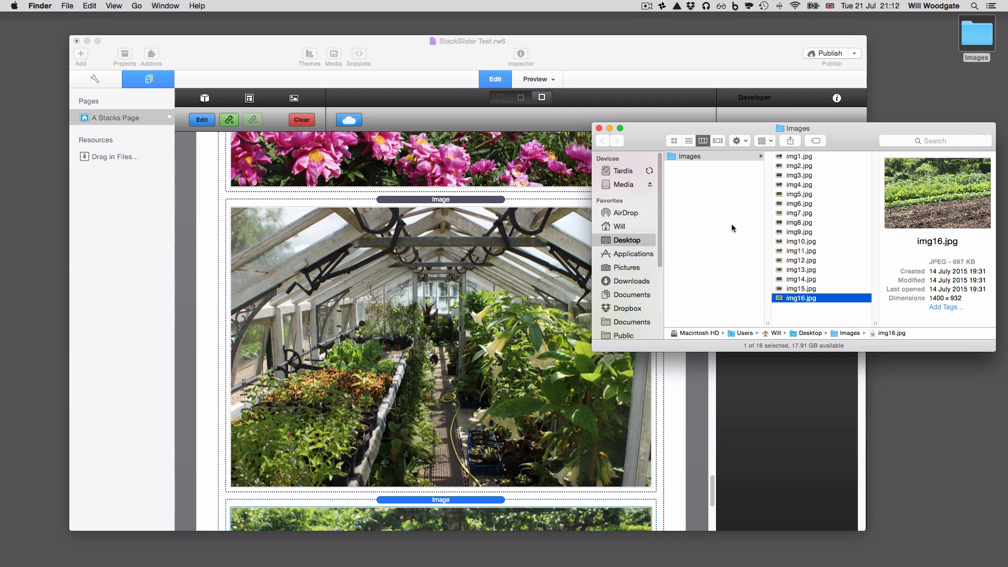
mouse_move(599, 128)
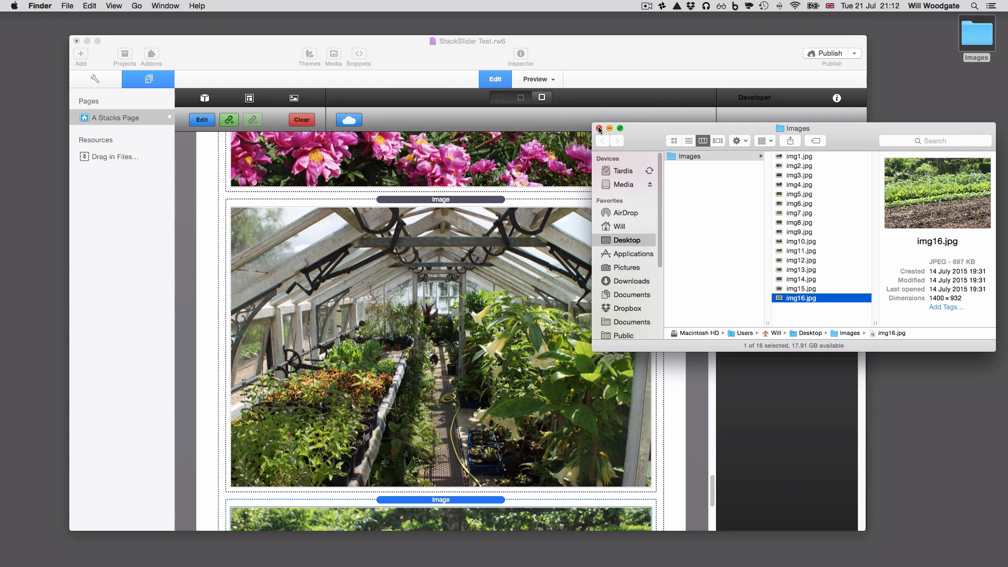
Close the Images folder and preview the page's sixteen-slide photo slider
click(599, 128)
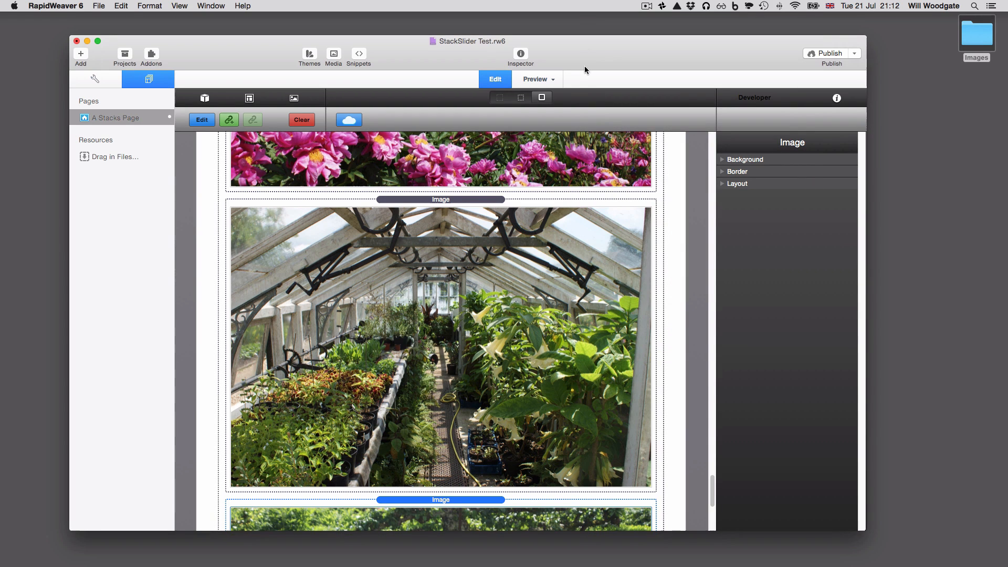
scroll(down, 3)
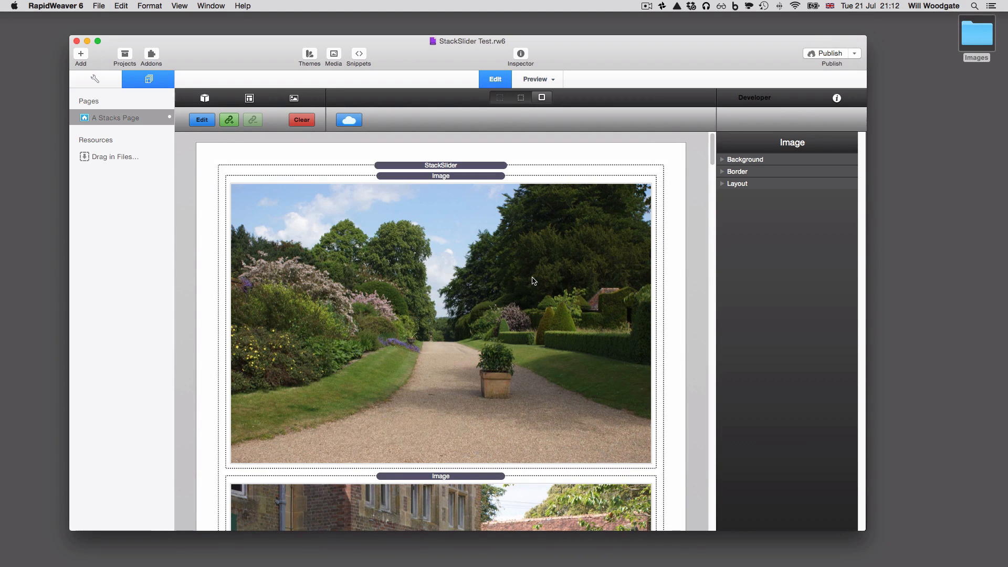
click(535, 79)
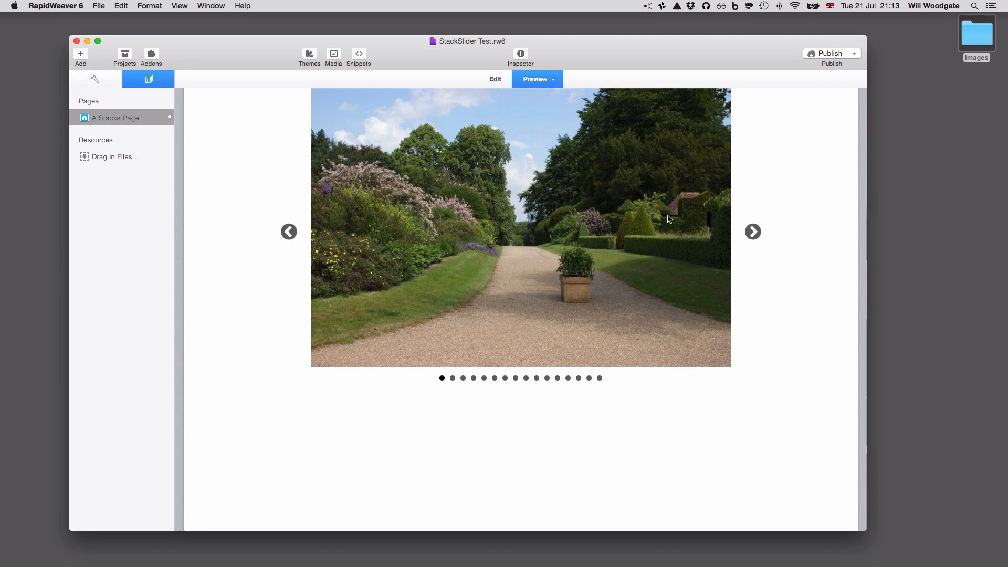
Browse slides with the next arrow and pagination bullets, landing on the fourth formal-garden photo
click(753, 232)
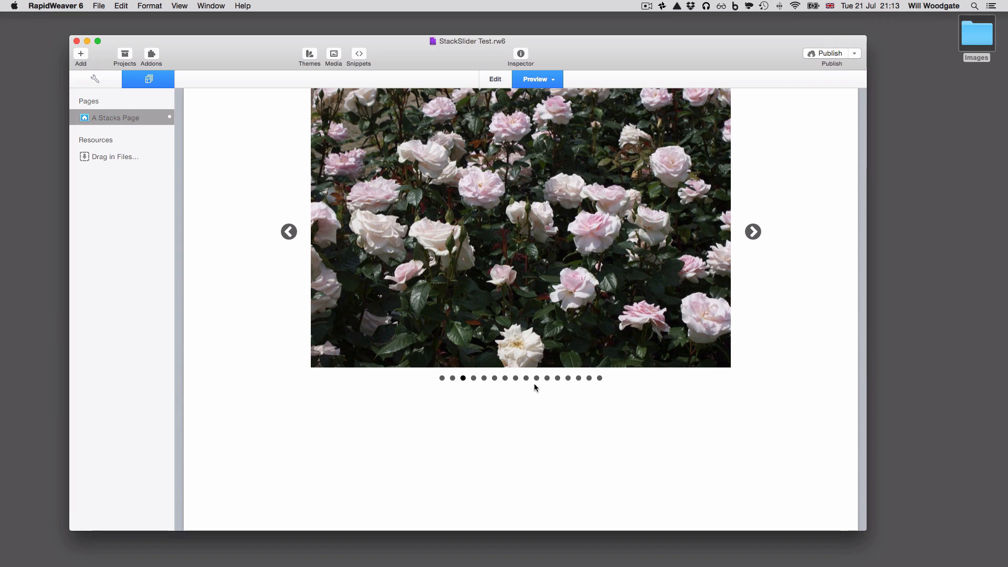
click(536, 378)
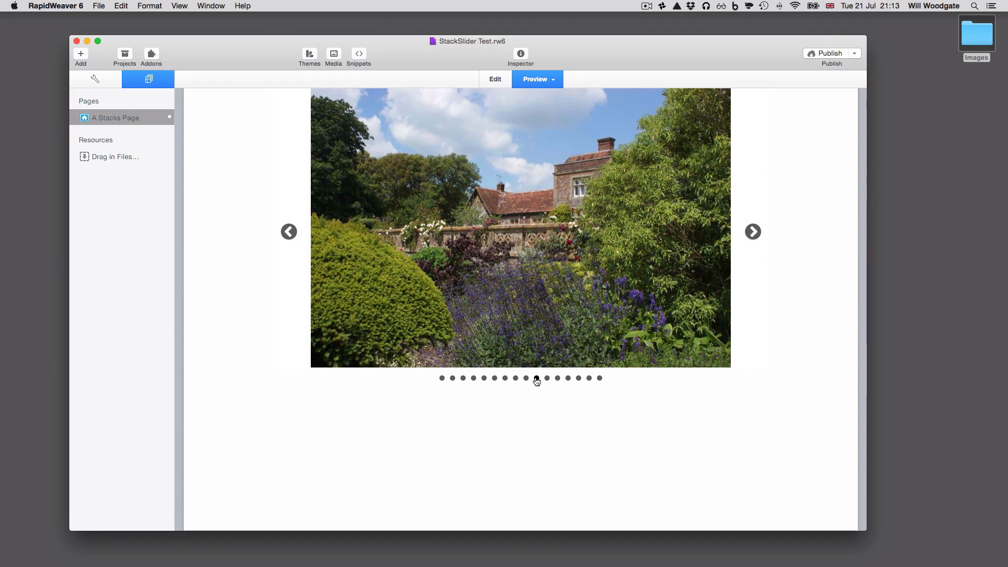
click(578, 378)
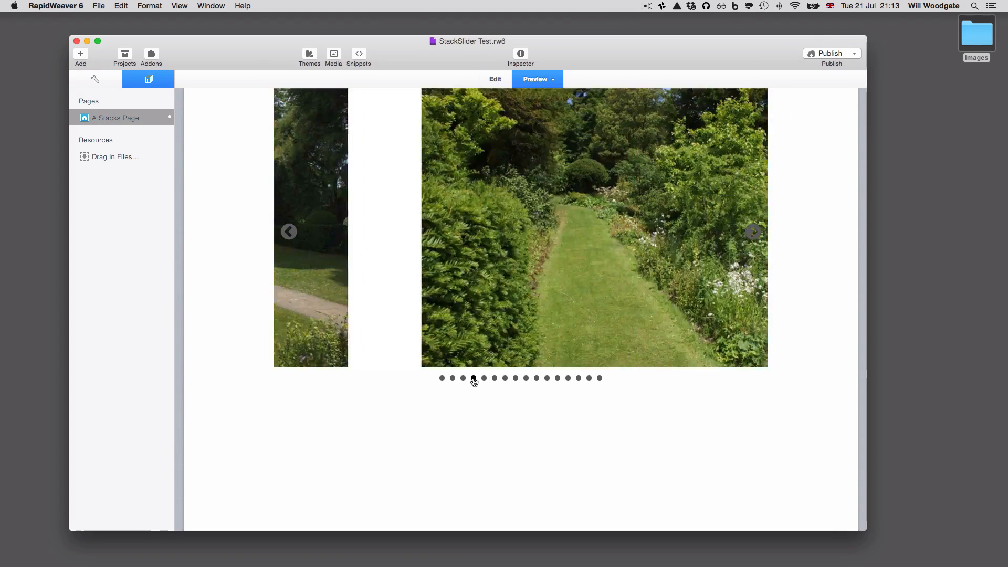
click(473, 378)
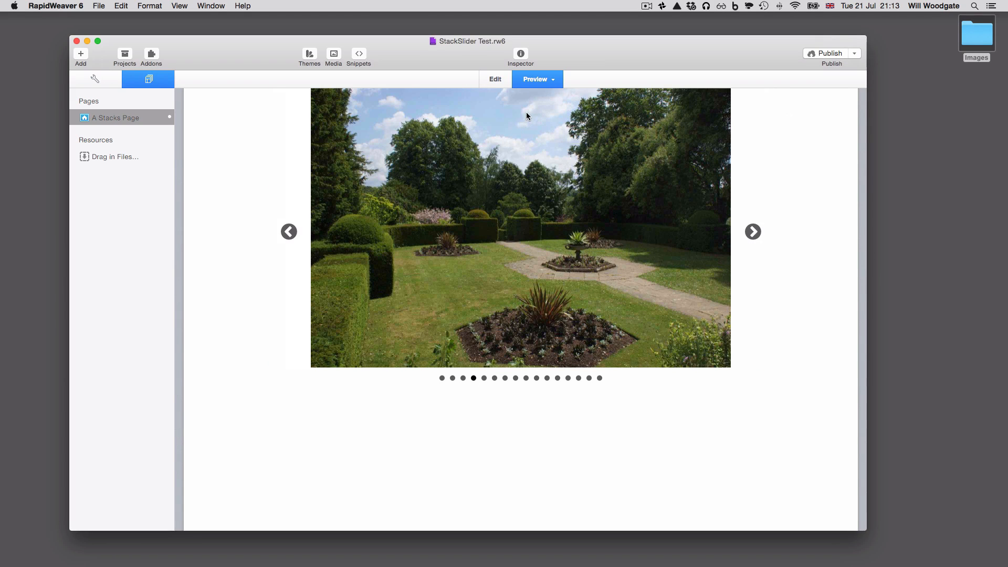
click(536, 79)
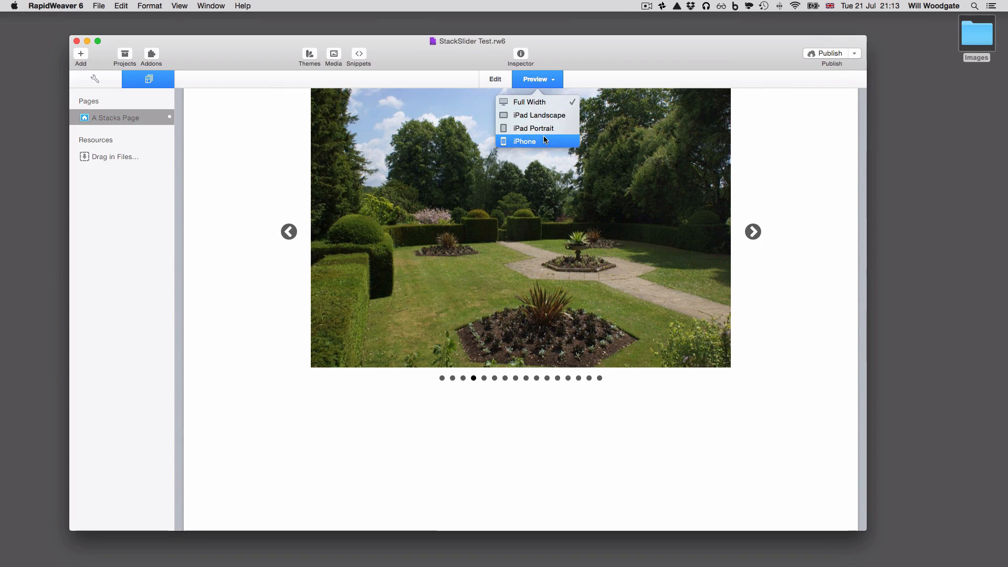
Preview the slider at iPhone size, then go back to edit mode
click(524, 140)
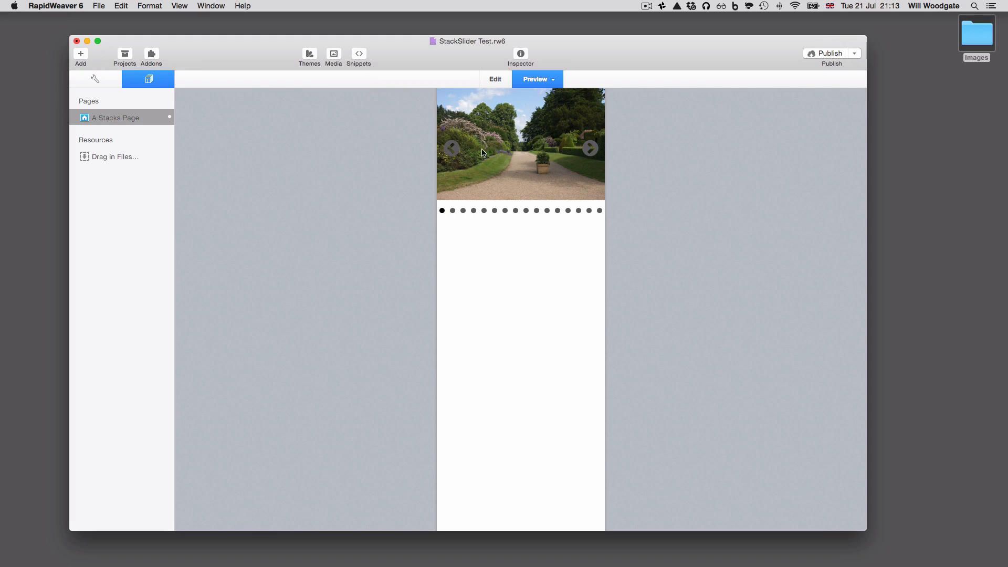
mouse_move(558, 237)
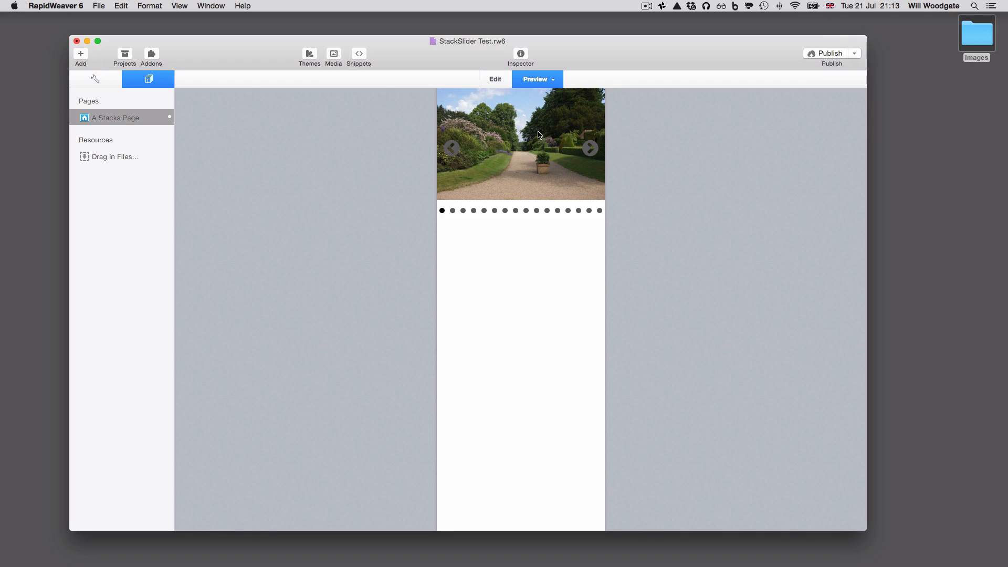
mouse_move(546, 133)
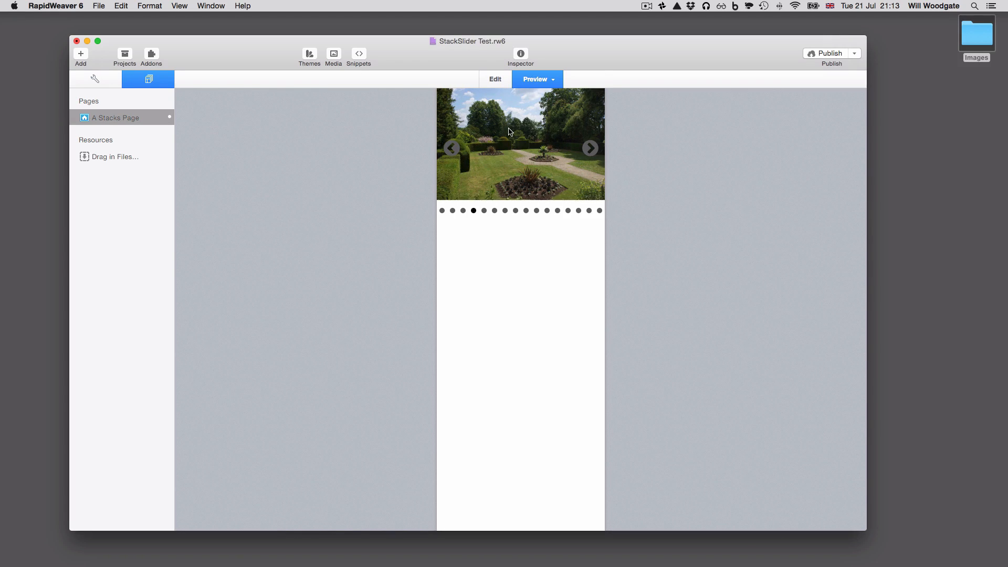
click(495, 80)
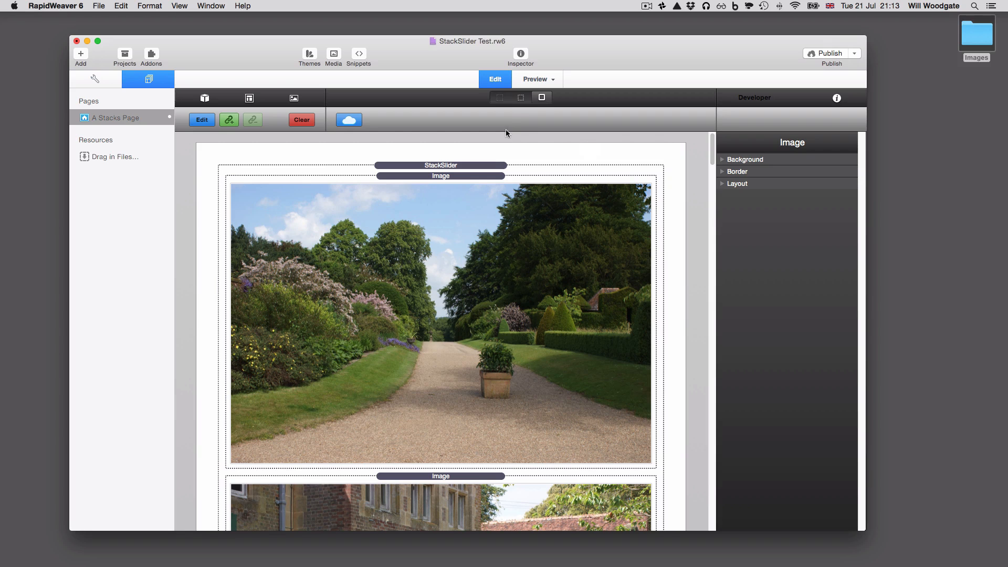
Select the StackSlider and scroll through its basic, pagination and navigation settings
click(535, 79)
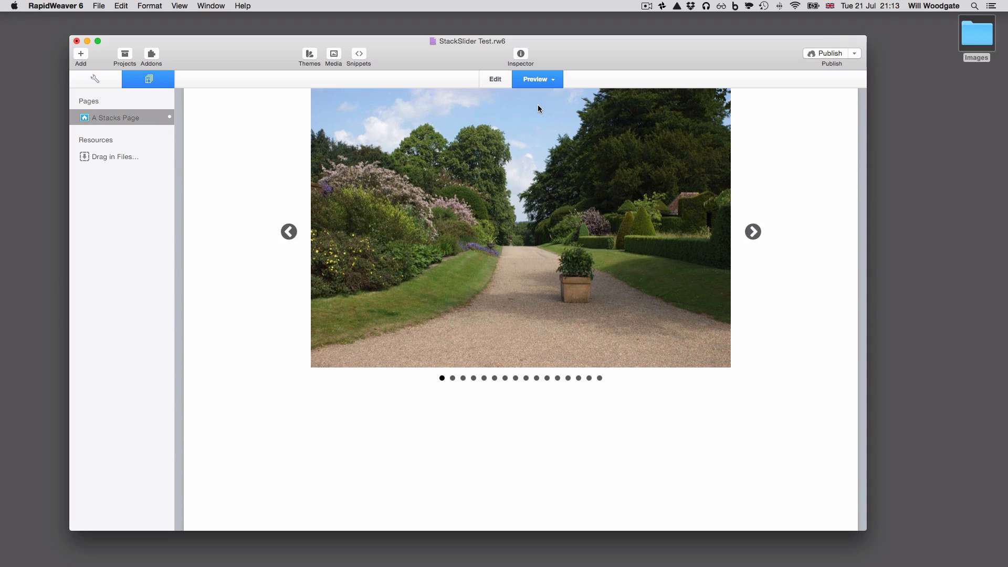
click(495, 78)
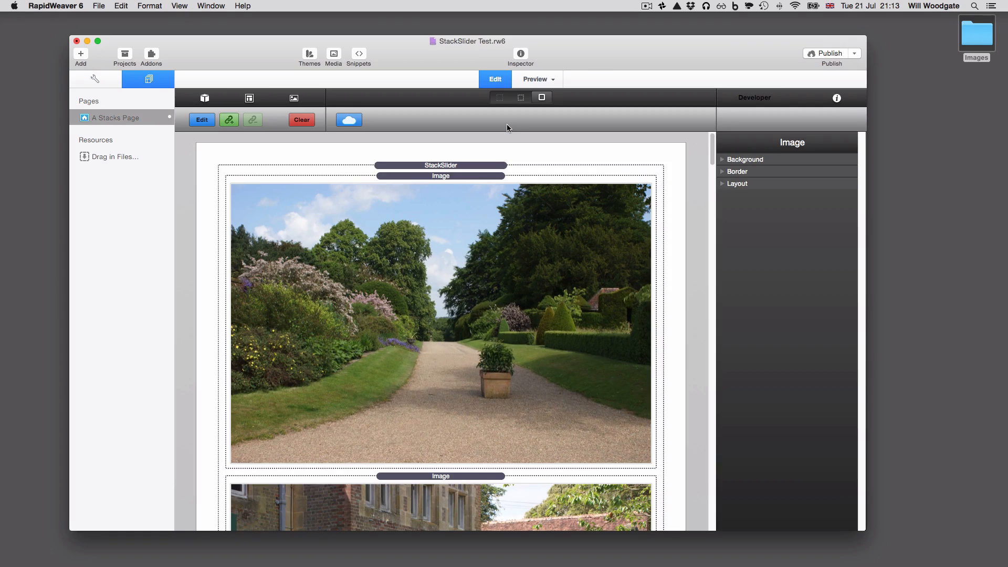
click(440, 165)
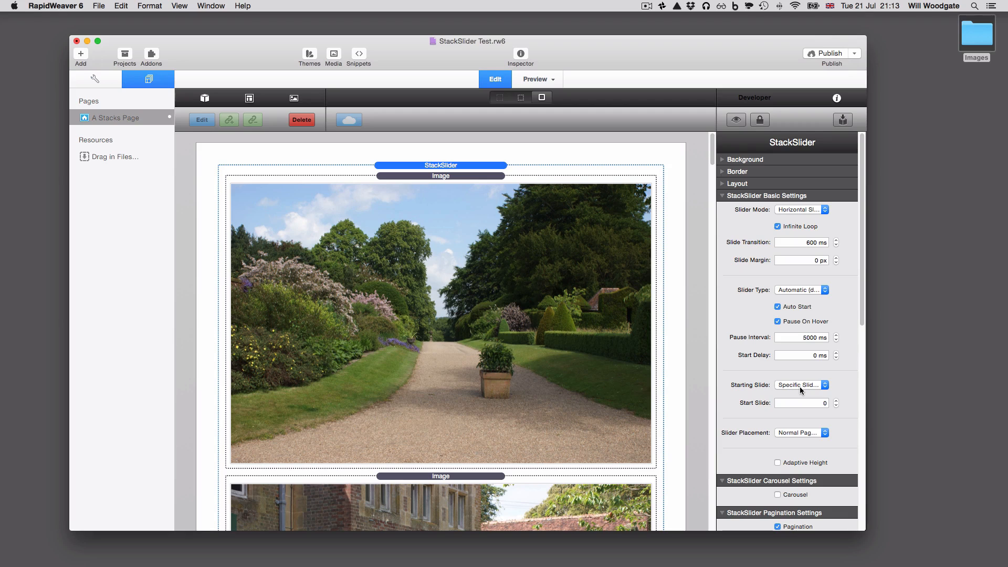
scroll(down, 3)
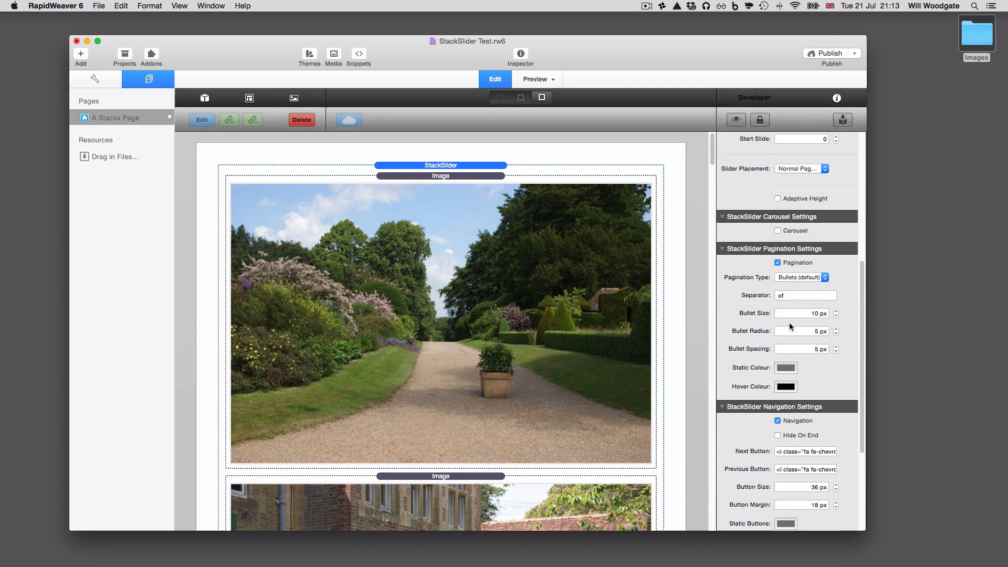
scroll(down, 3)
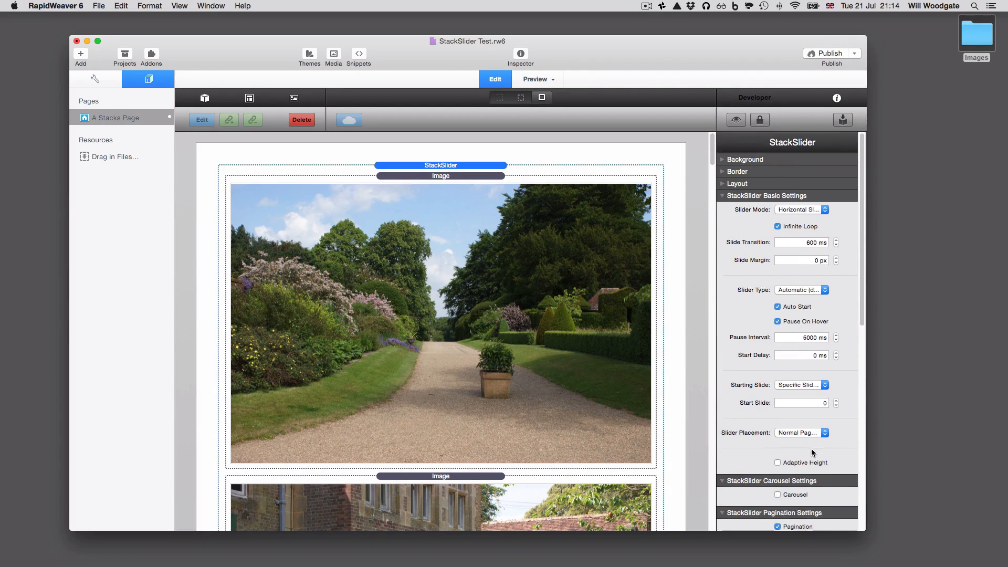
mouse_move(810, 350)
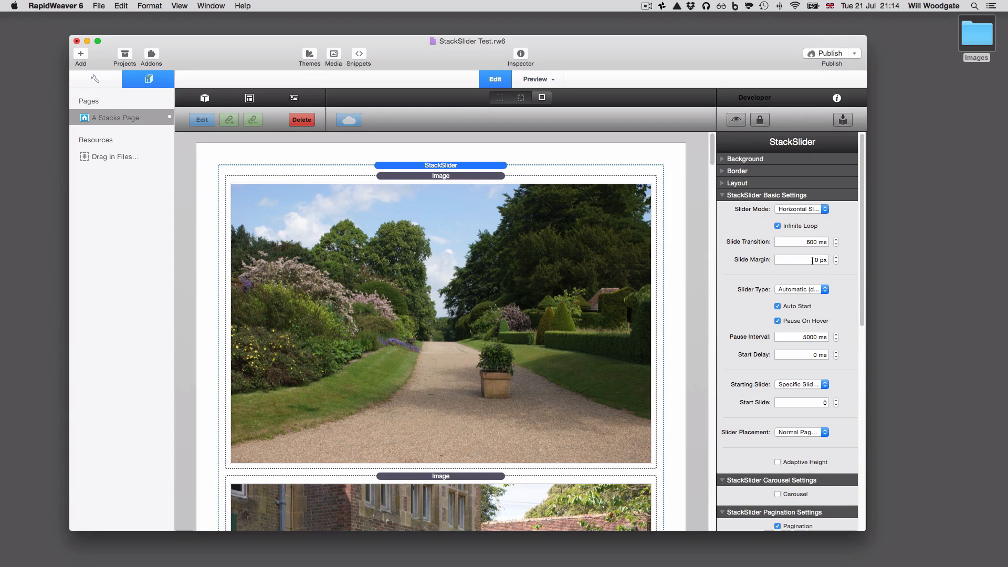
mouse_move(802, 259)
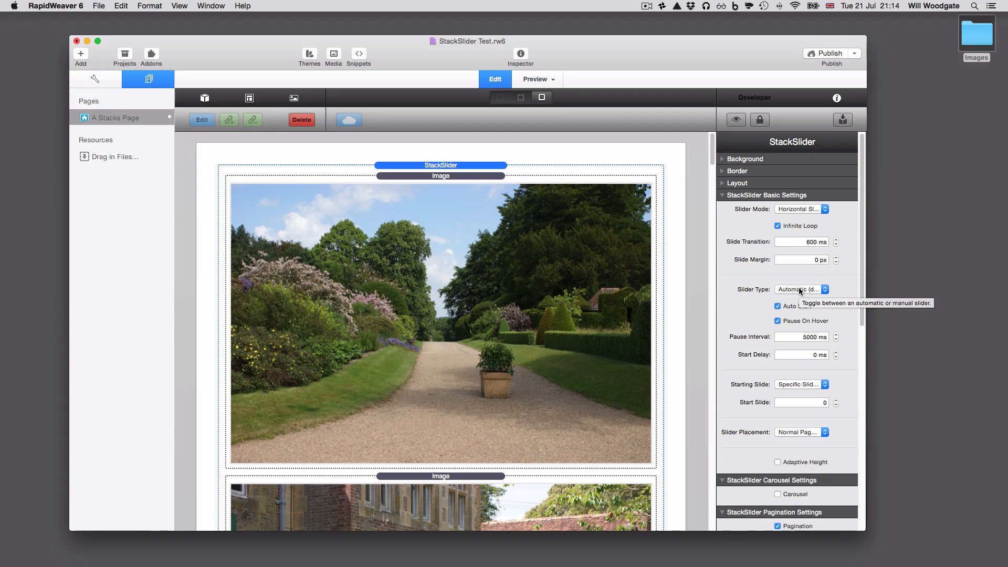
mouse_move(792, 306)
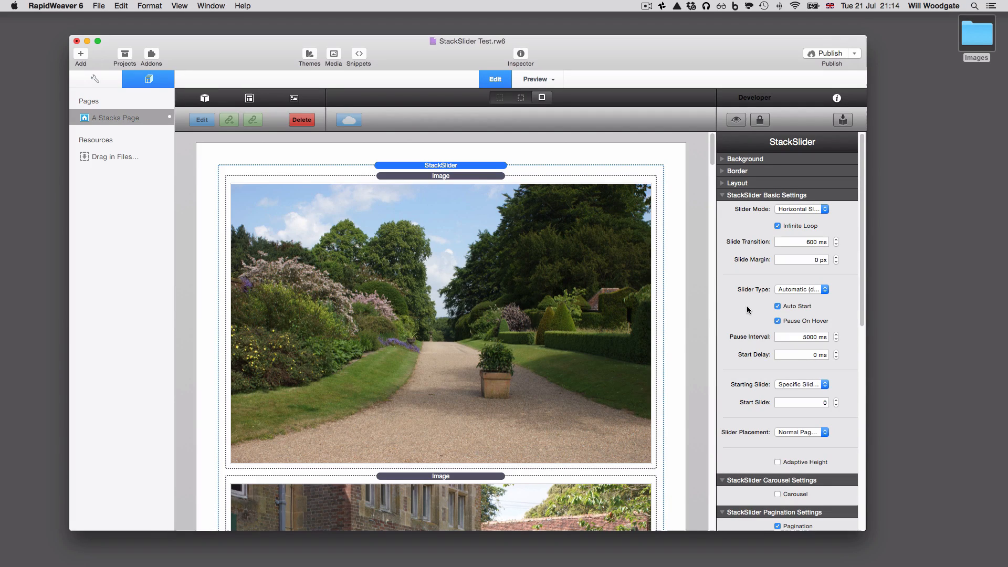
Preview a vertical Slider Mode, then set the mode back to Horizontal Slider
click(800, 209)
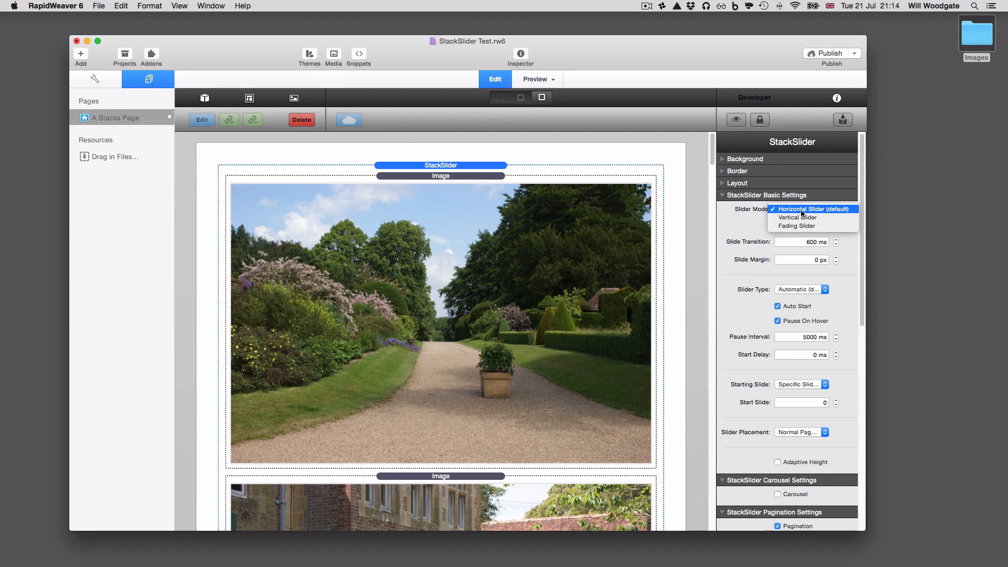
click(796, 217)
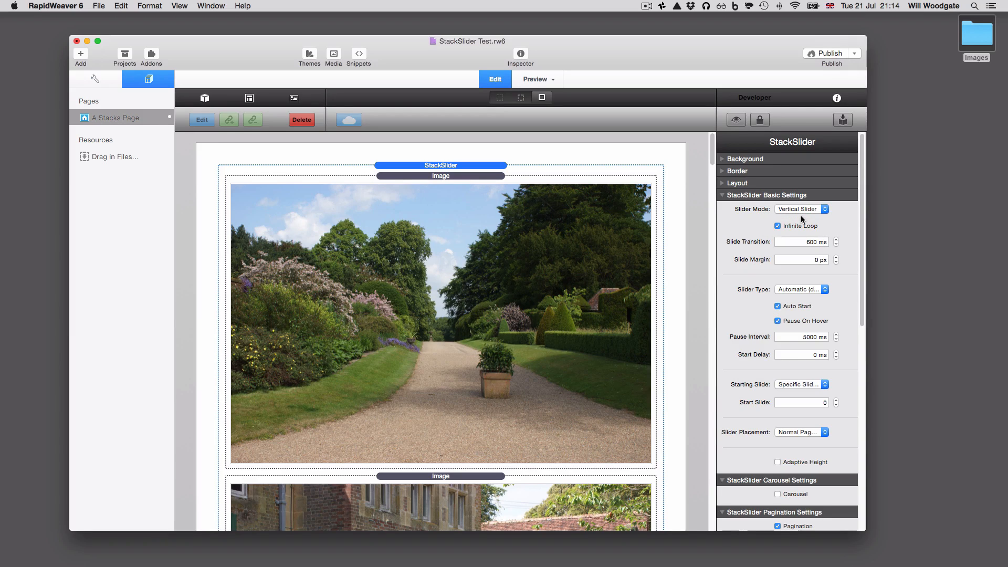
click(534, 79)
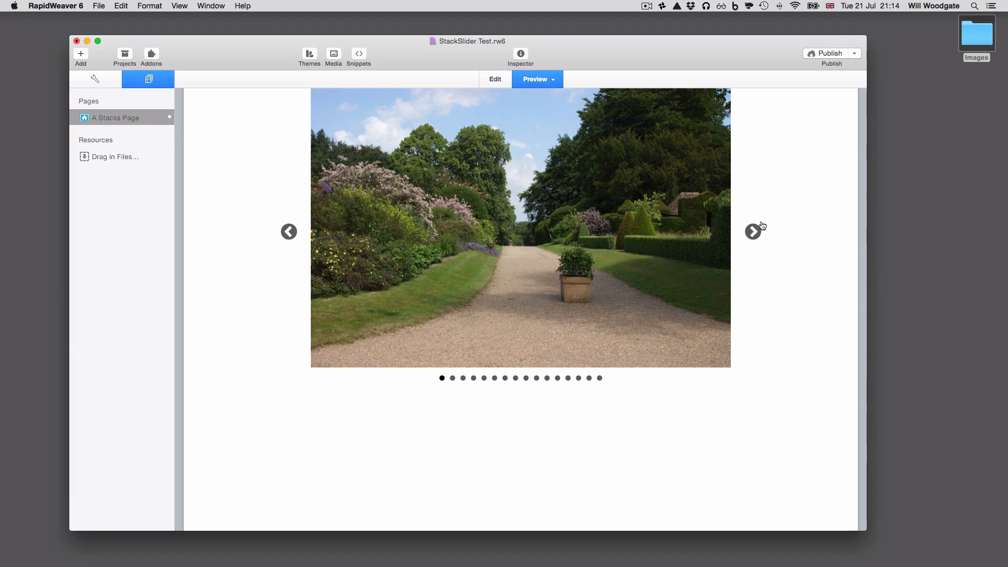
click(753, 232)
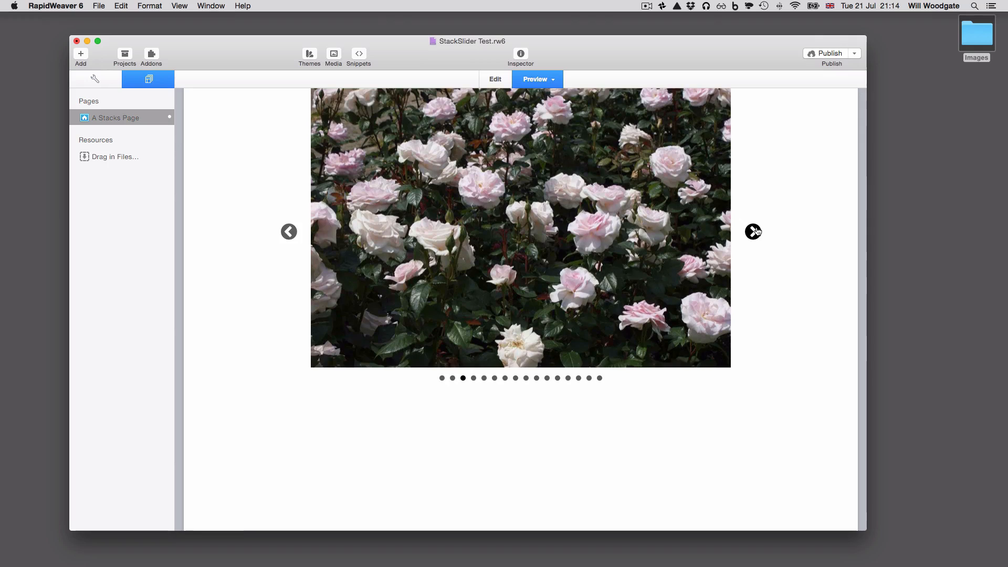
click(495, 79)
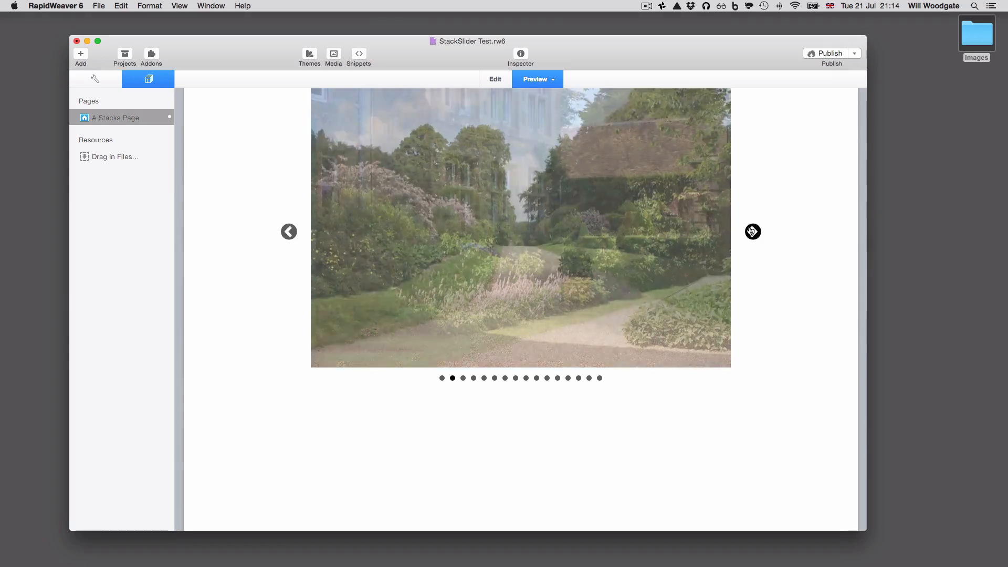
click(753, 232)
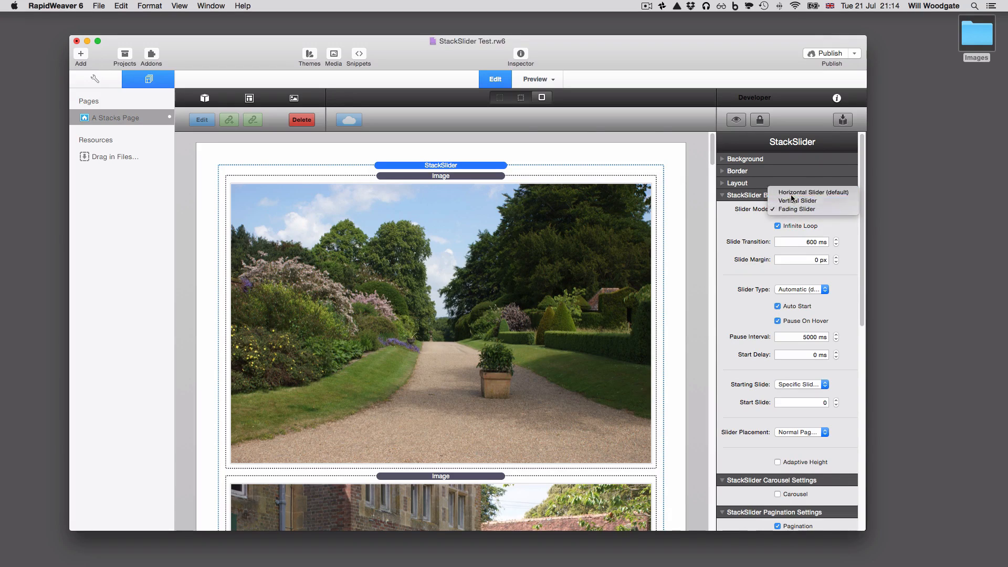
click(813, 192)
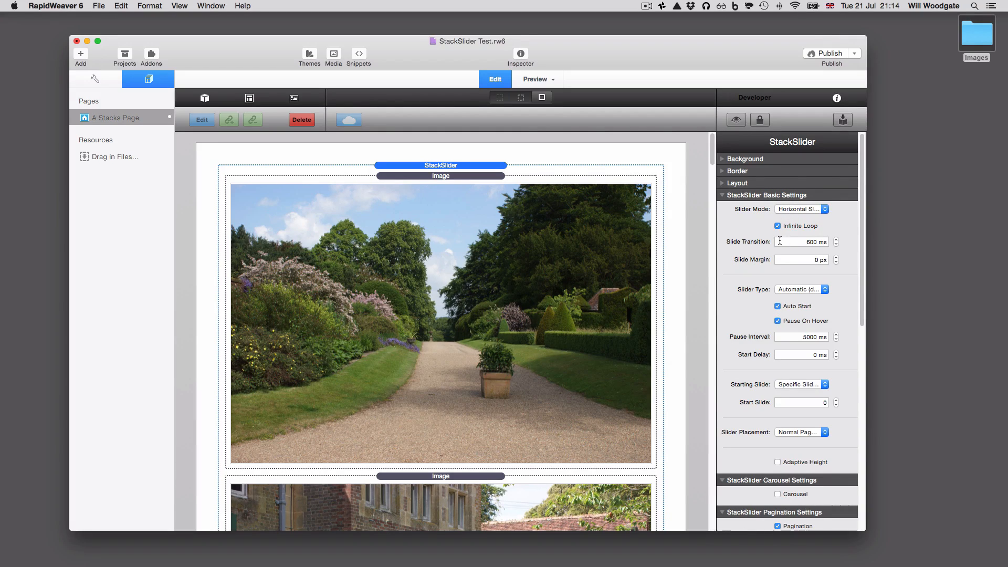
mouse_move(802, 241)
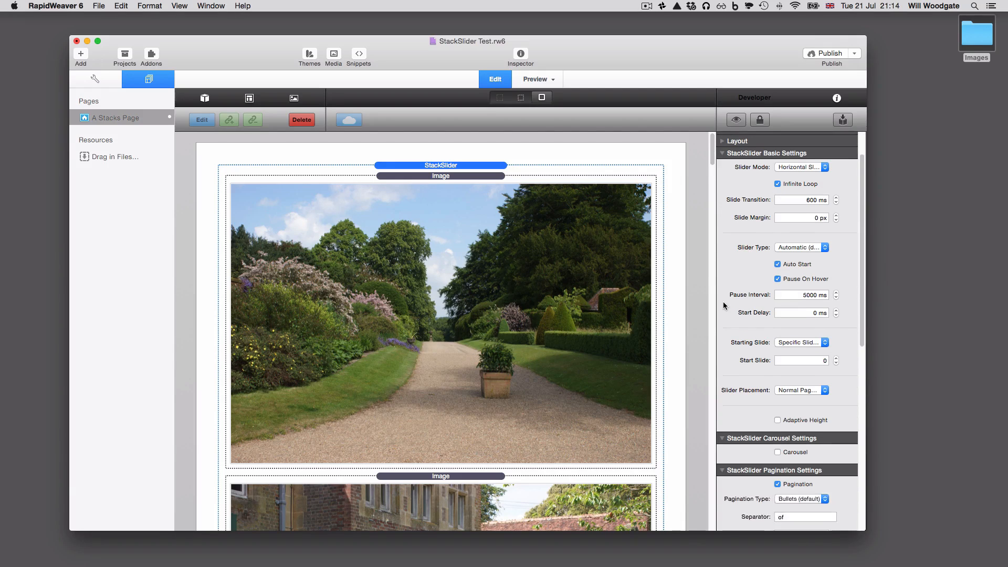
click(825, 247)
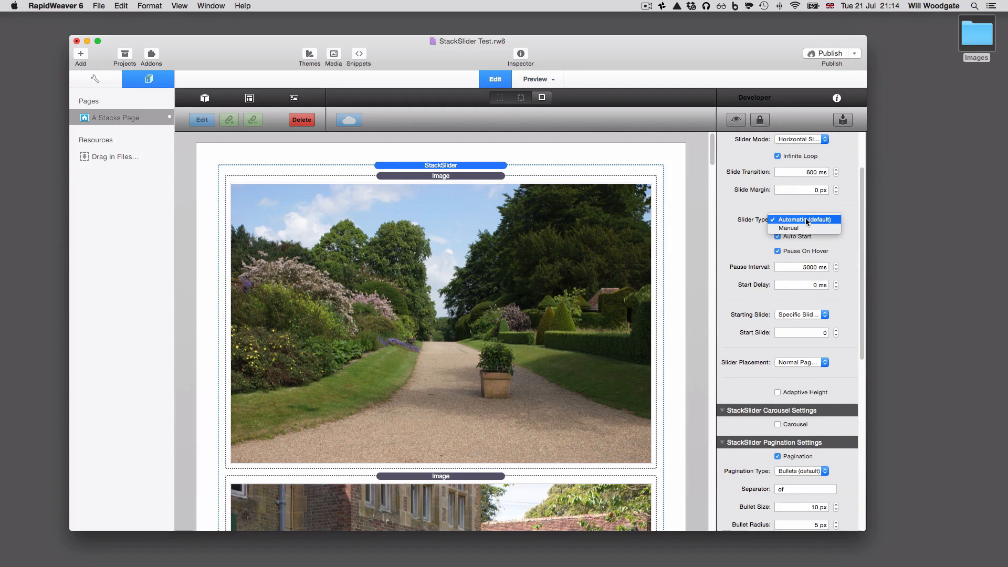
click(788, 227)
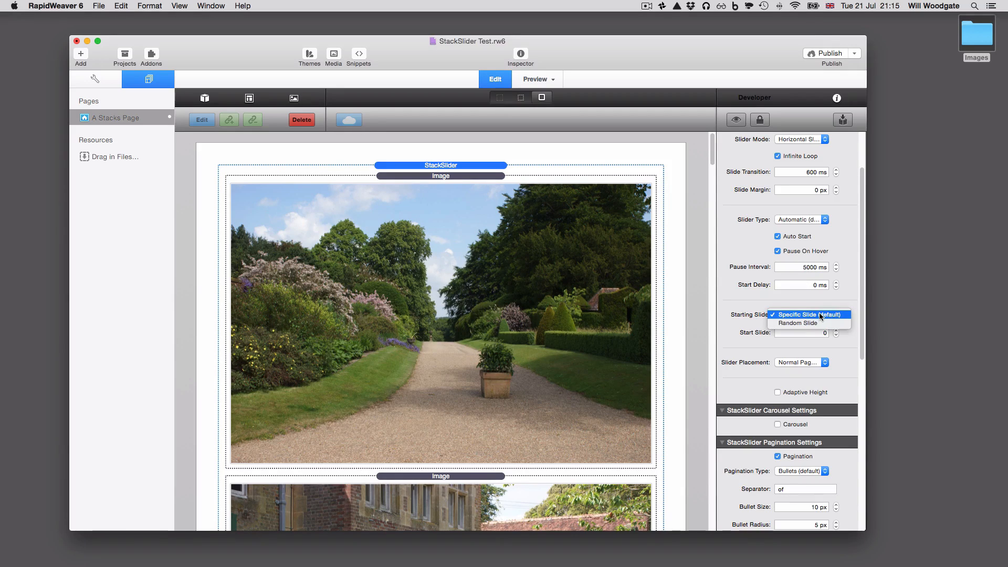
click(808, 315)
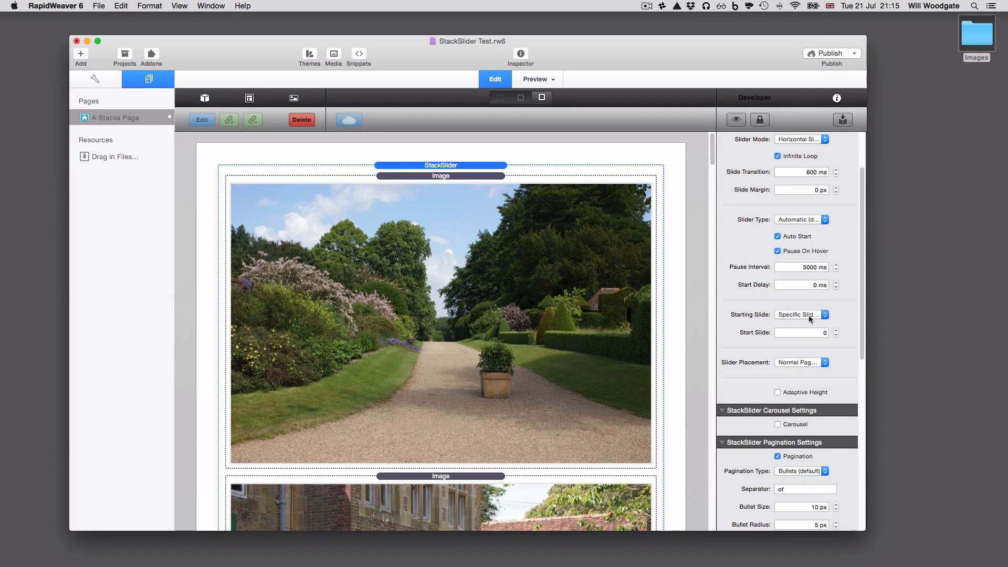
click(800, 314)
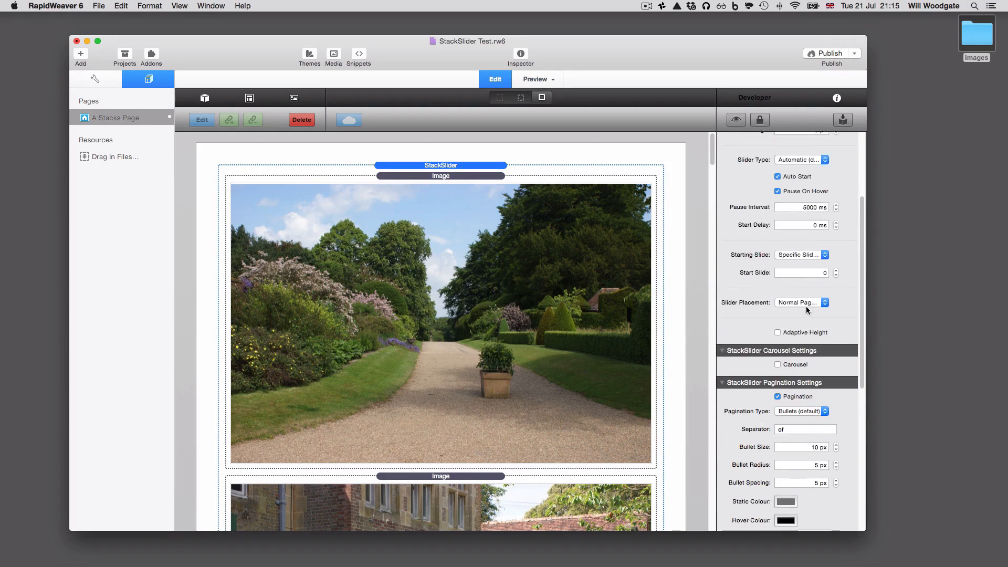
click(801, 302)
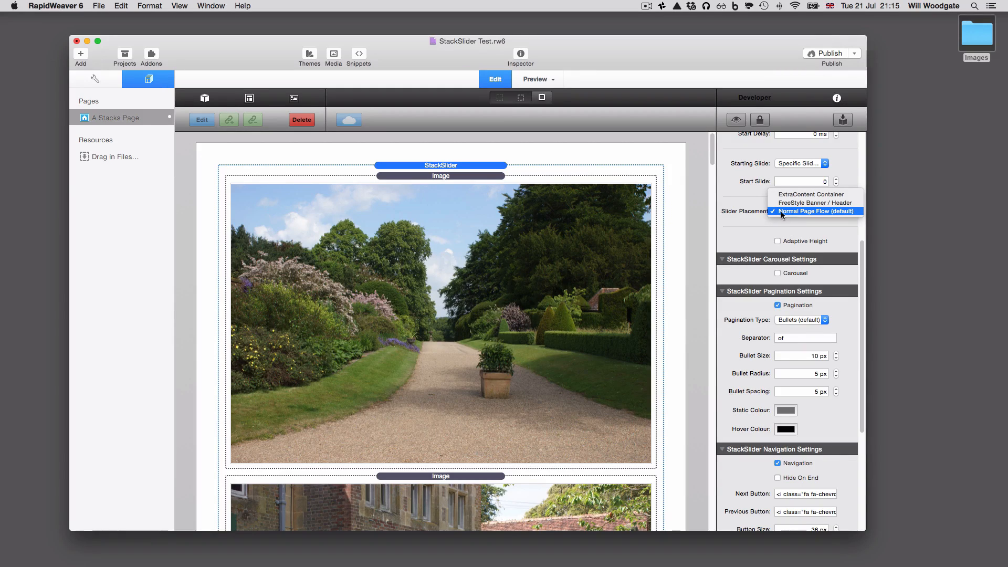
mouse_move(811, 195)
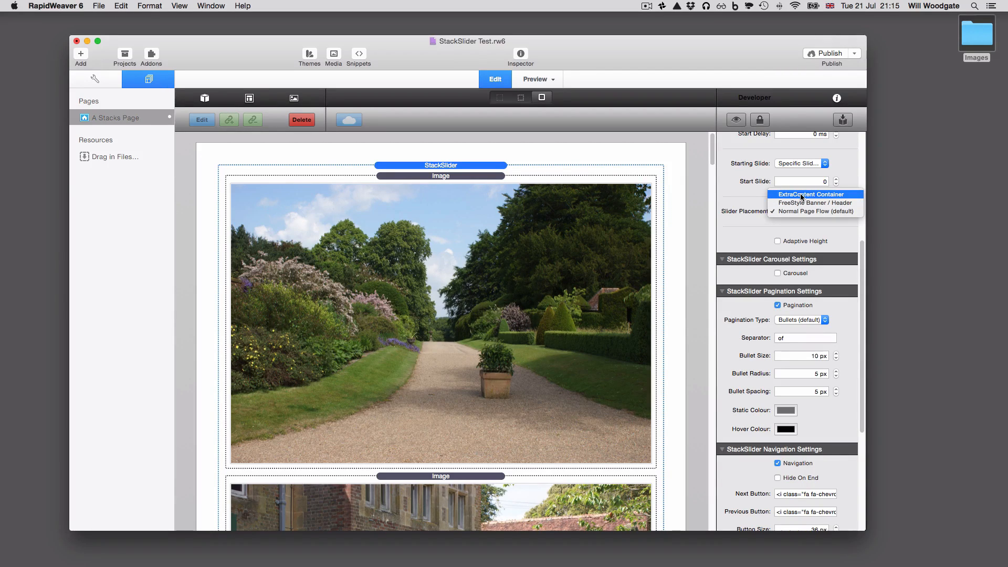
mouse_move(814, 203)
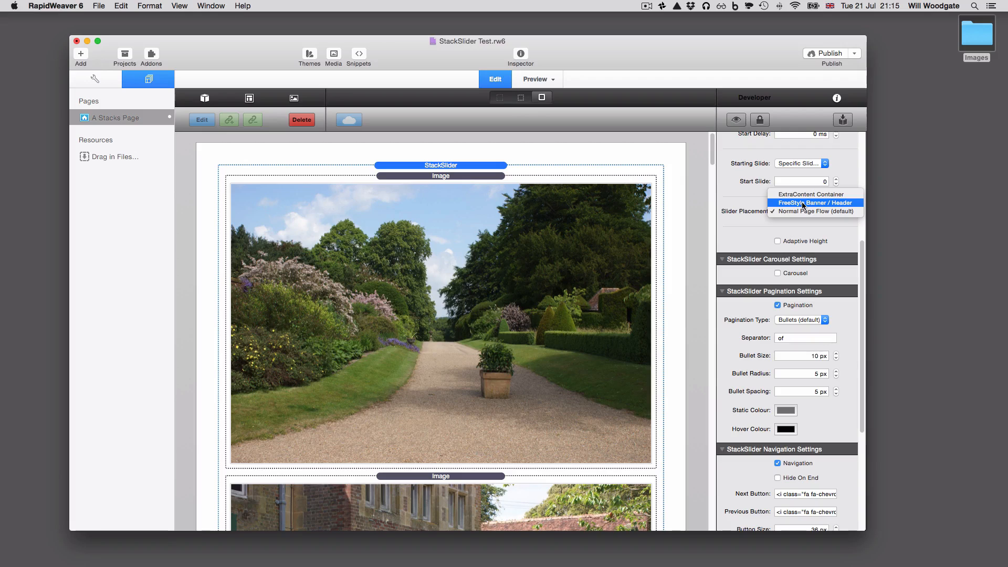
click(813, 211)
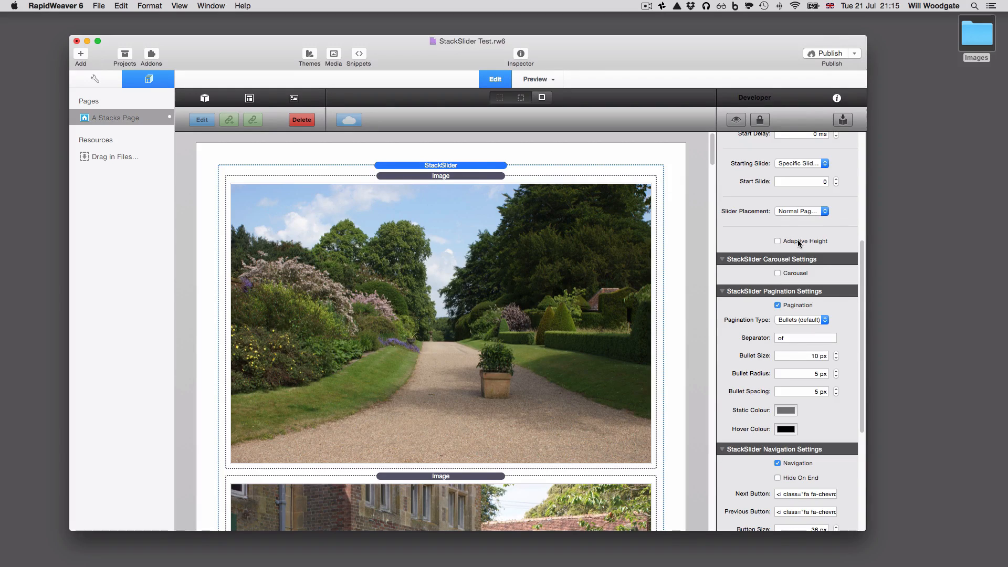
mouse_move(778, 241)
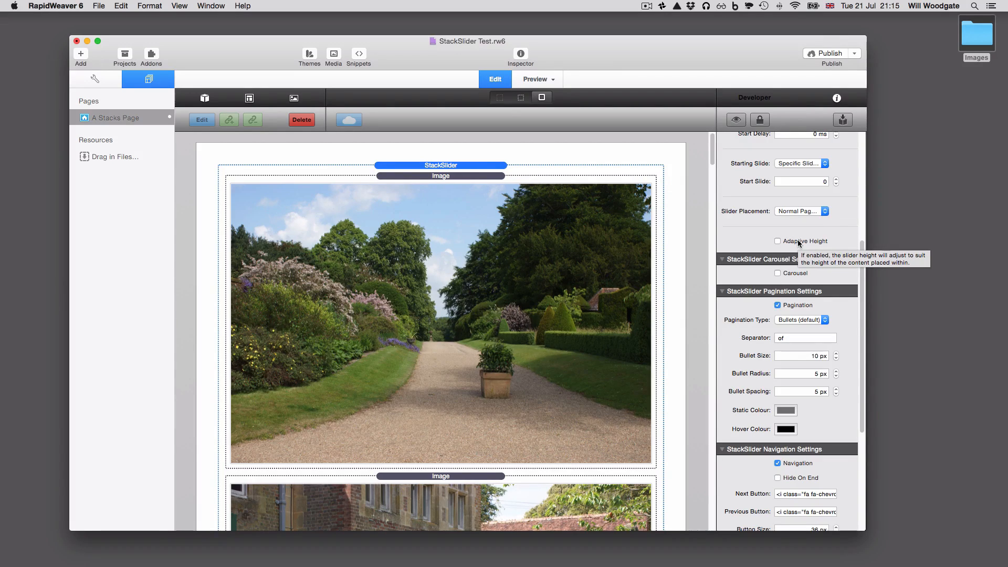
mouse_move(747, 245)
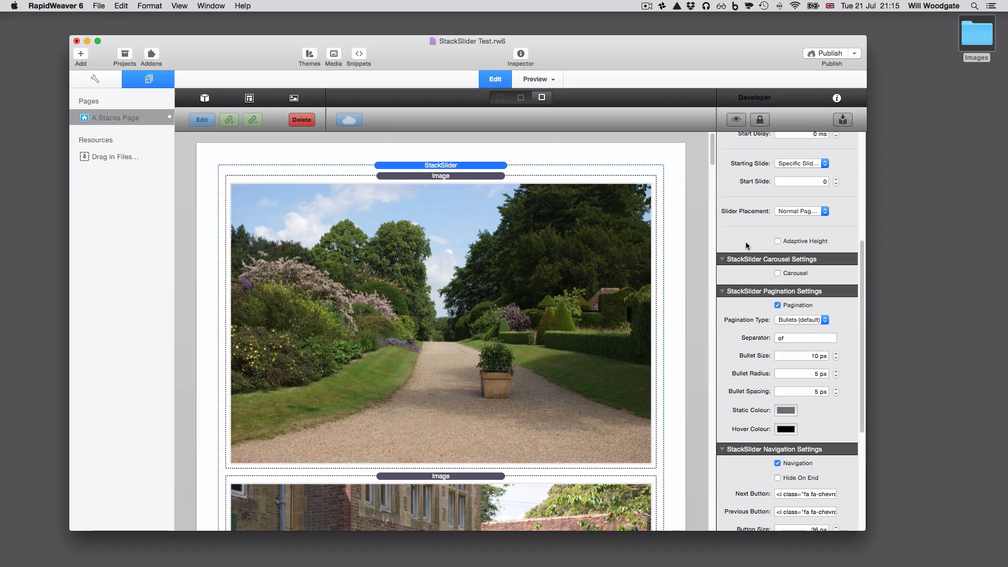
mouse_move(472, 226)
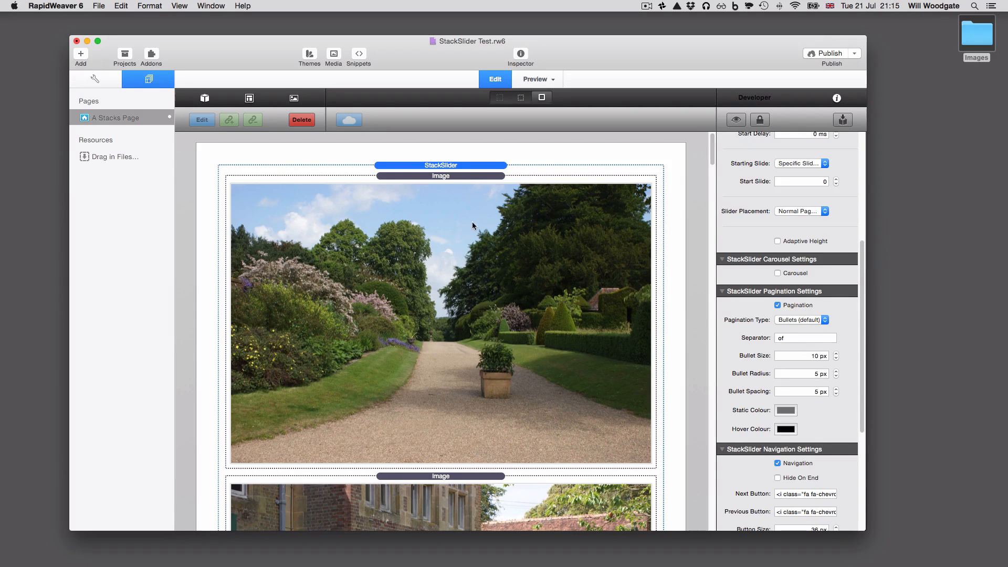
mouse_move(756, 241)
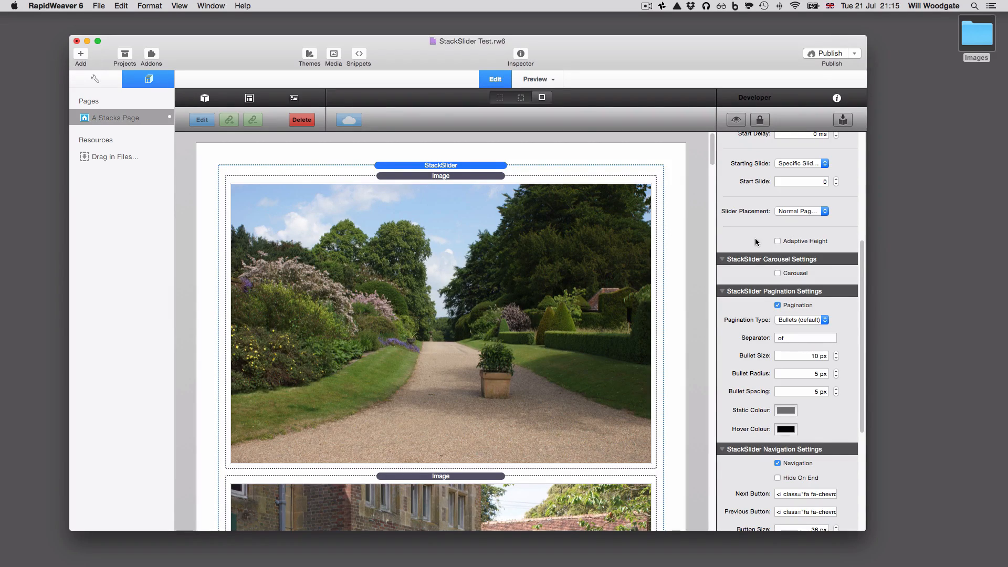
scroll(down, 3)
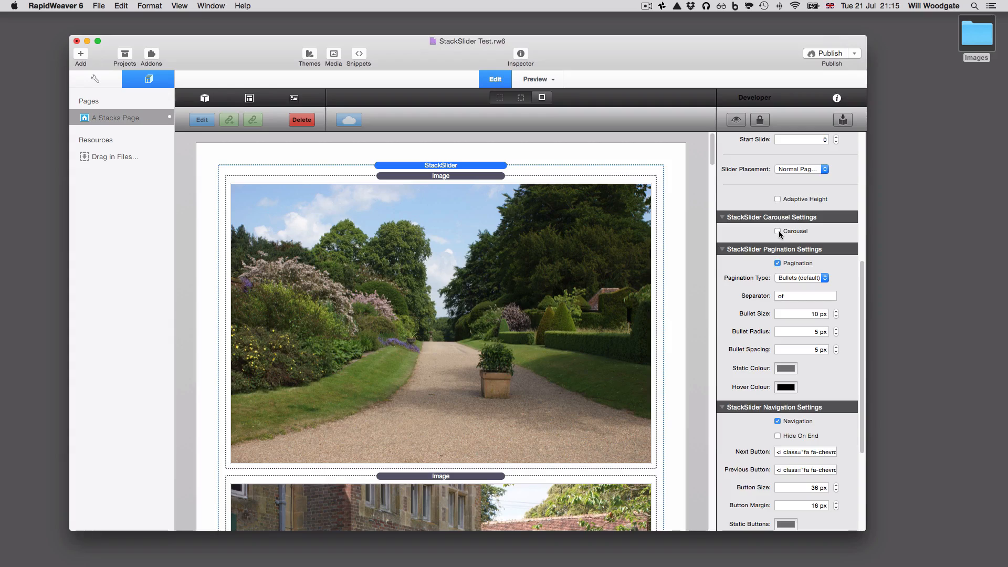
Enable Carousel, change carousel Distance from 0 to 1, and preview the side-by-side photos
click(777, 232)
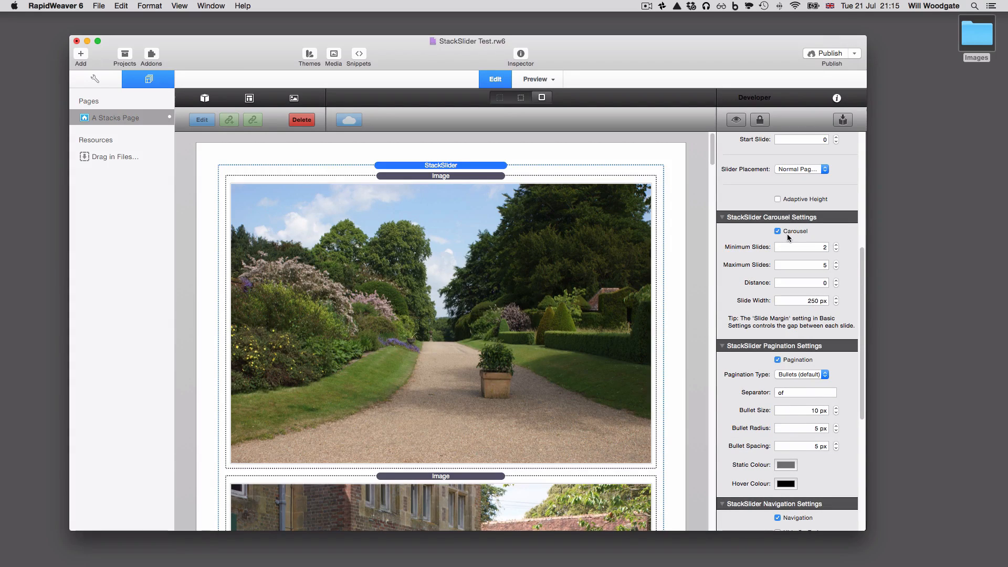
mouse_move(800, 246)
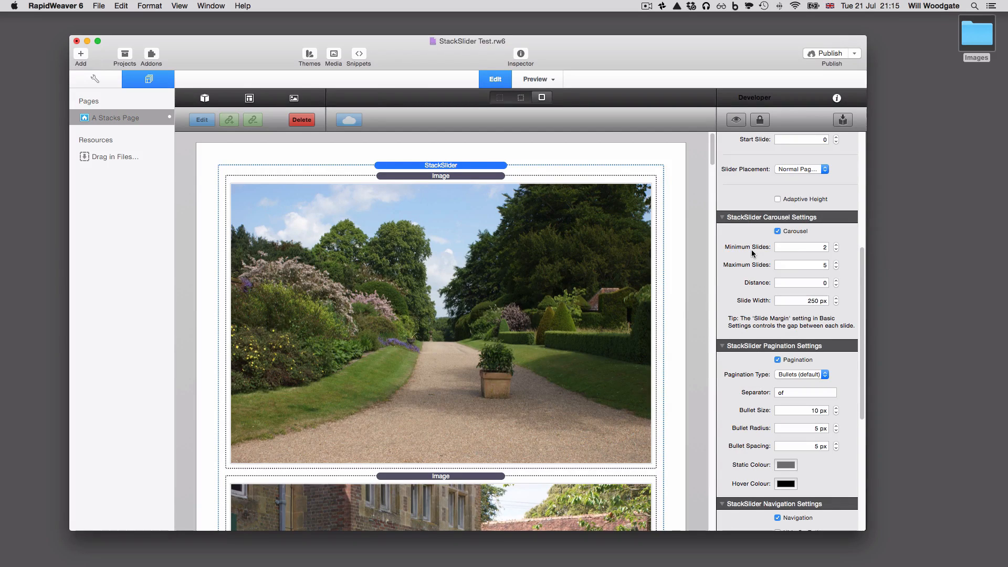
mouse_move(744, 267)
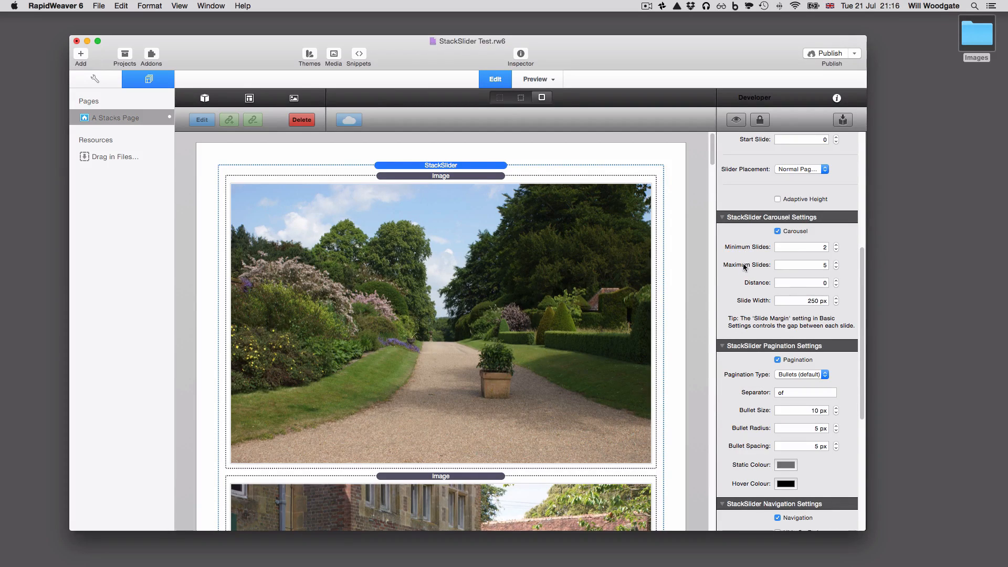
mouse_move(768, 281)
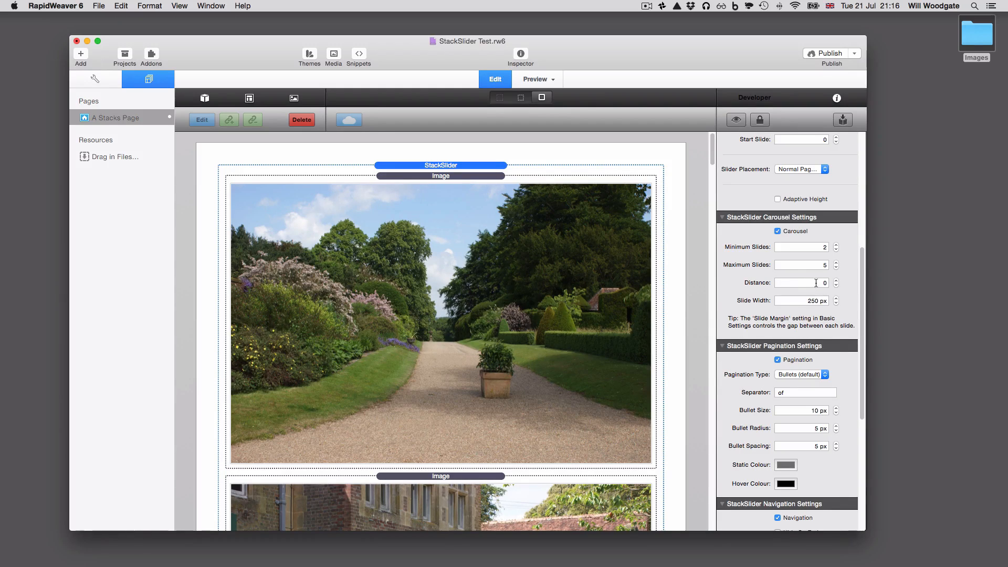
click(800, 283)
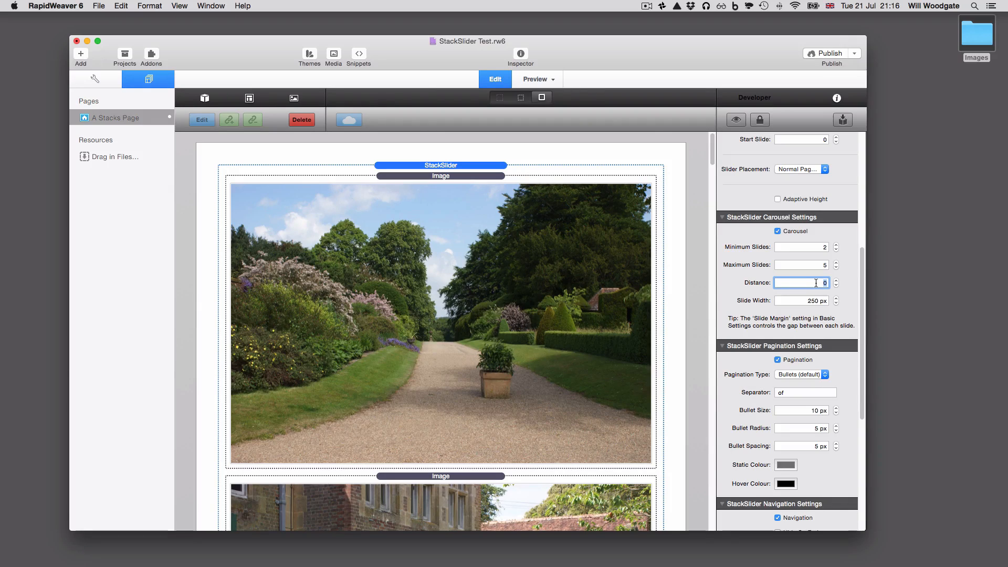
click(836, 280)
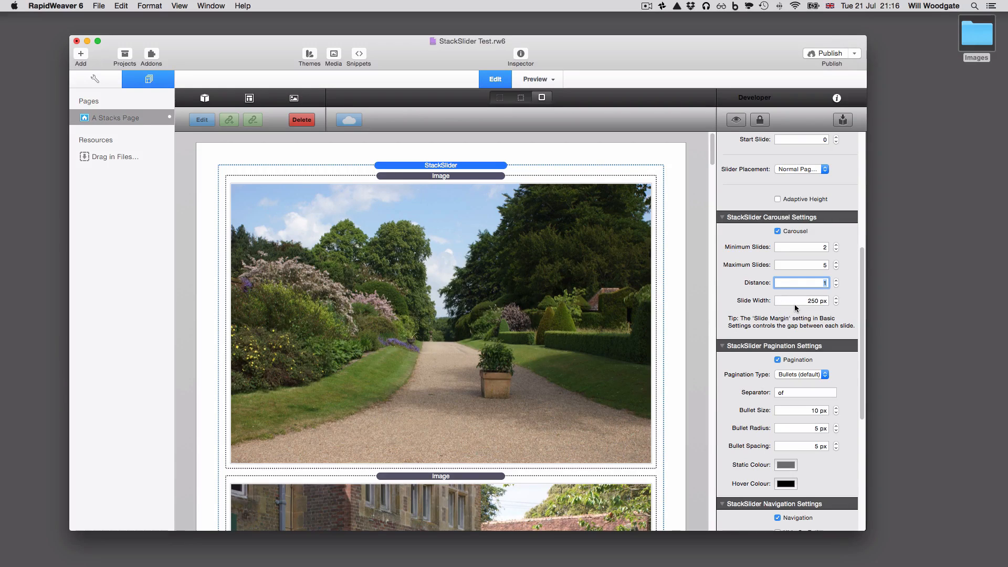
mouse_move(789, 318)
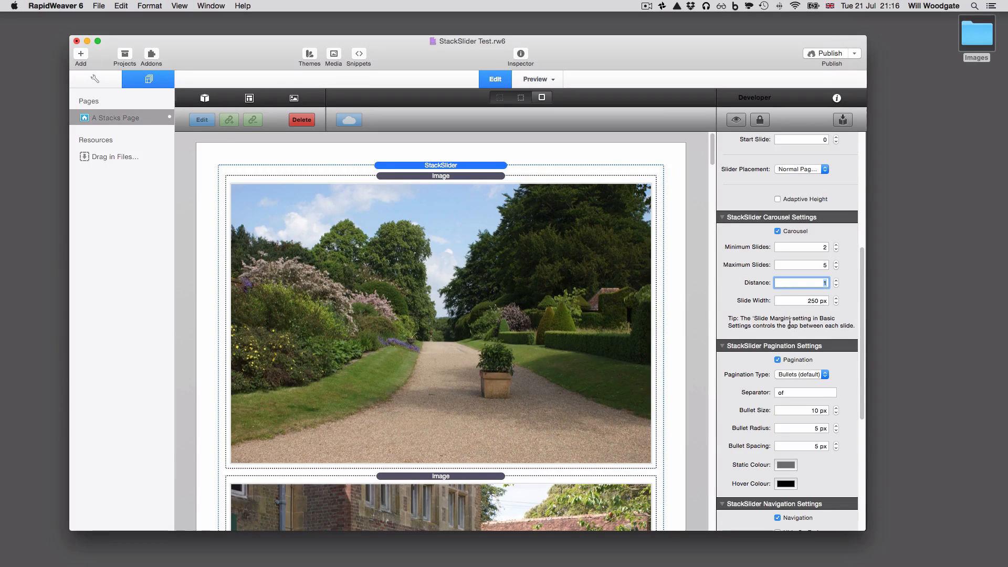
click(535, 79)
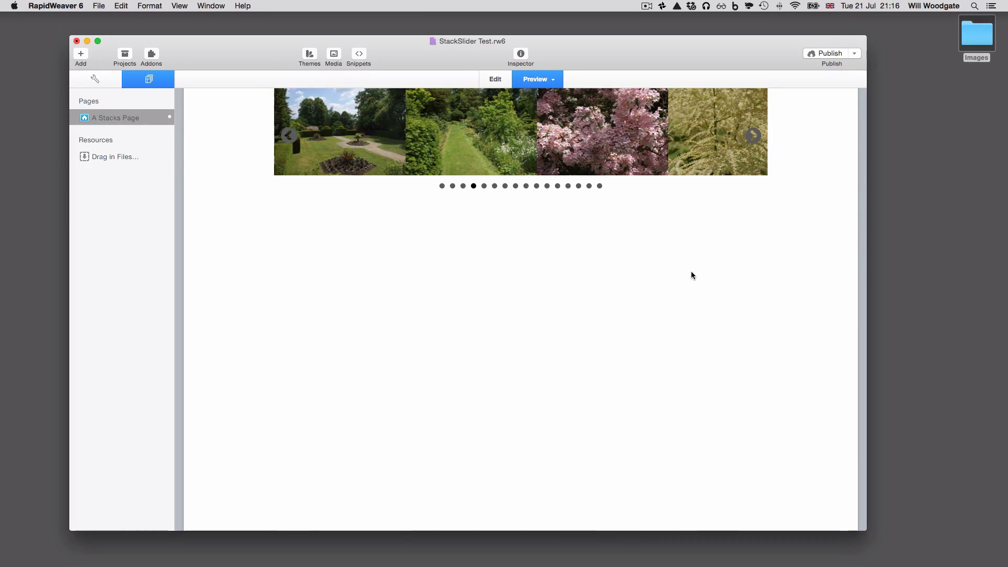
Set Slide Margin to 20 px and preview the gaps between carousel photos
click(495, 79)
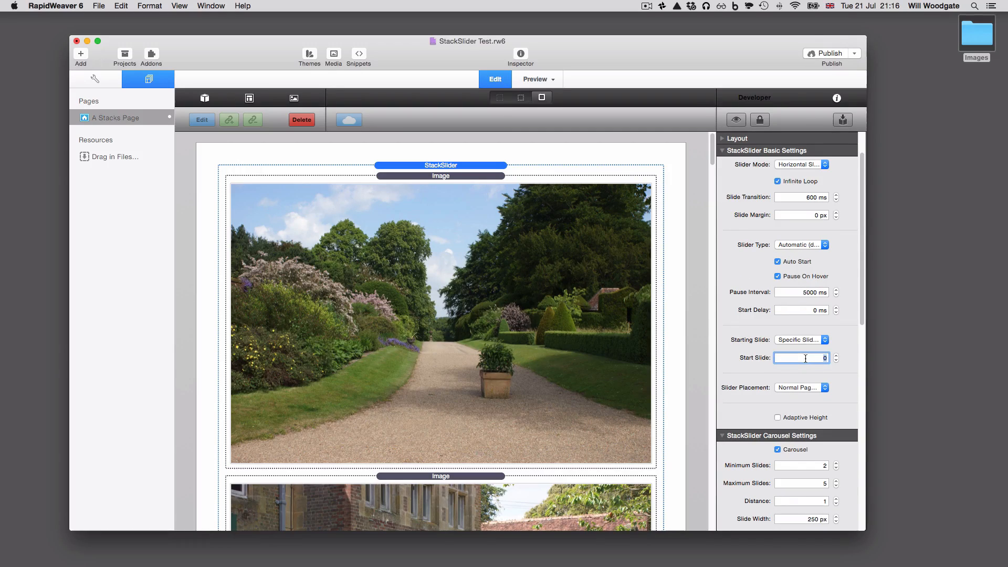
text(20)
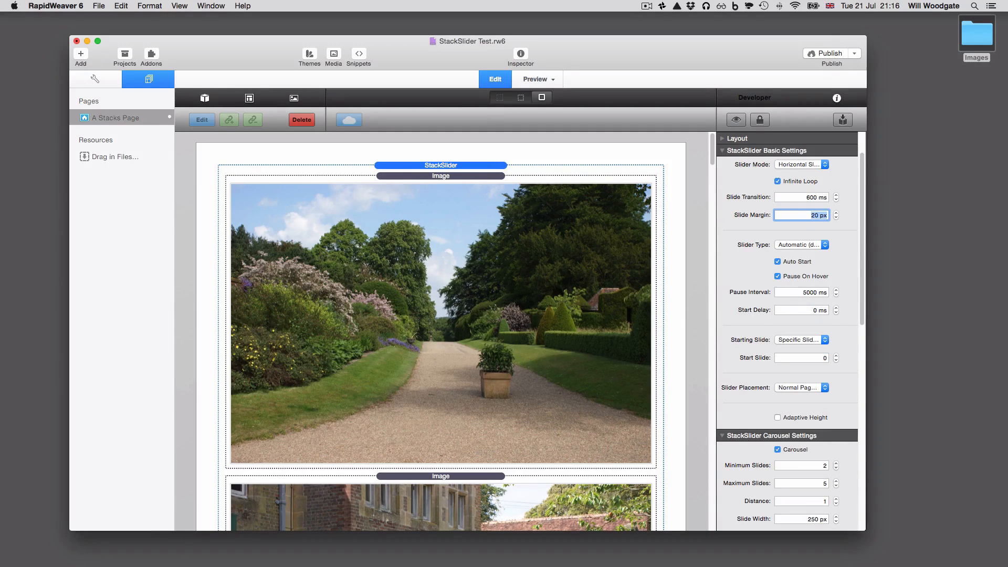
click(535, 79)
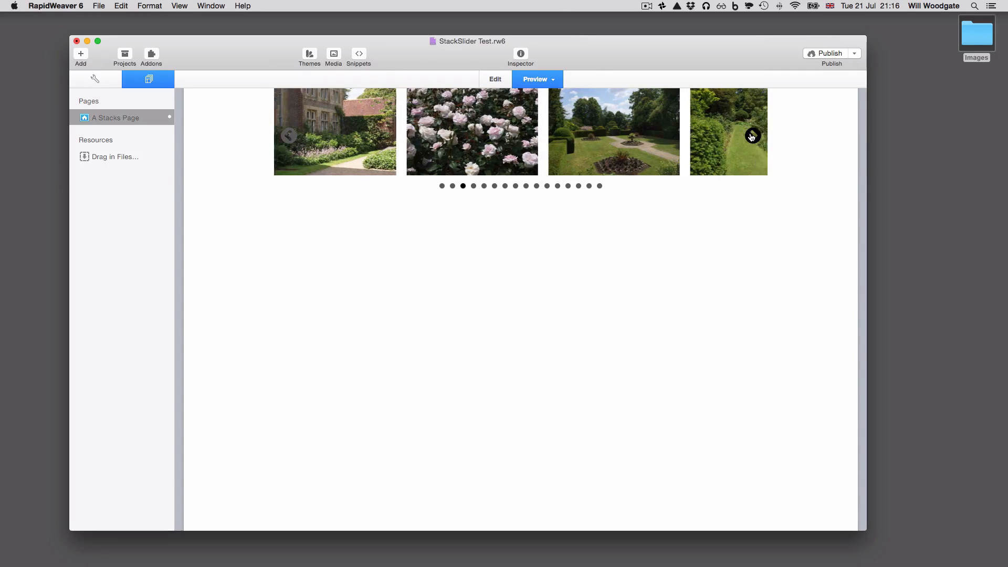
click(751, 135)
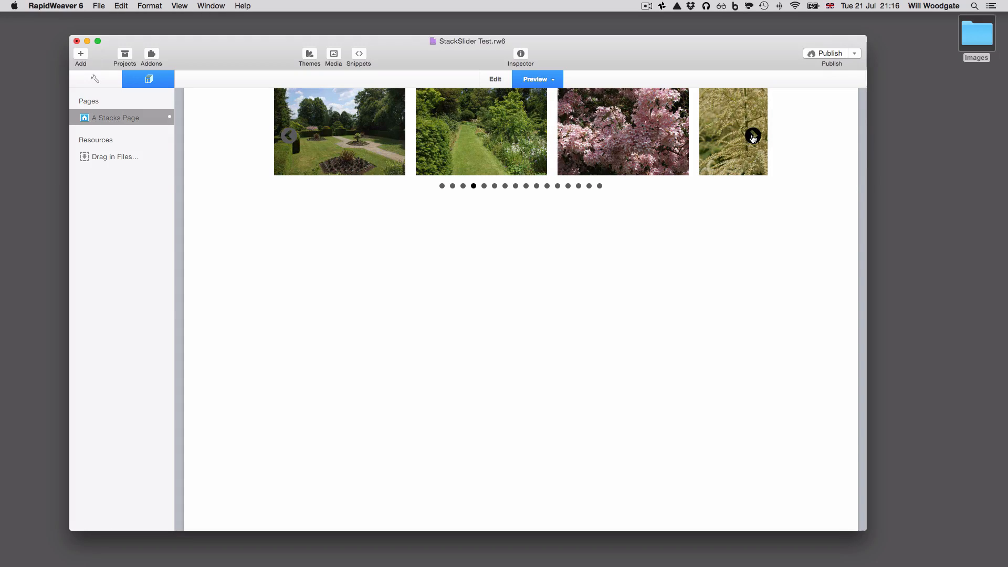
click(495, 79)
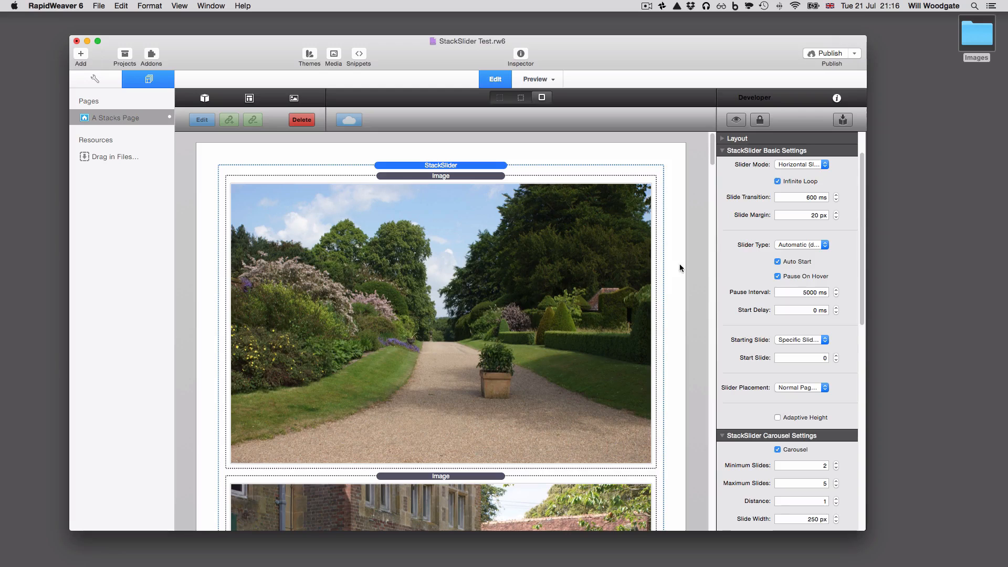
click(800, 215)
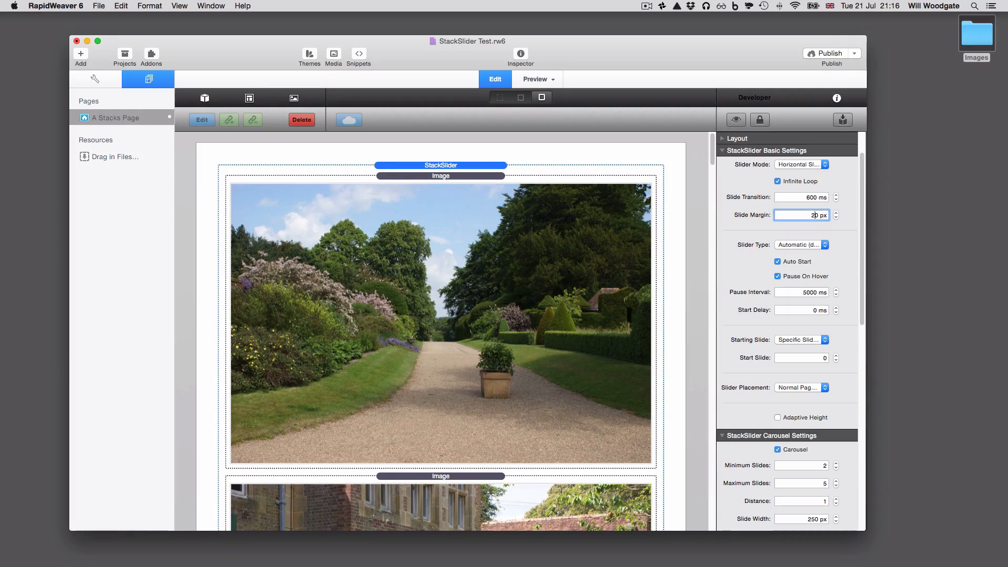
scroll(down, 3)
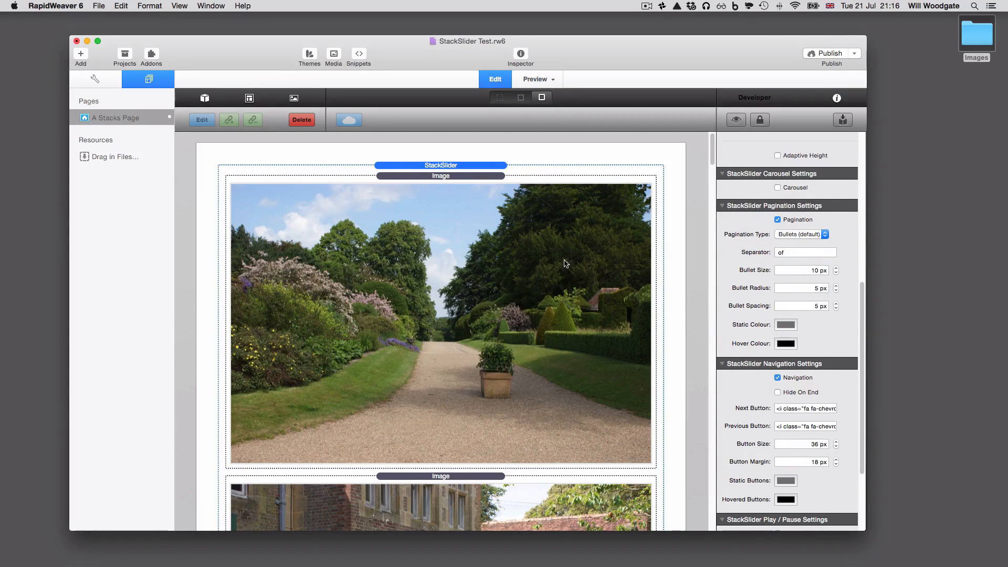
click(535, 80)
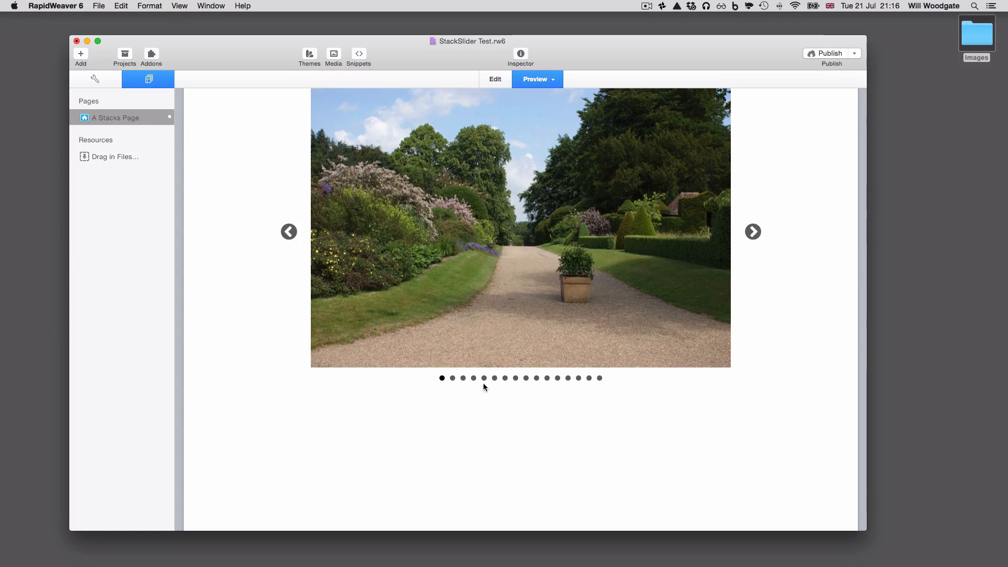
click(495, 378)
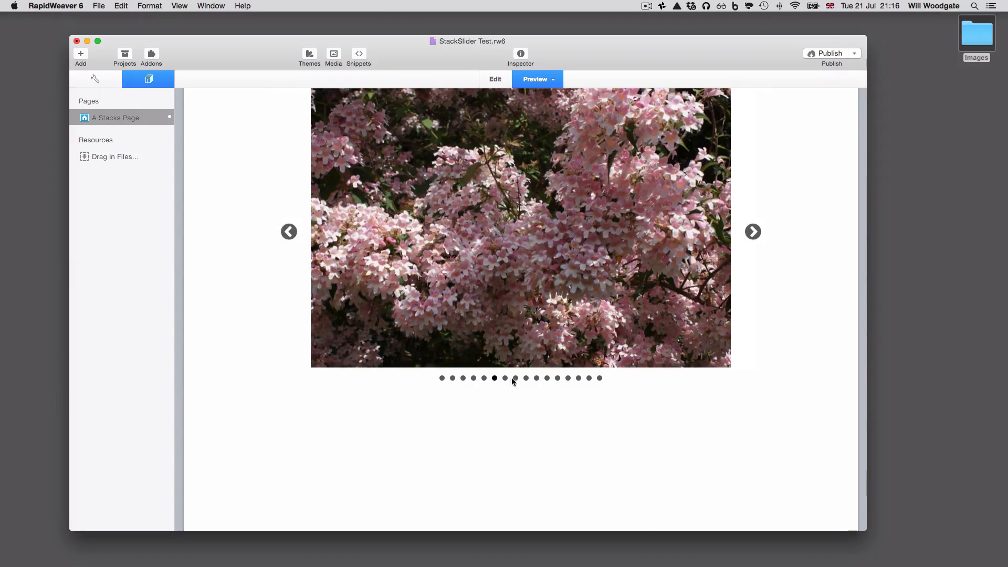
click(495, 78)
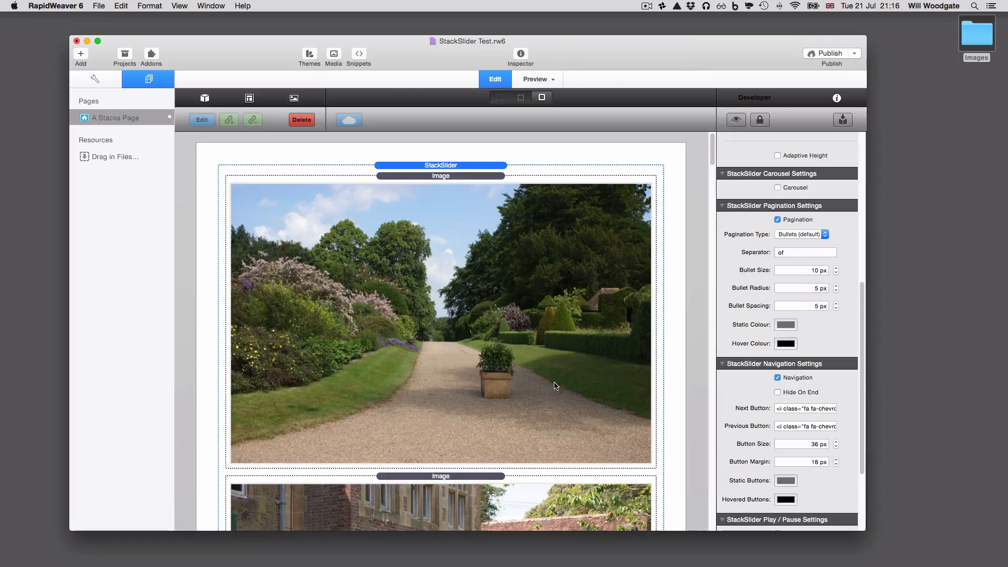
scroll(down, 3)
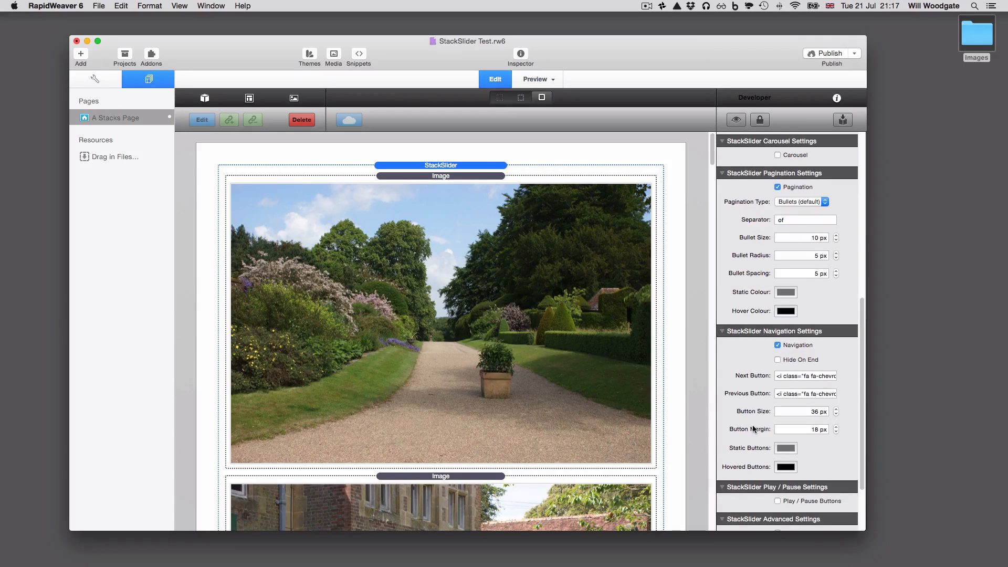
click(801, 201)
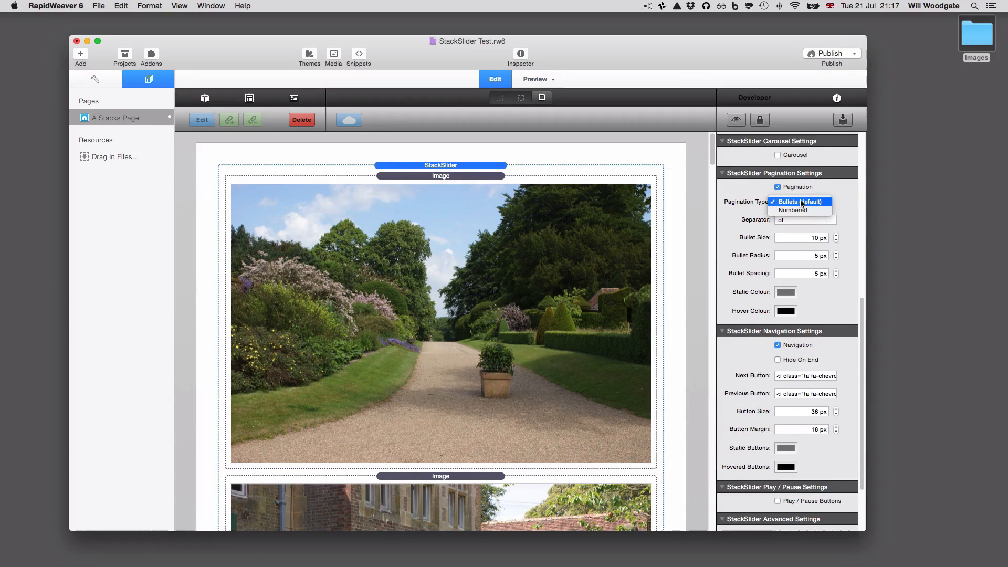
click(793, 210)
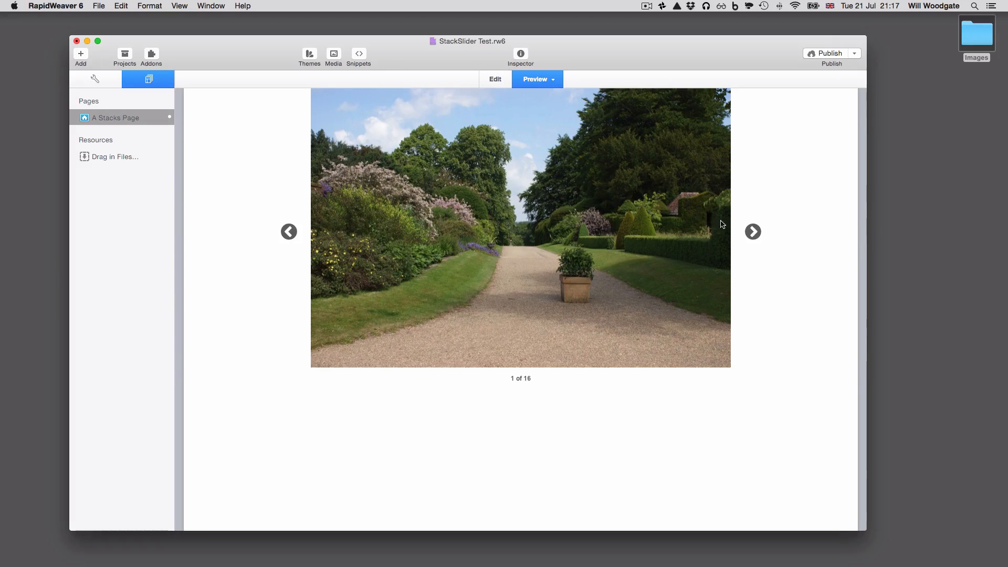
click(753, 232)
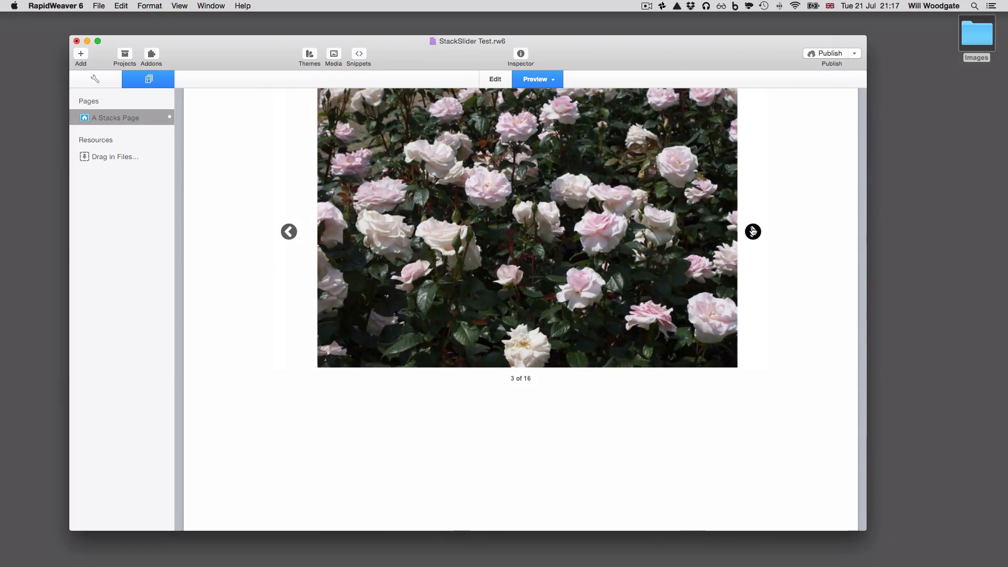
click(752, 231)
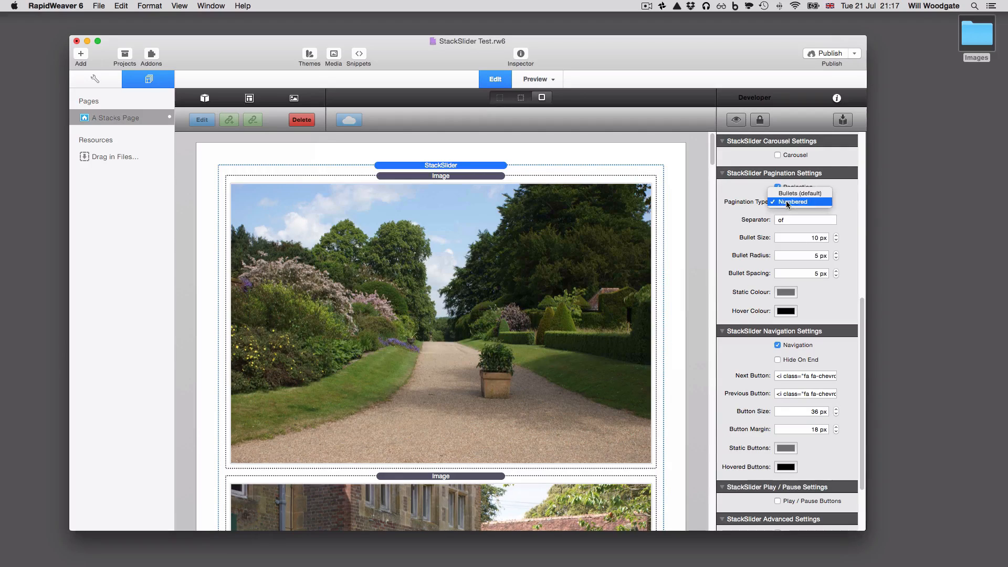
click(799, 192)
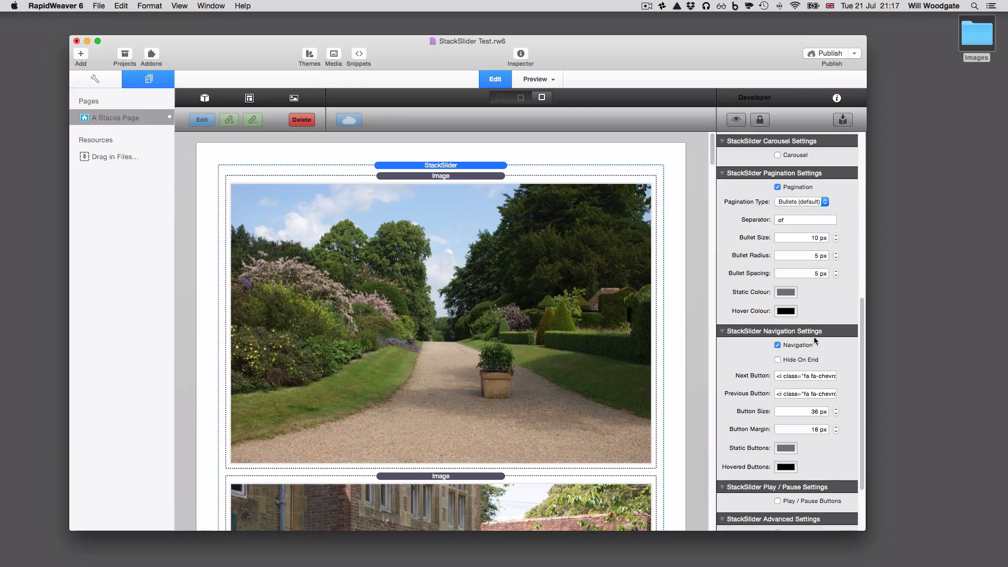
scroll(down, 3)
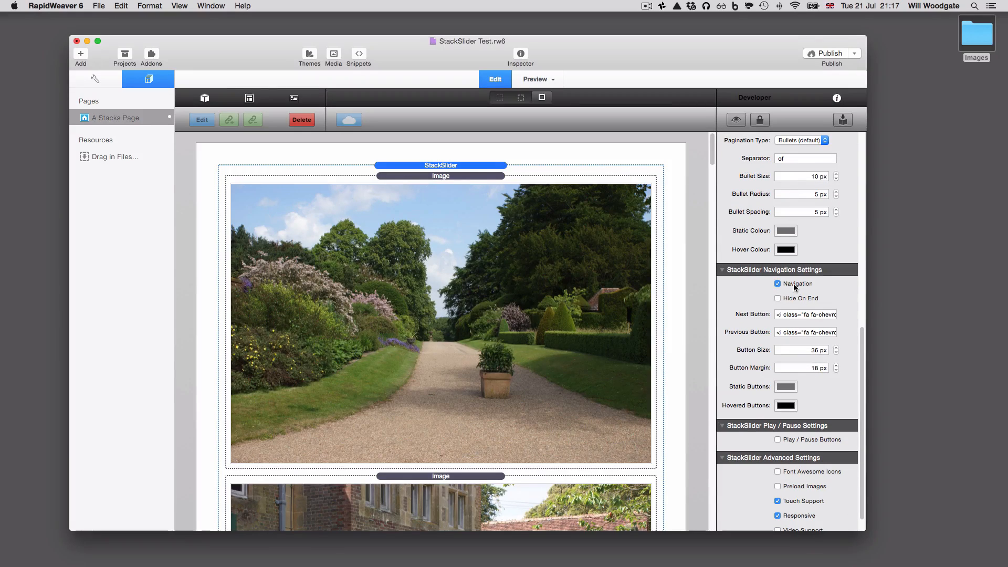
mouse_move(796, 284)
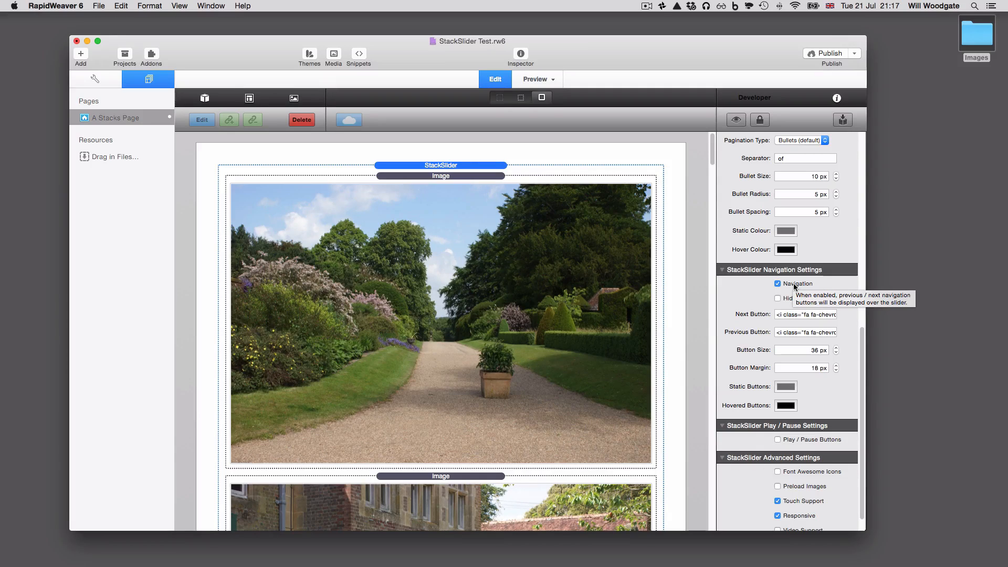
click(806, 315)
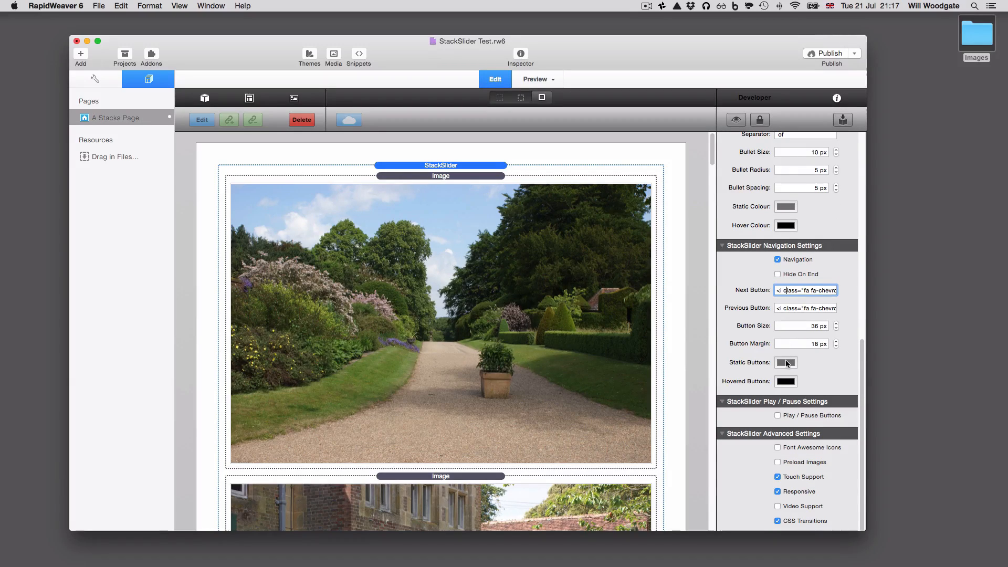
click(786, 363)
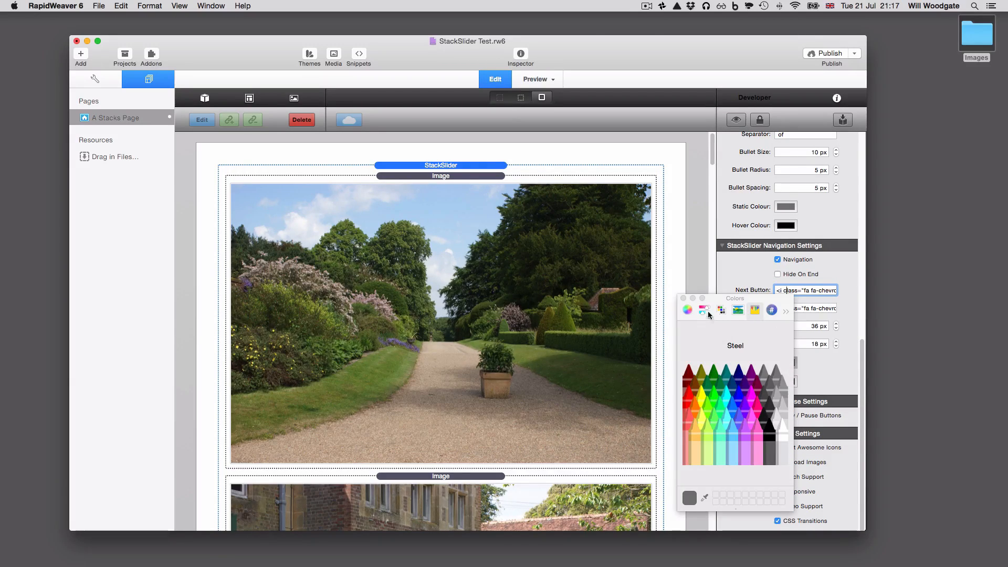
click(684, 298)
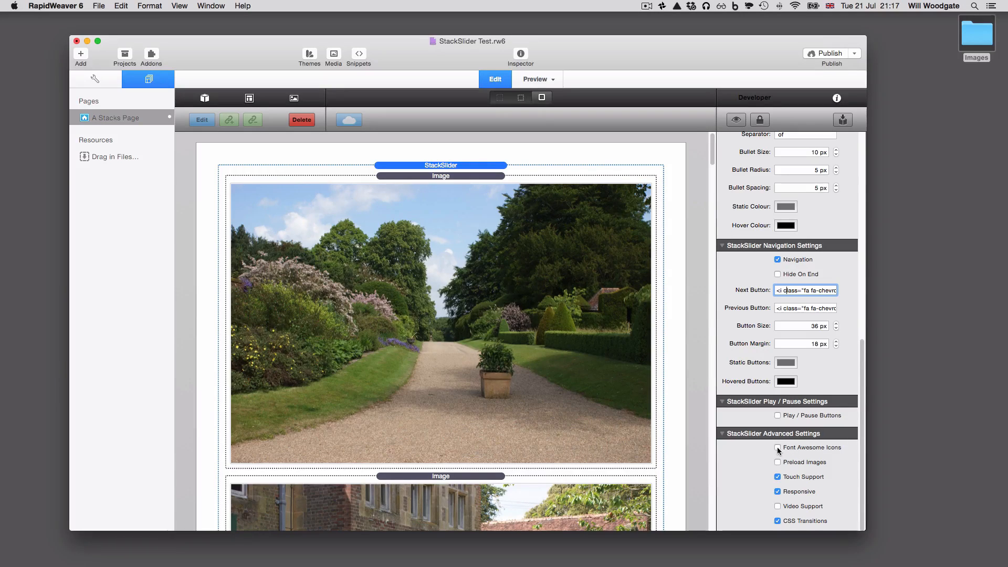
click(777, 448)
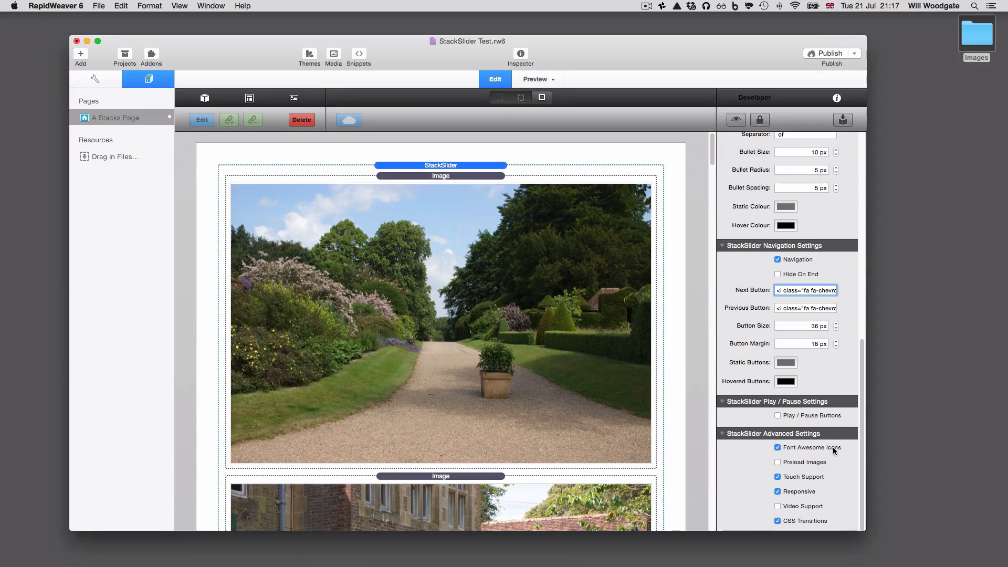
click(777, 447)
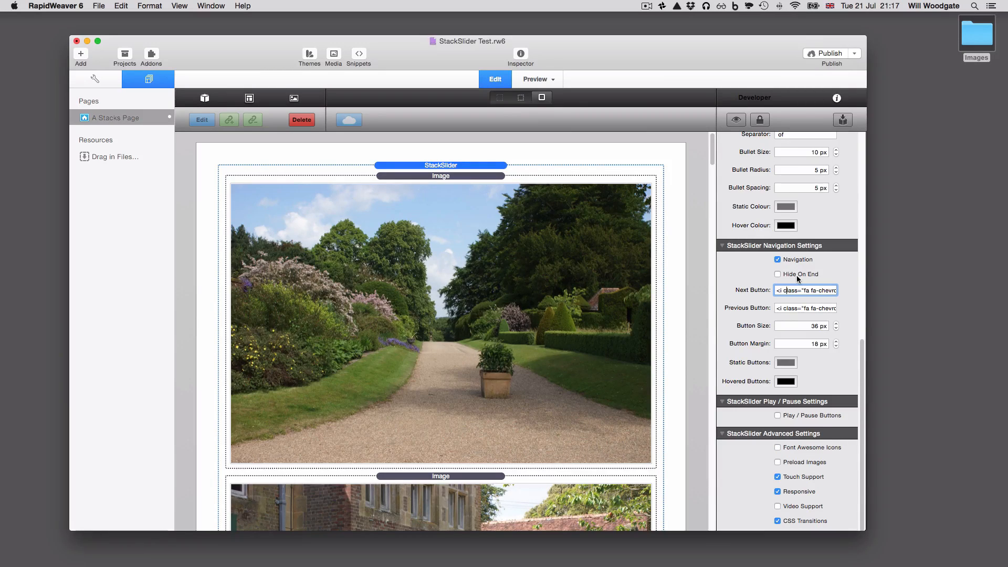
mouse_move(802, 274)
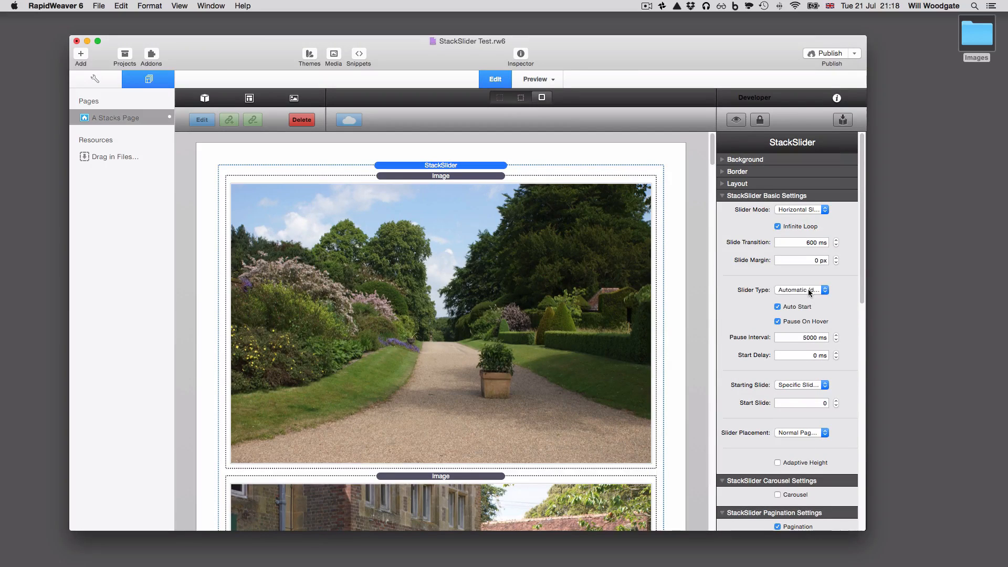
Keep Slider Type Automatic, enable Play / Pause Buttons, and preview the controls
click(800, 290)
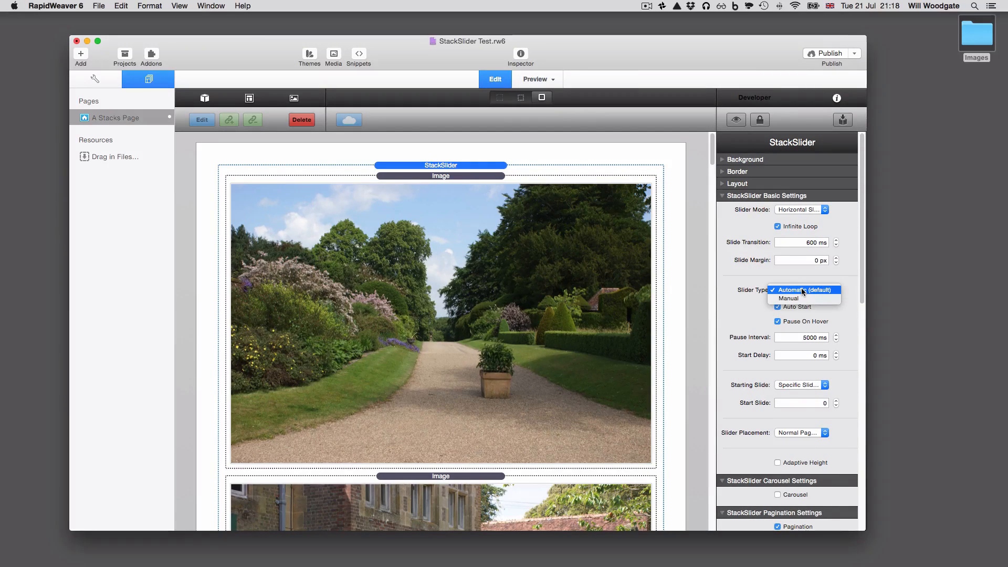
click(804, 289)
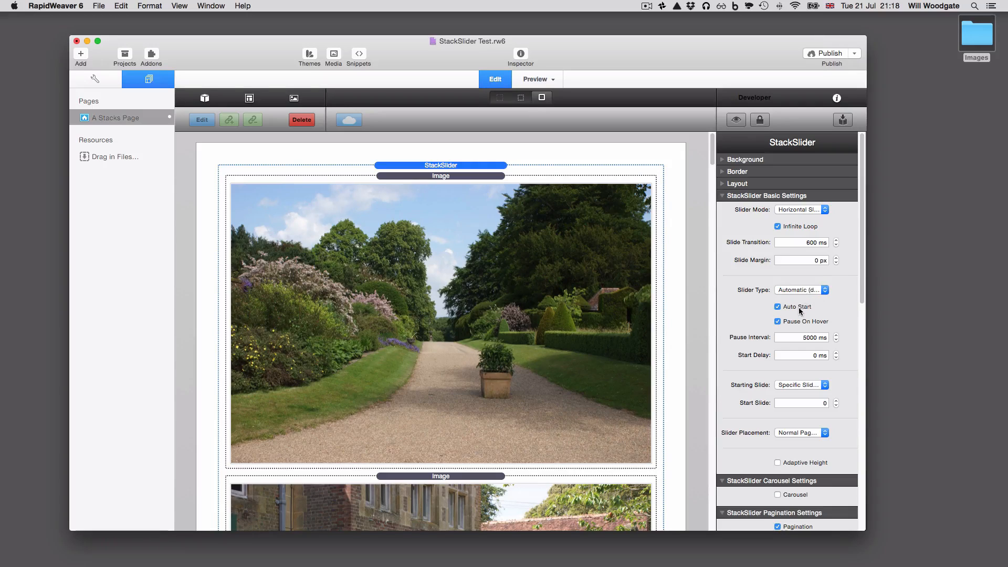
scroll(down, 3)
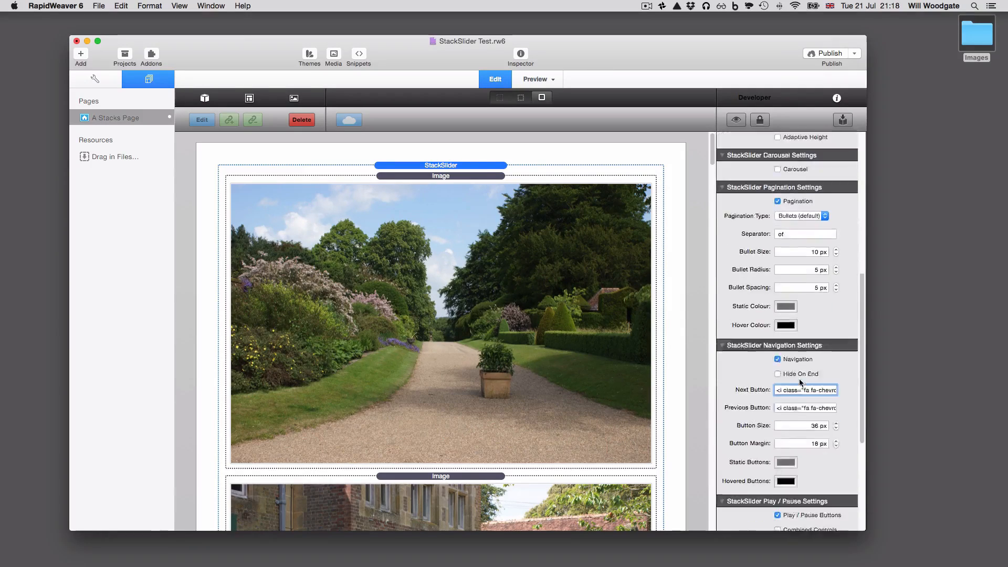
scroll(down, 3)
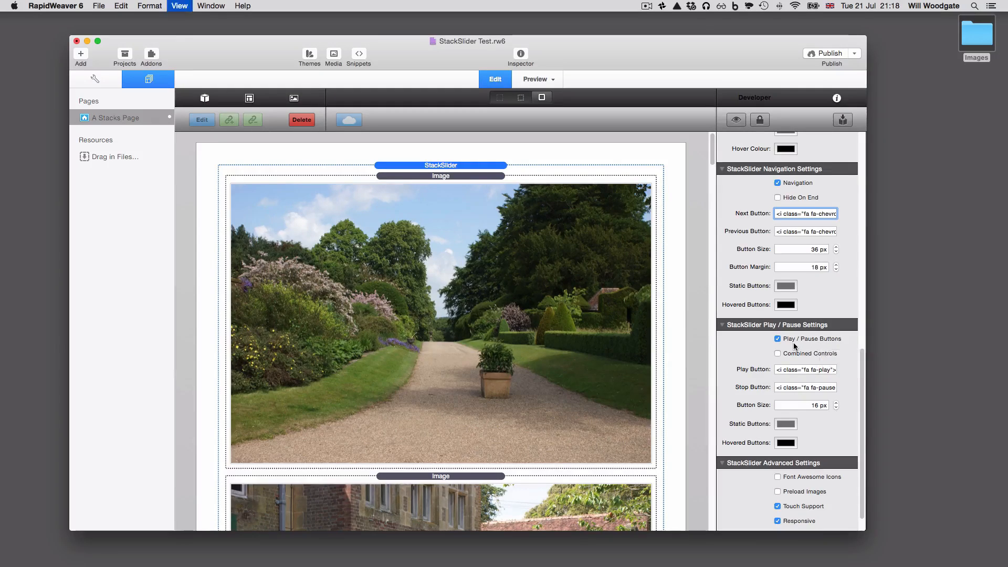
click(534, 79)
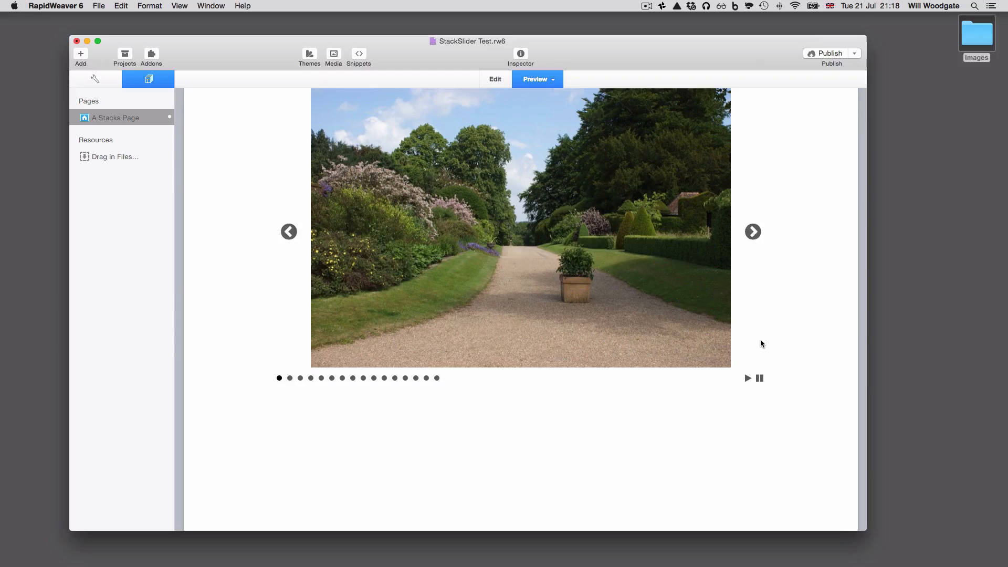
mouse_move(446, 393)
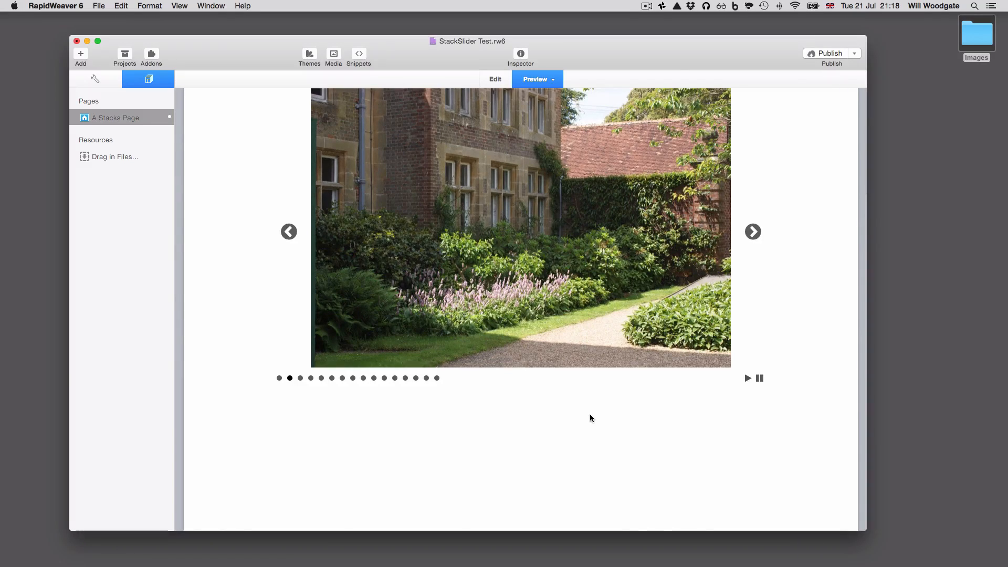
Return to the editor and scroll through the StackSlider inspector, keeping play/pause controls enabled
click(494, 80)
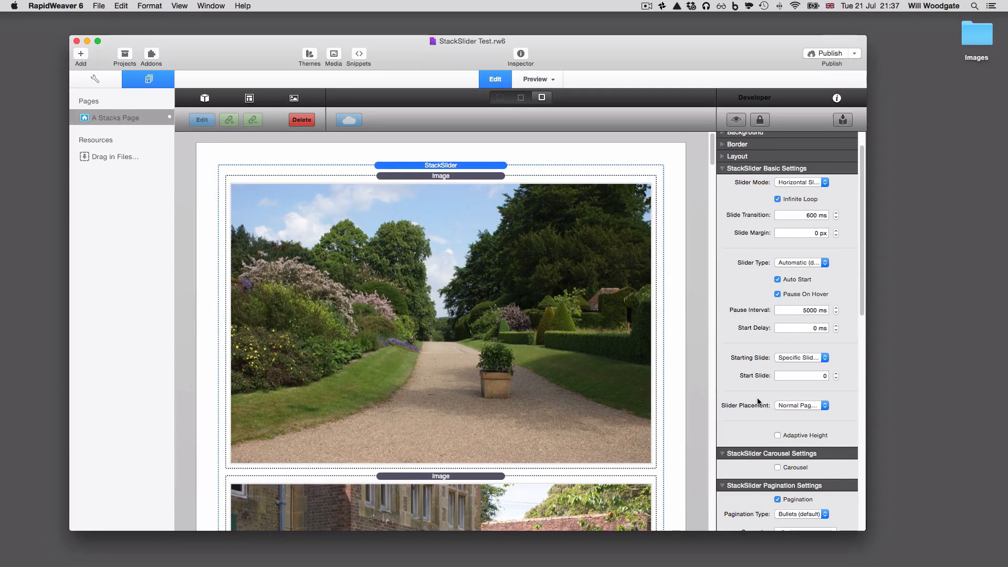
scroll(down, 3)
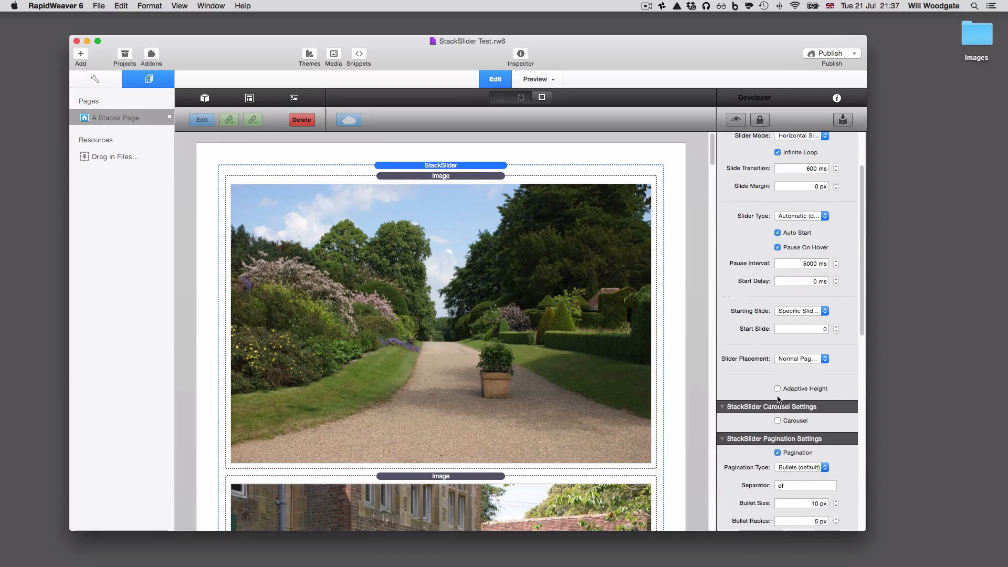
scroll(down, 3)
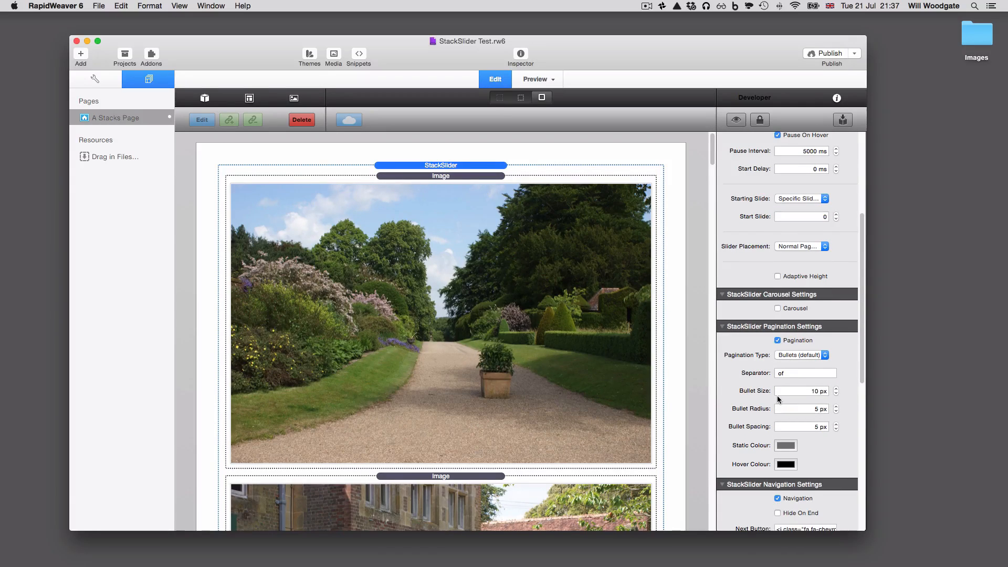
scroll(down, 3)
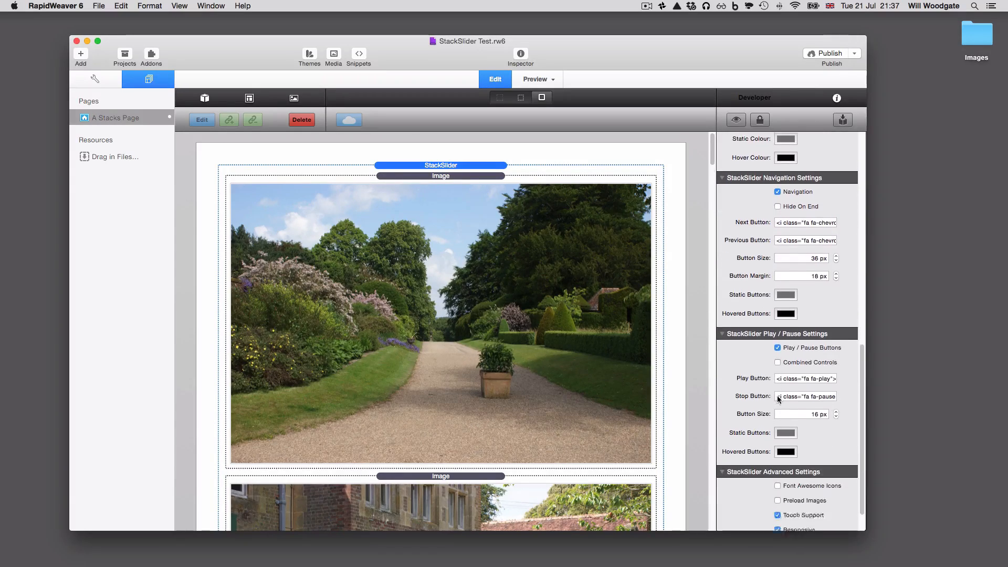
scroll(down, 3)
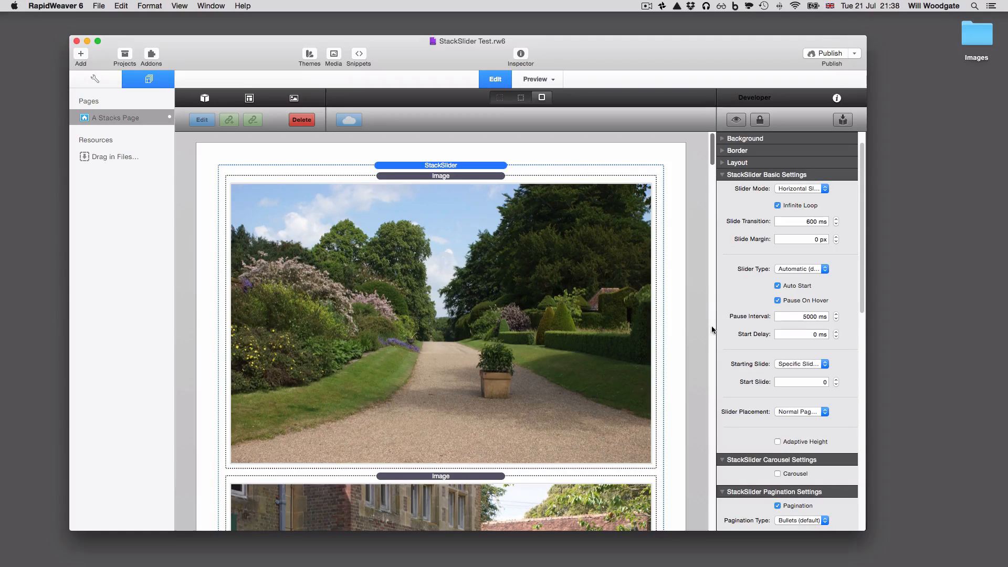
mouse_move(667, 333)
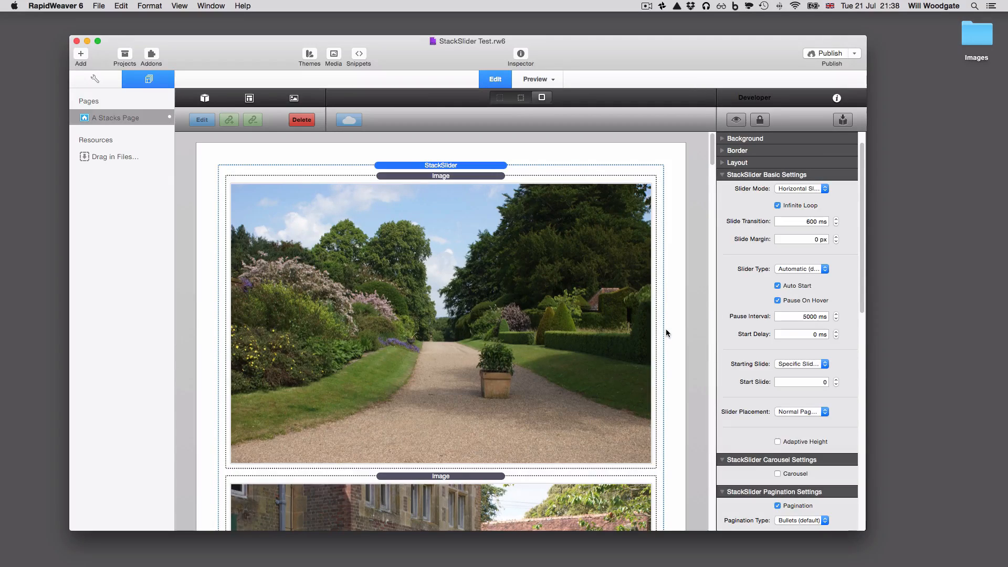